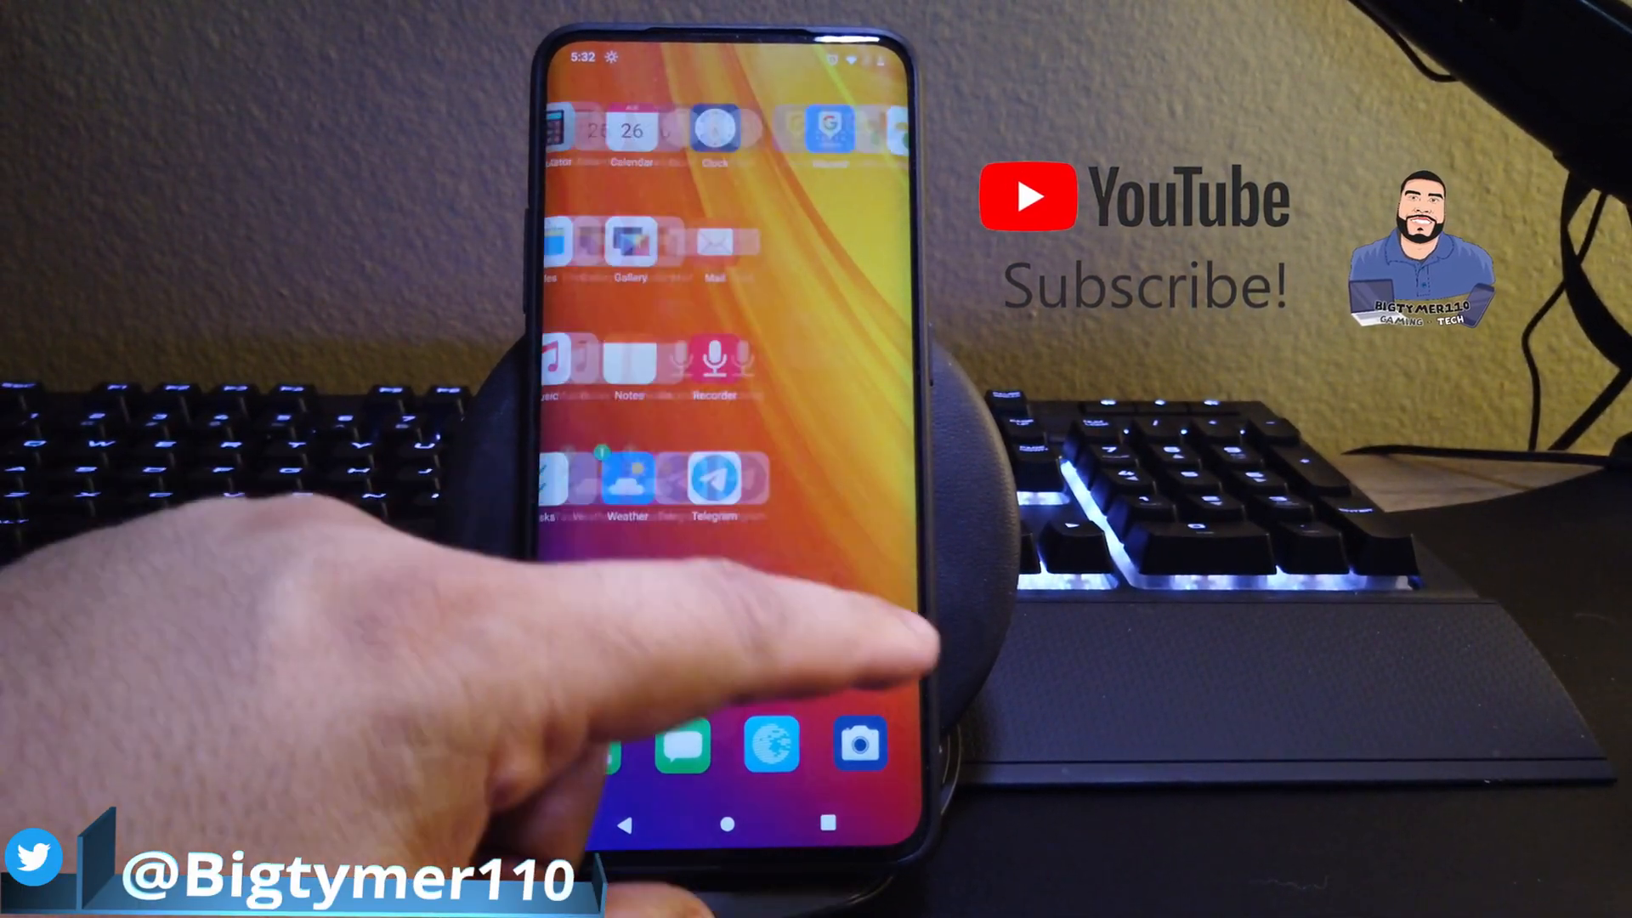
# Step: View the Messaging settings for theme, night mode, font size and delivery confirmations
pyautogui.hscroll(-3)
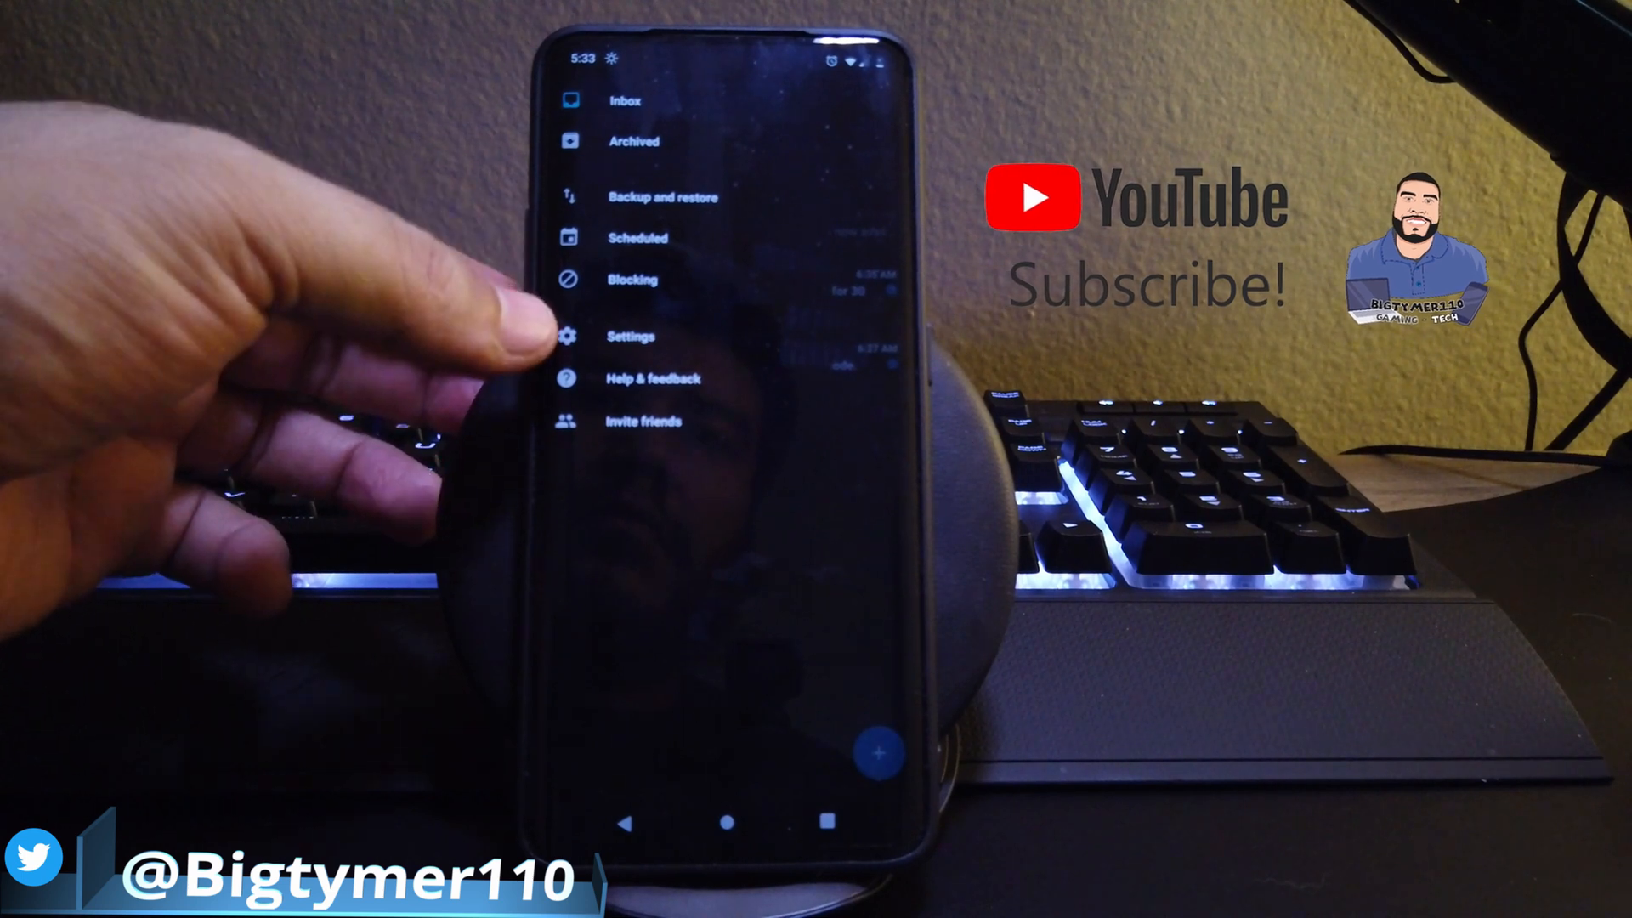
pyautogui.click(638, 238)
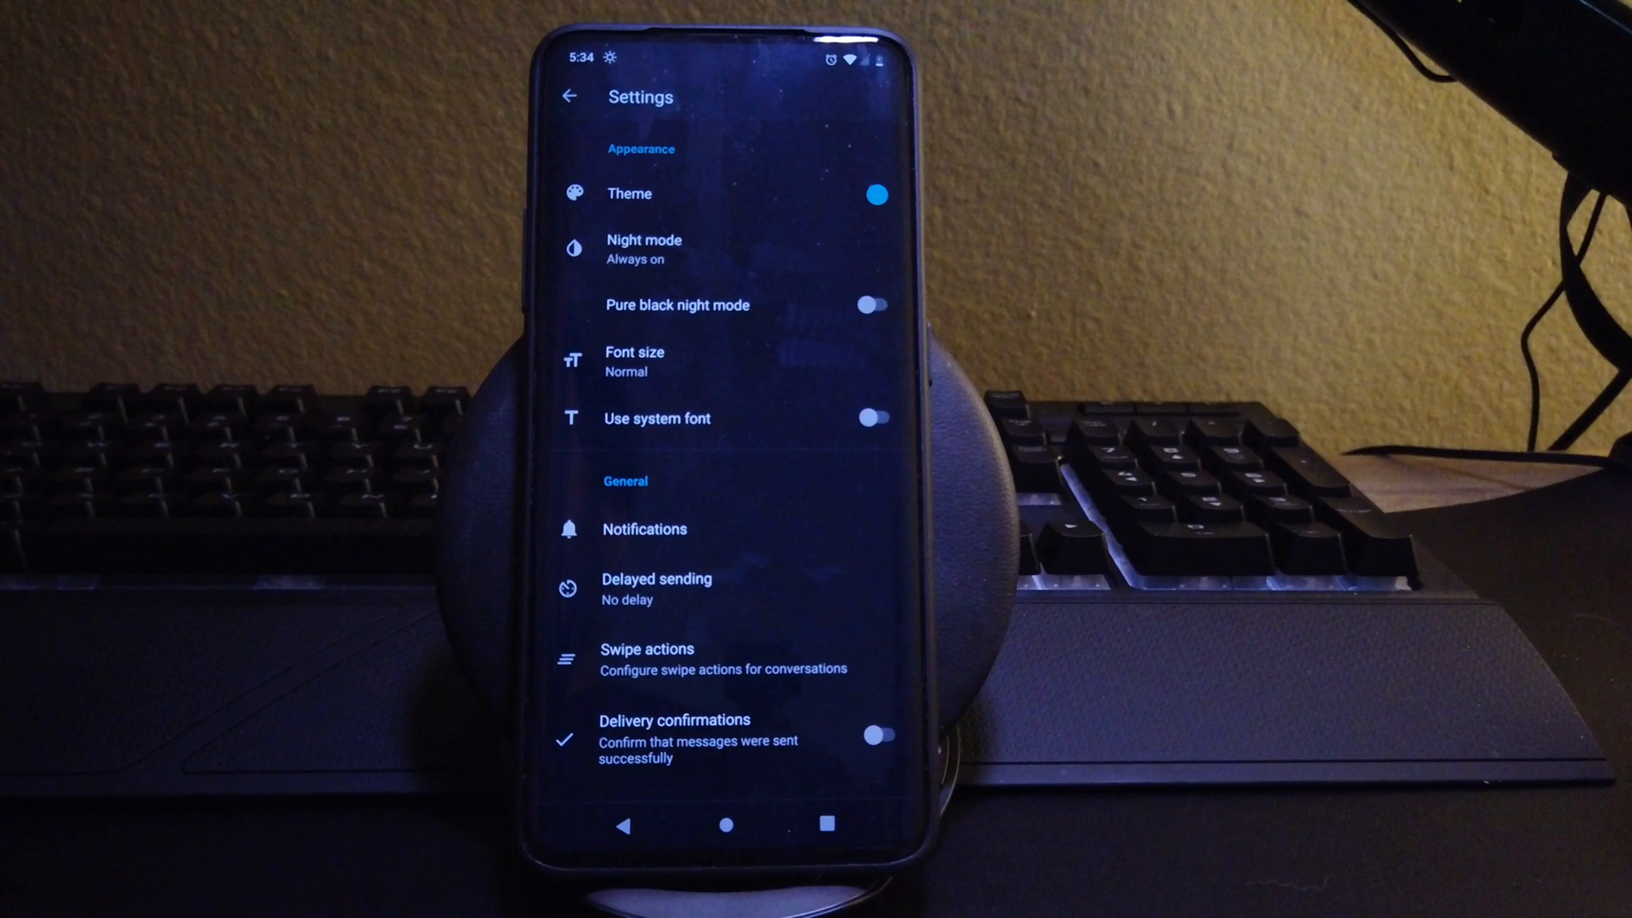
pyautogui.click(876, 304)
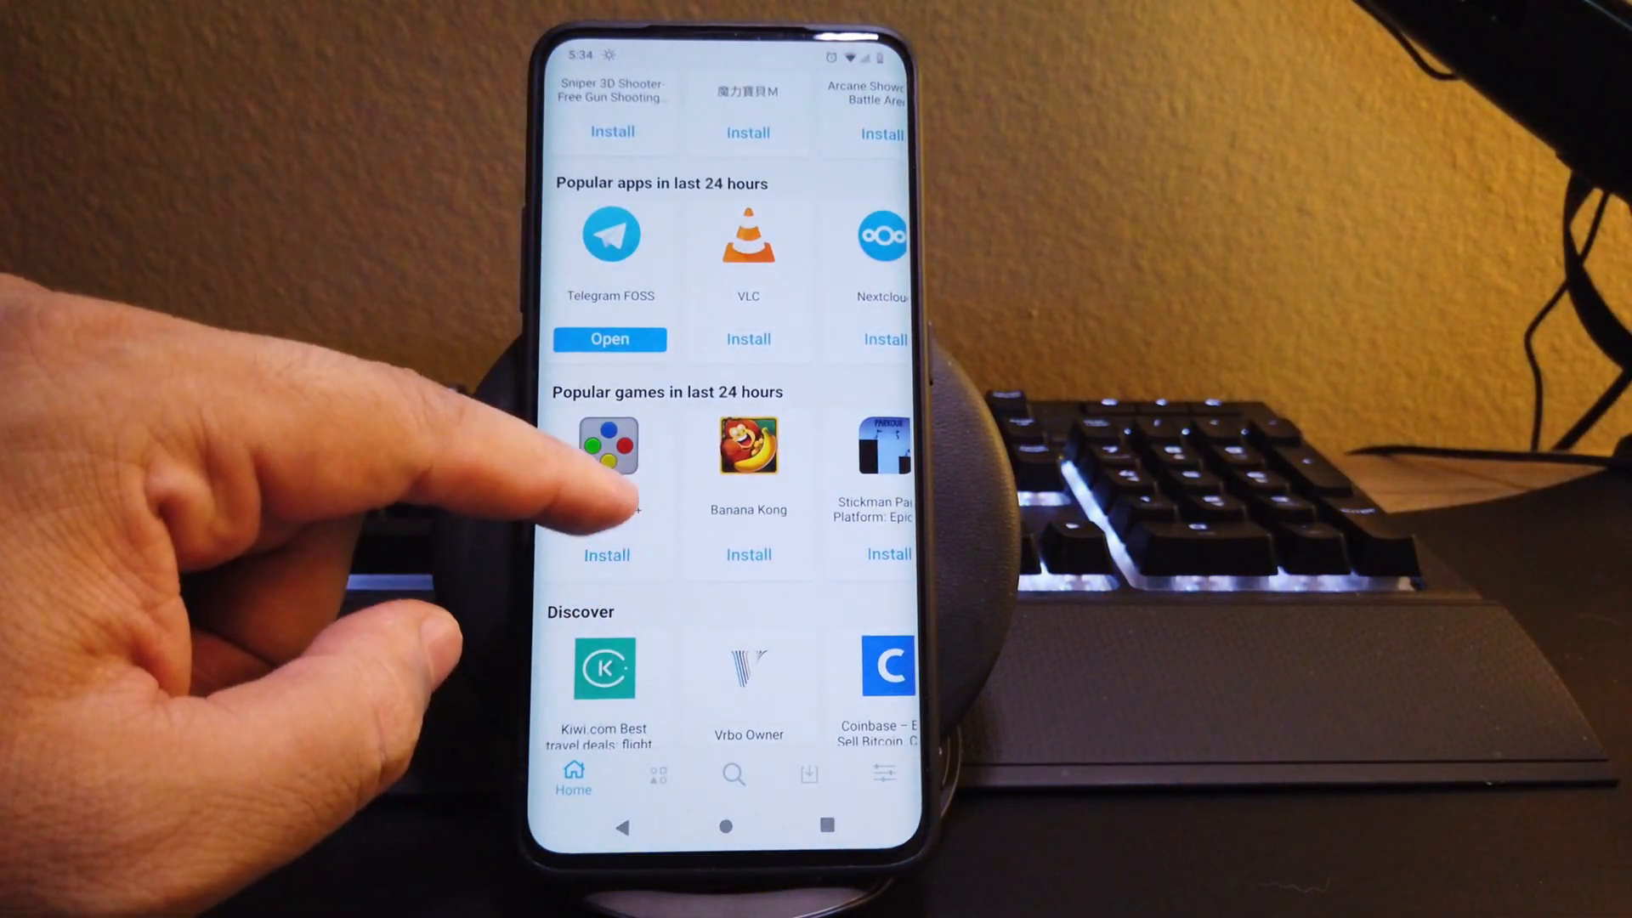
pyautogui.scroll(3)
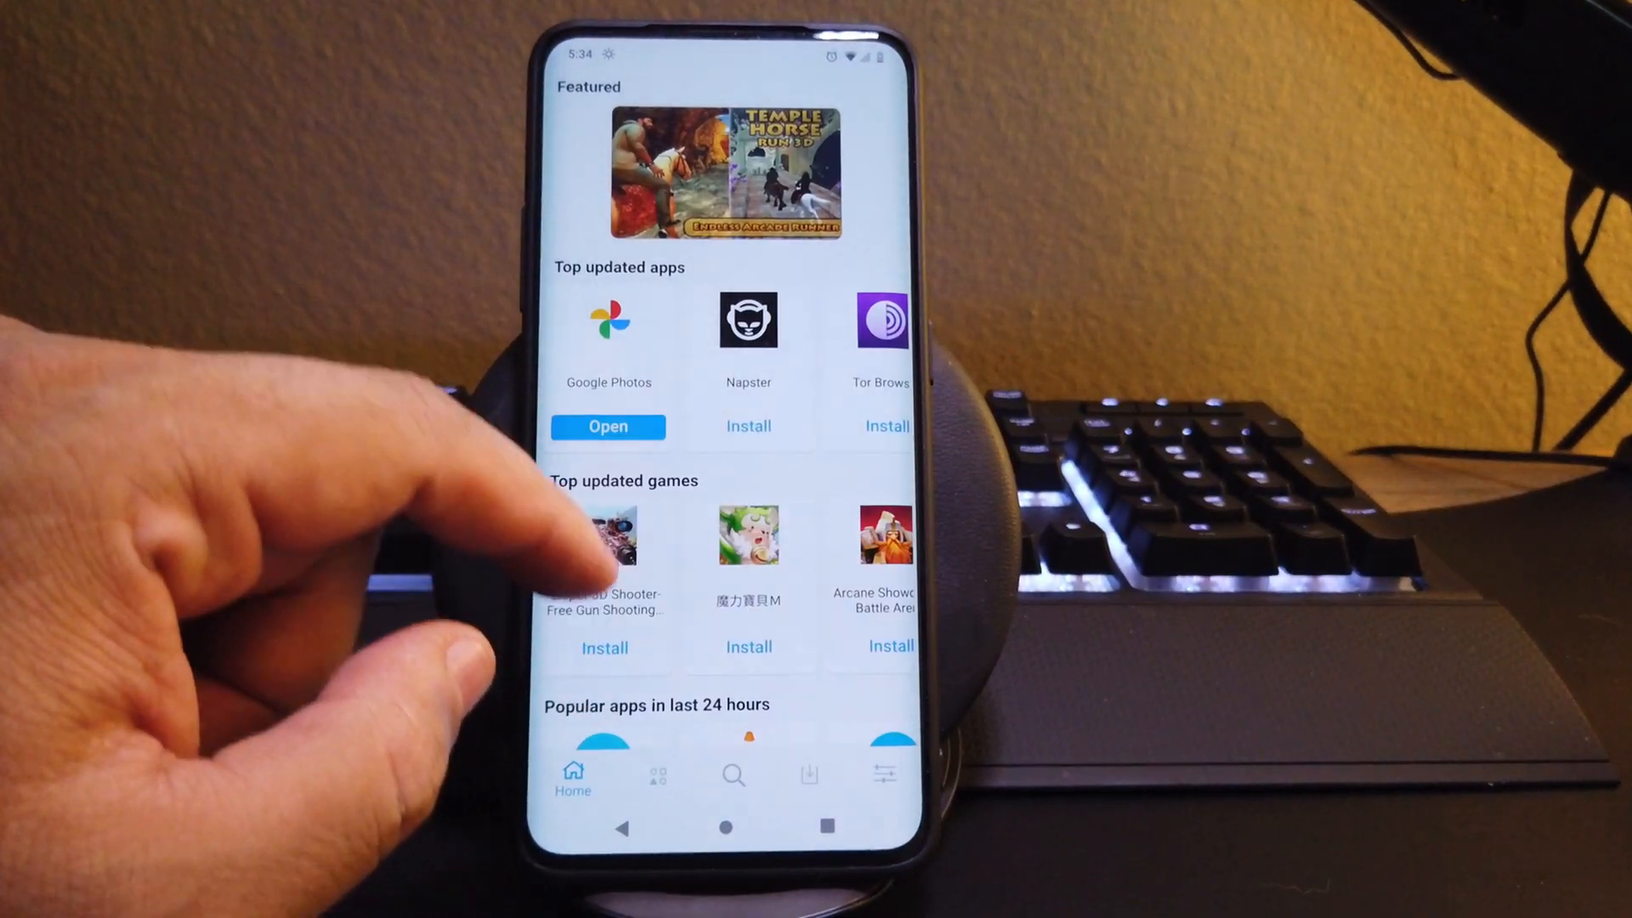
pyautogui.moveTo(603, 563)
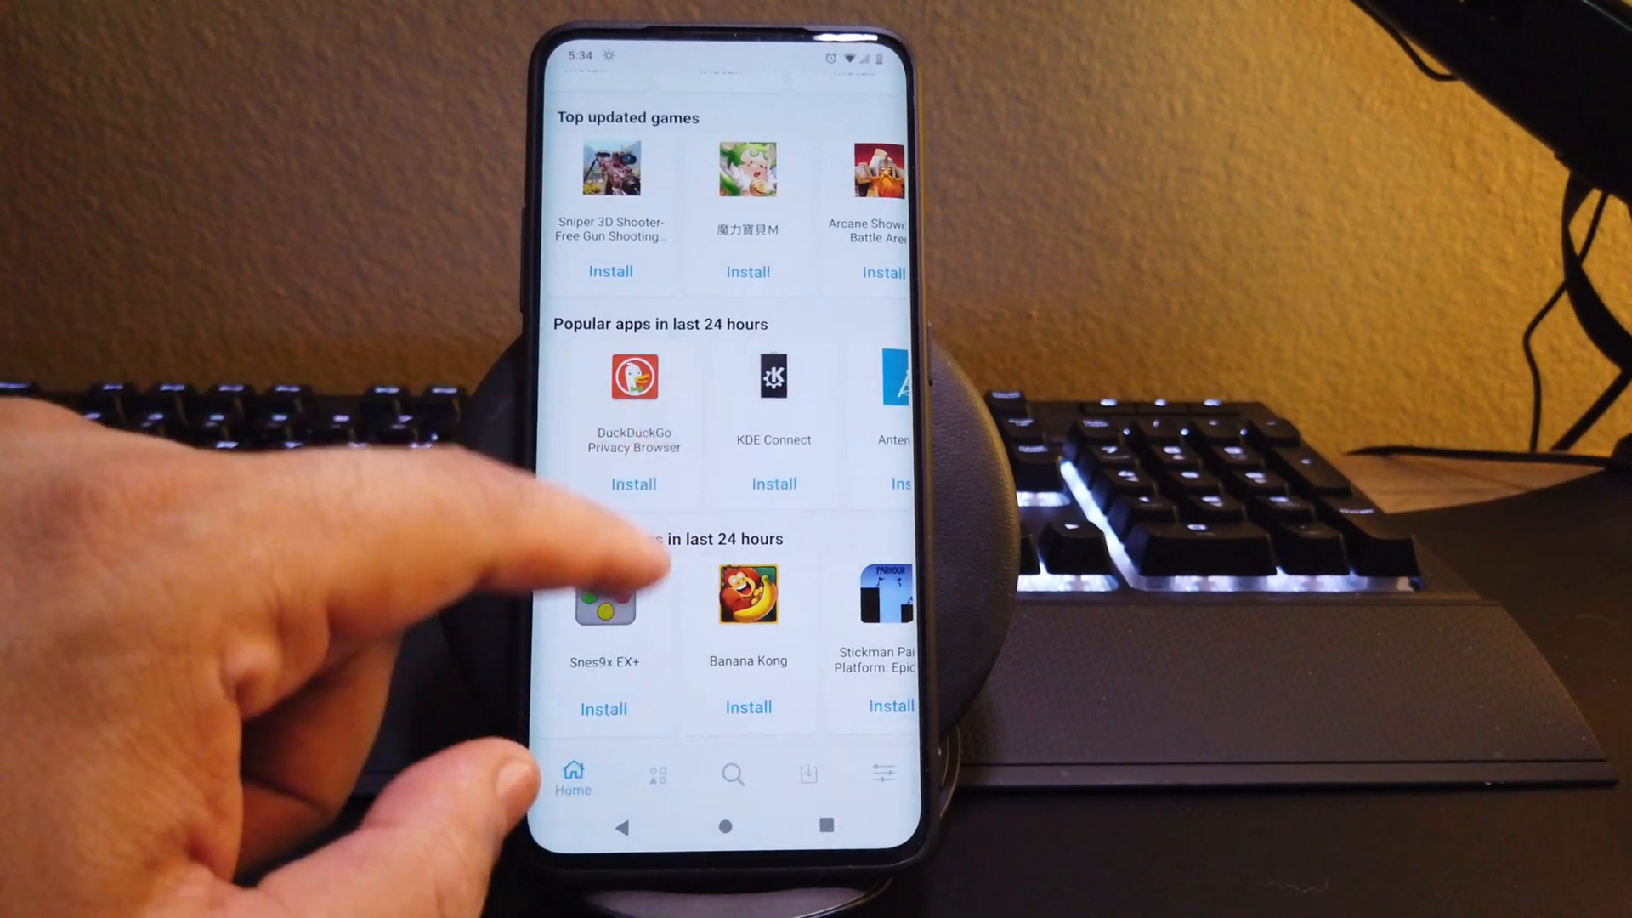
pyautogui.click(632, 377)
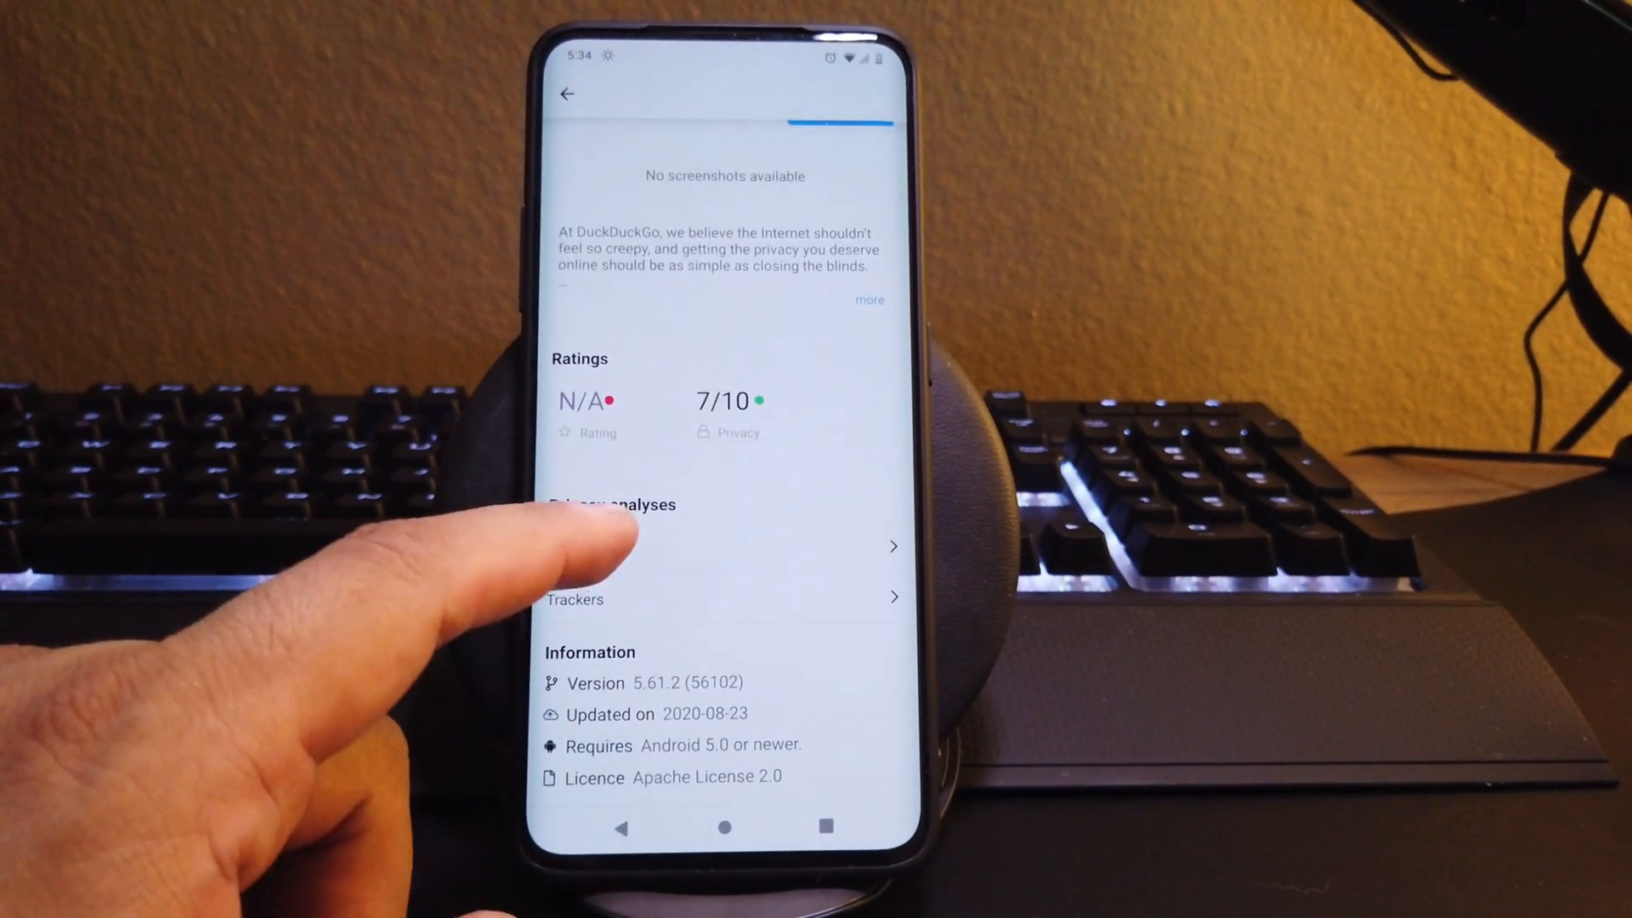
pyautogui.click(722, 546)
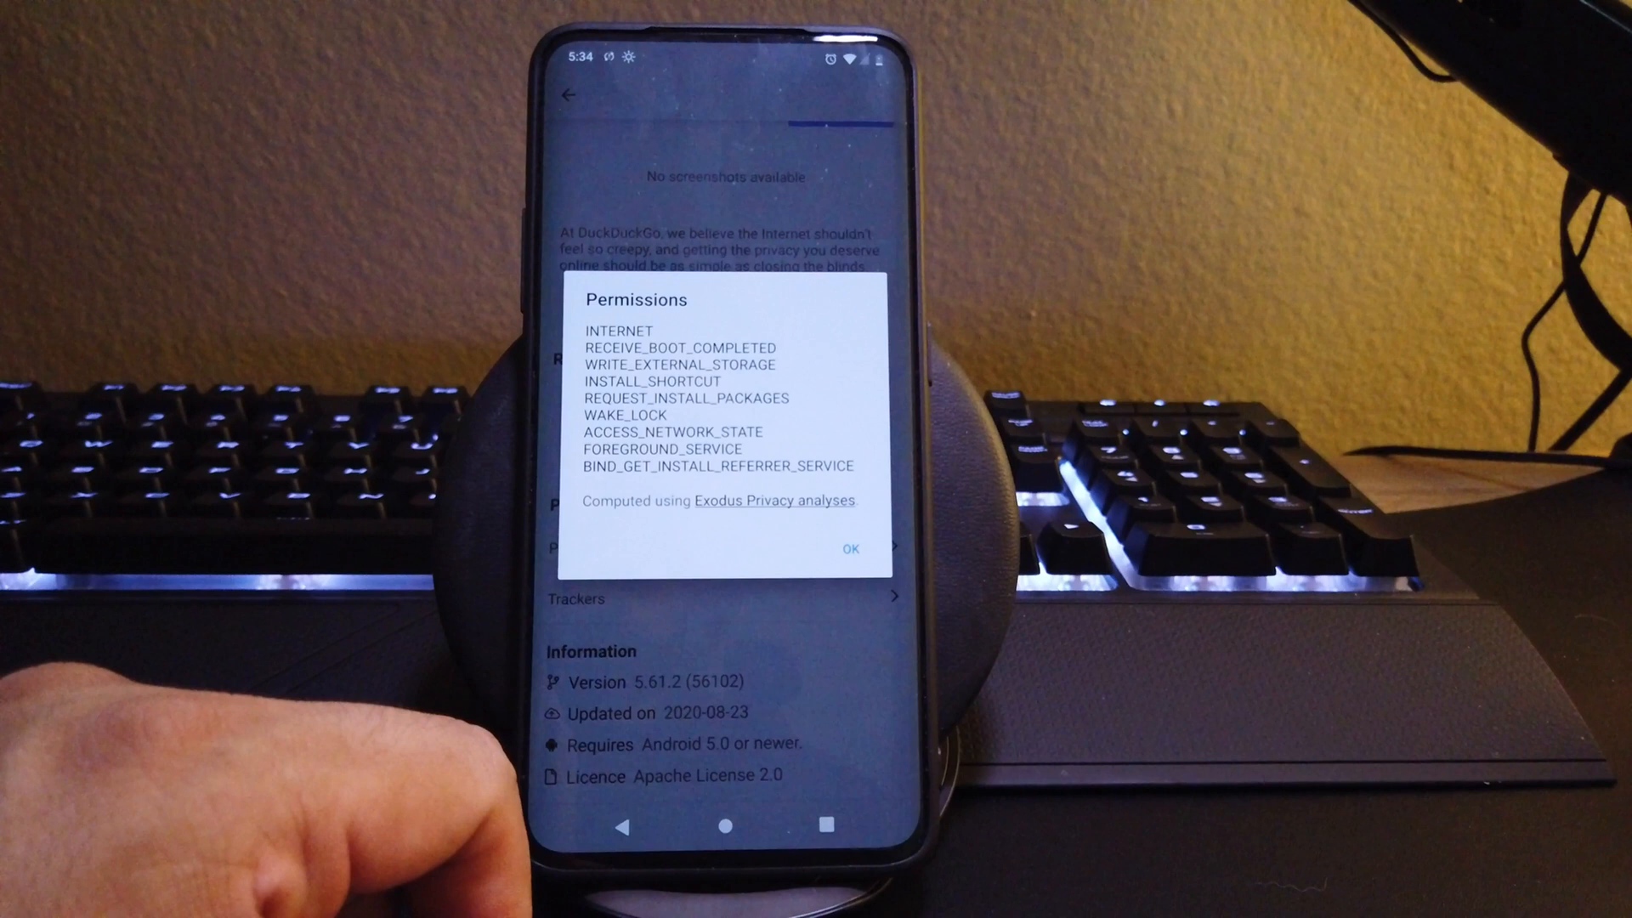
pyautogui.click(850, 549)
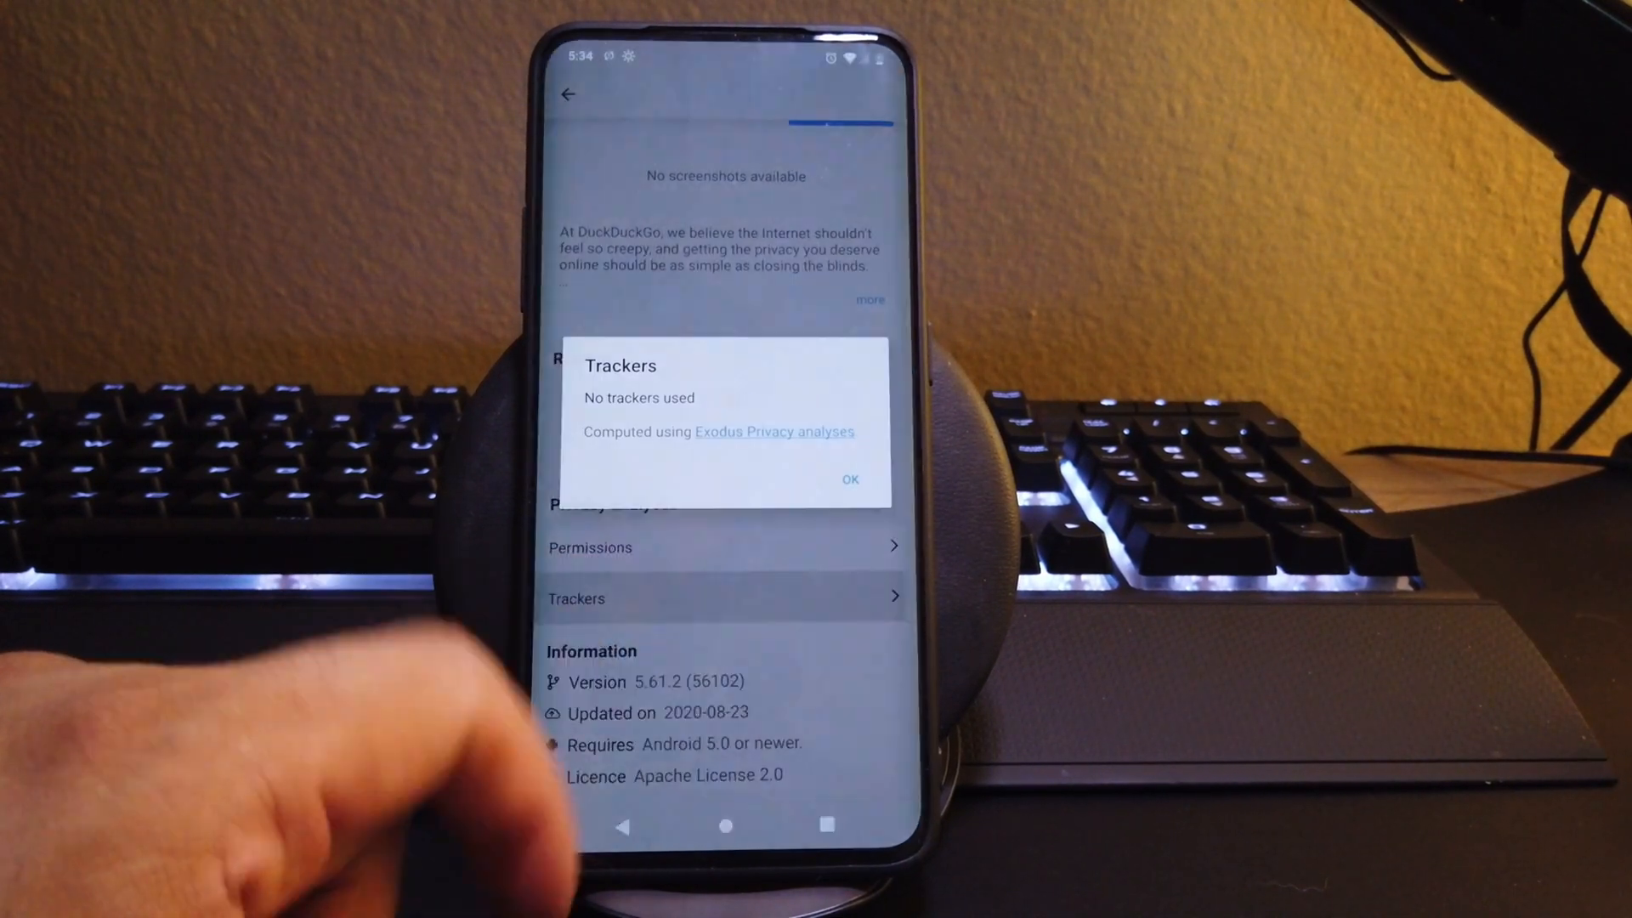
pyautogui.click(850, 480)
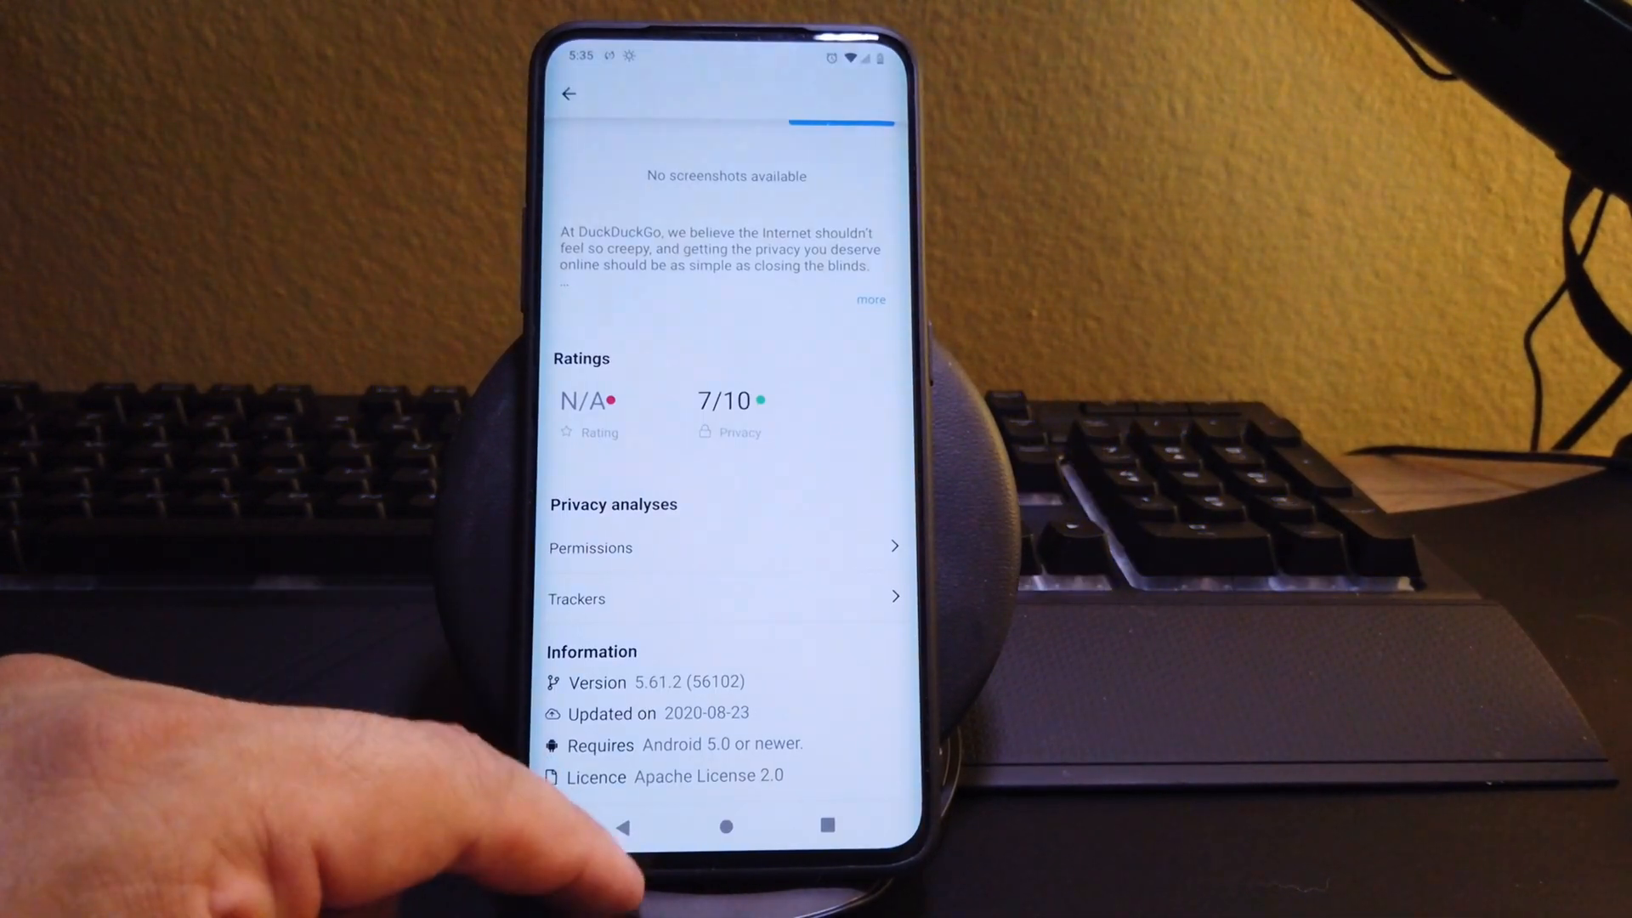
pyautogui.click(568, 93)
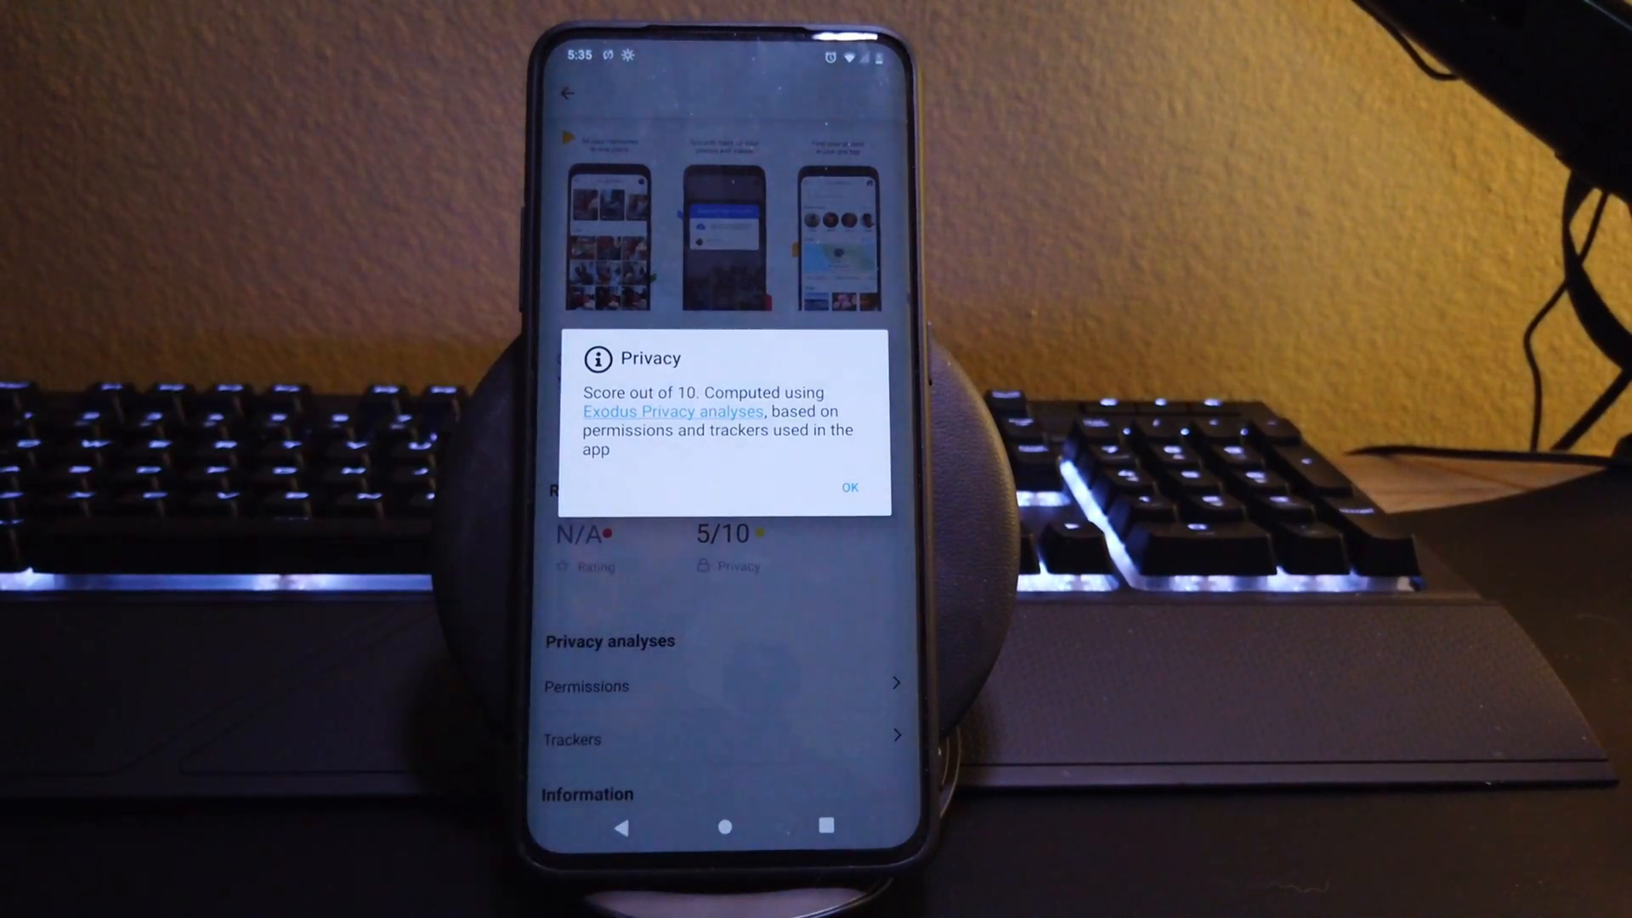
pyautogui.click(849, 488)
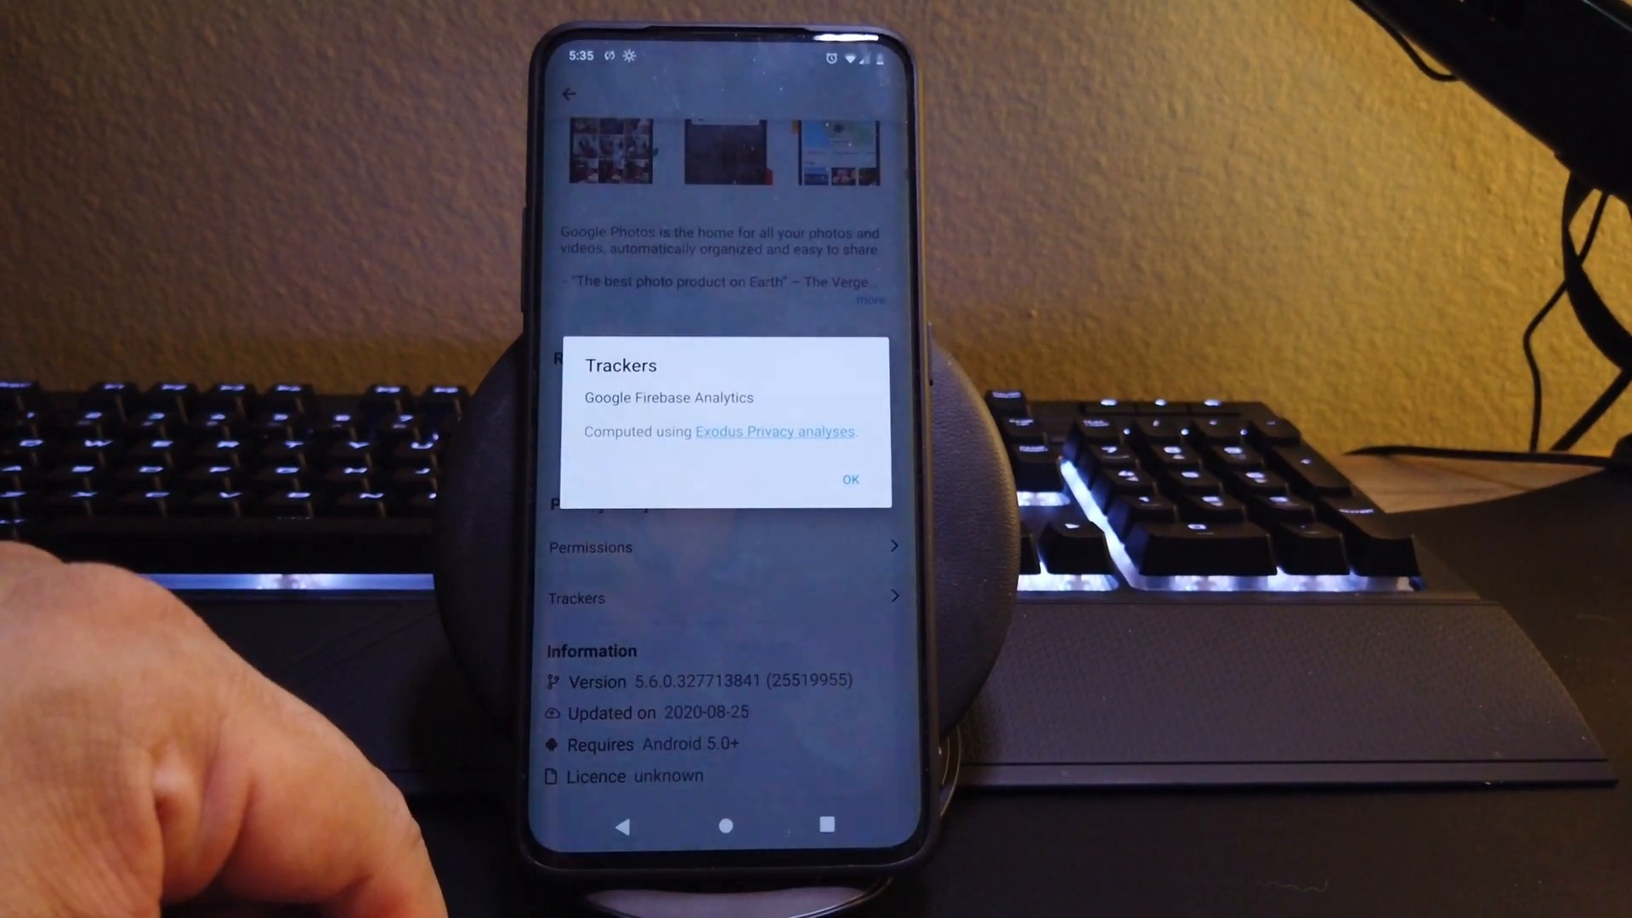
pyautogui.click(850, 479)
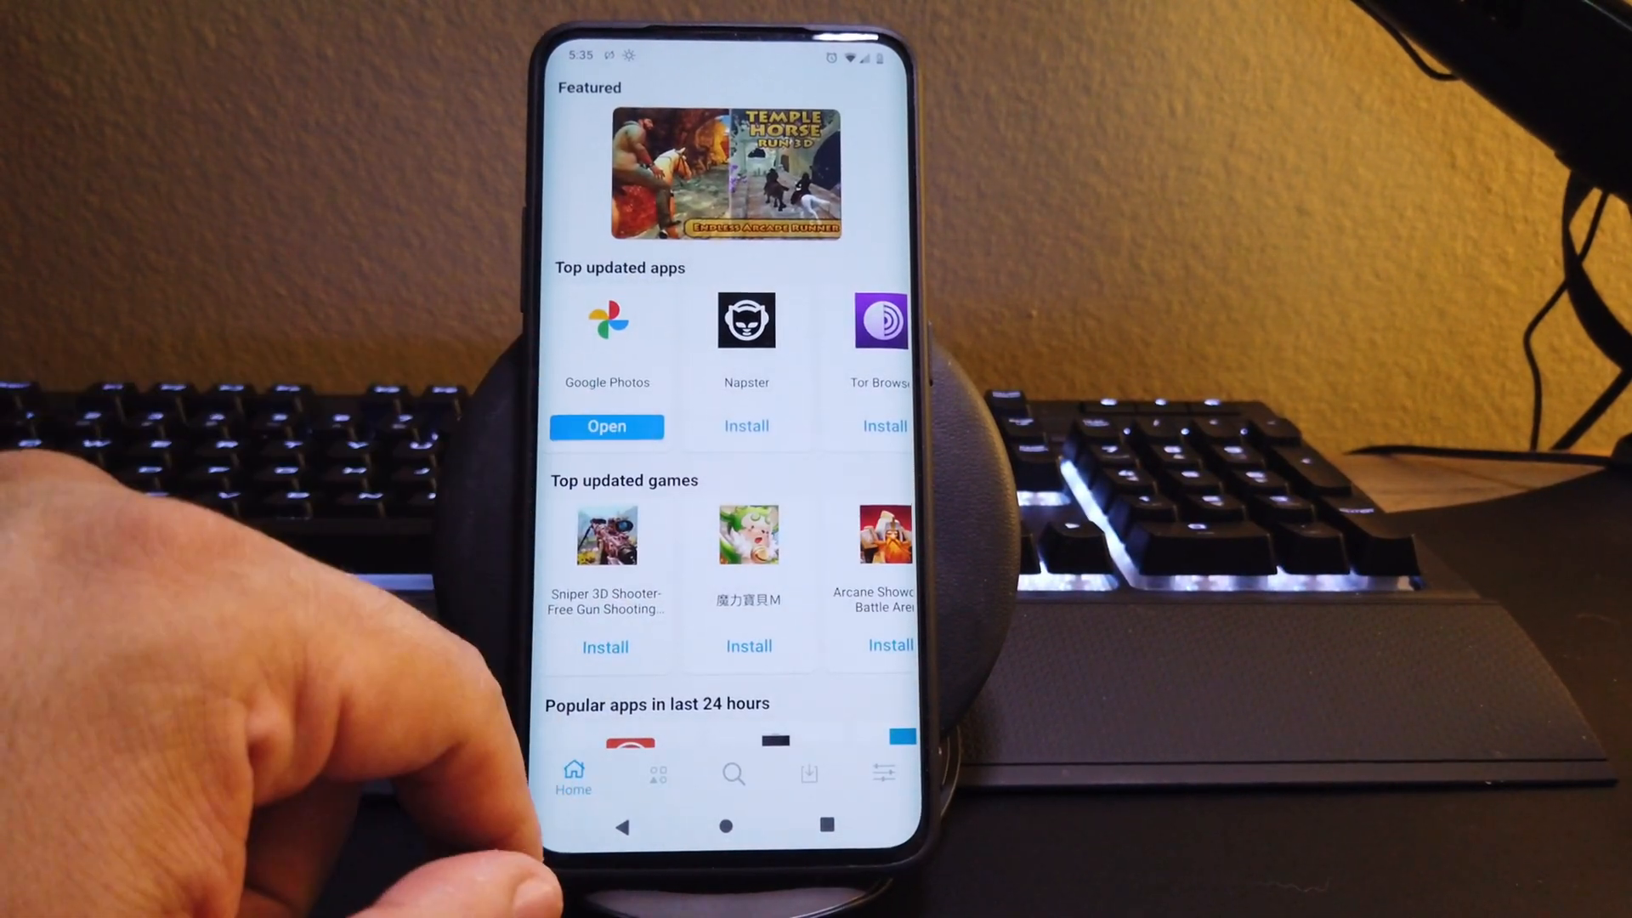
pyautogui.scroll(-3)
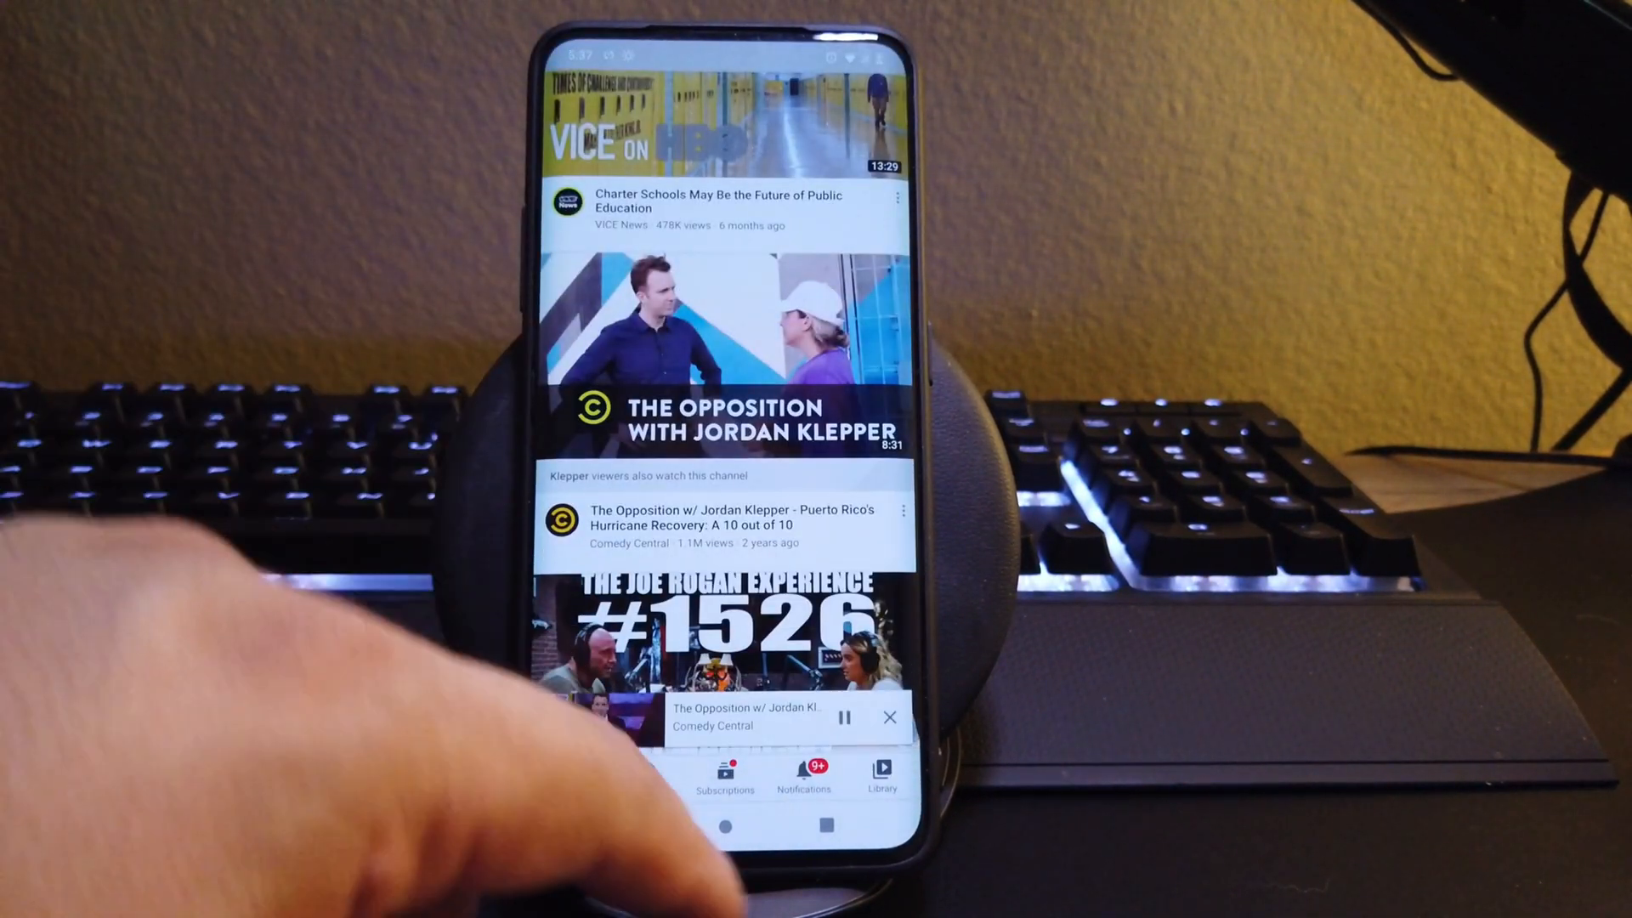
# Step: Exit the YouTube video feed back to the home screen
pyautogui.click(726, 826)
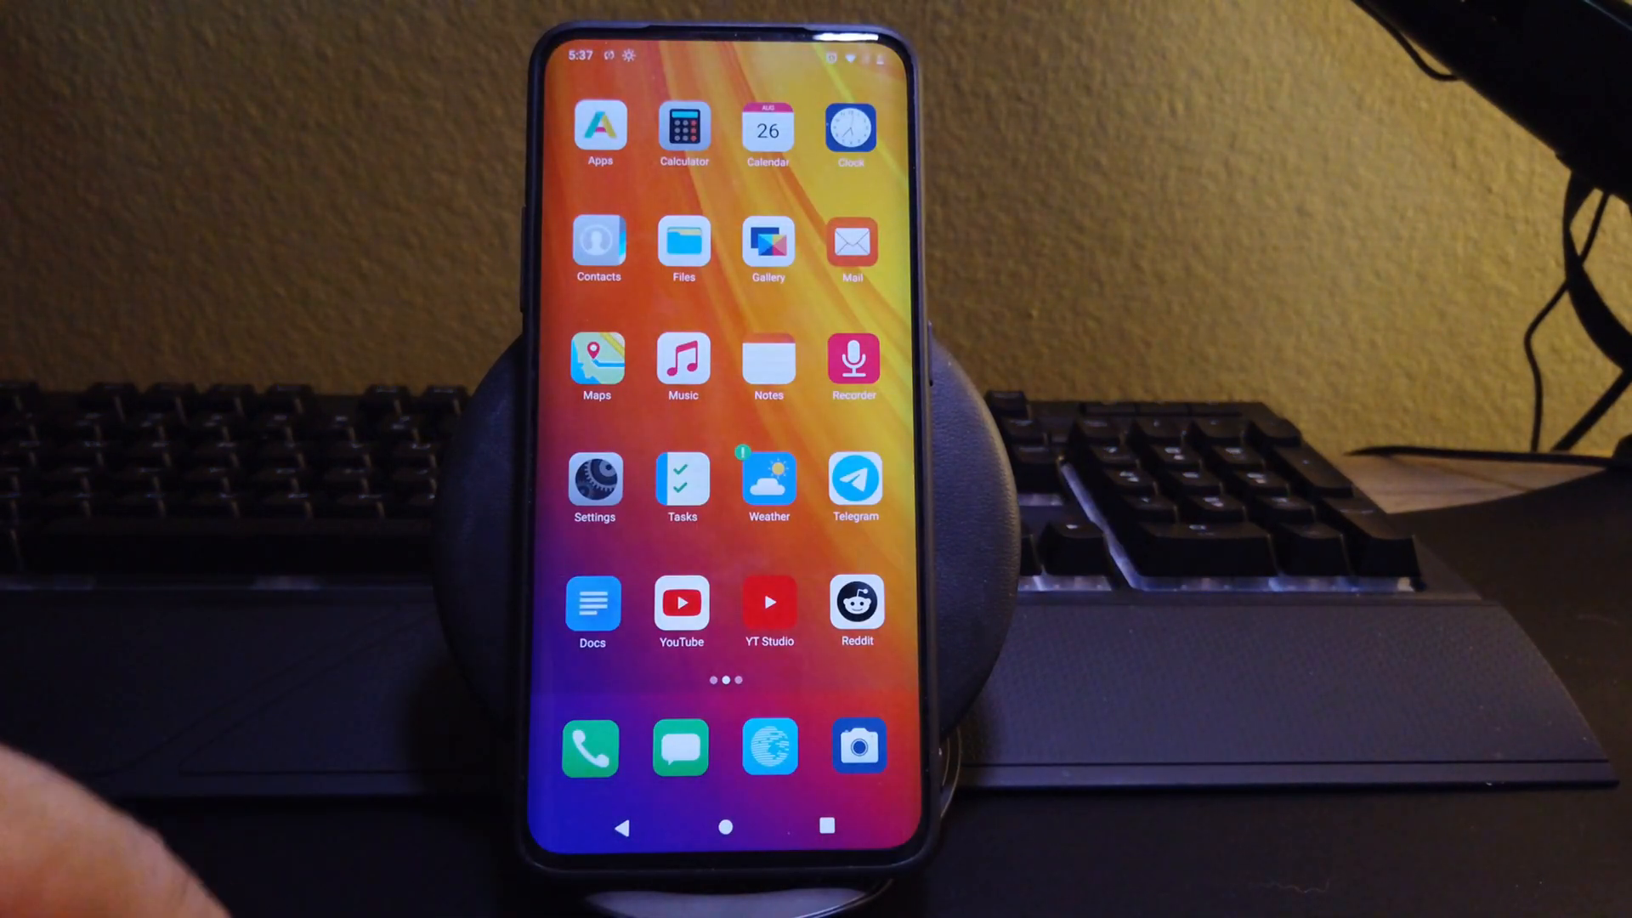
pyautogui.click(858, 746)
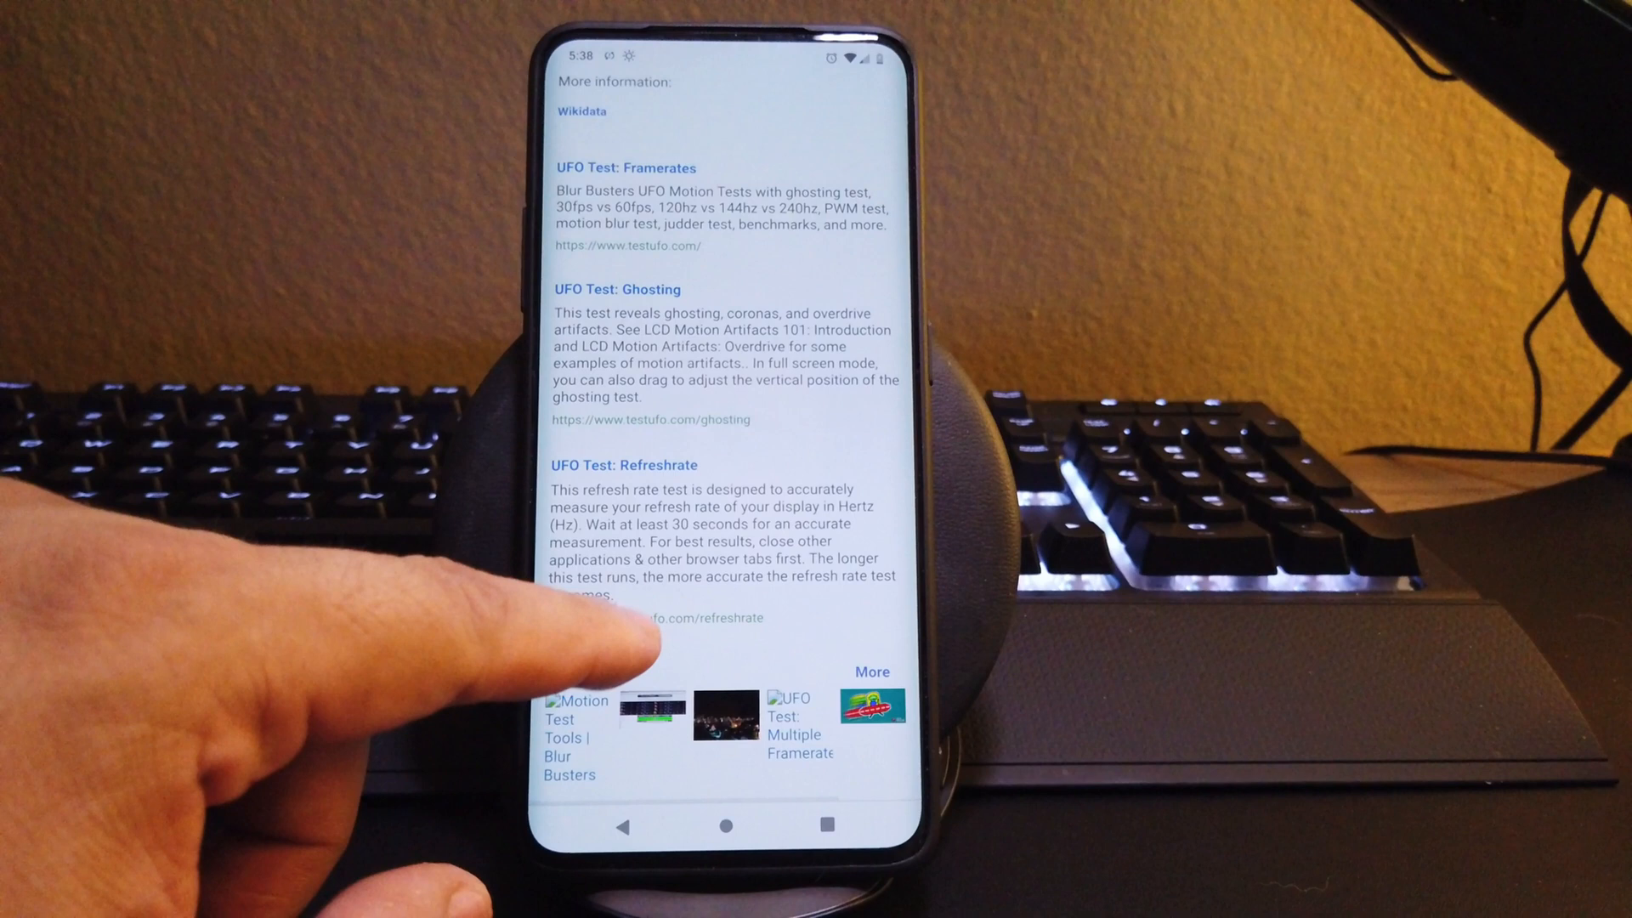
# Step: Search the web for UFO Test and browse the framerate, ghosting and refresh-rate results
pyautogui.click(656, 617)
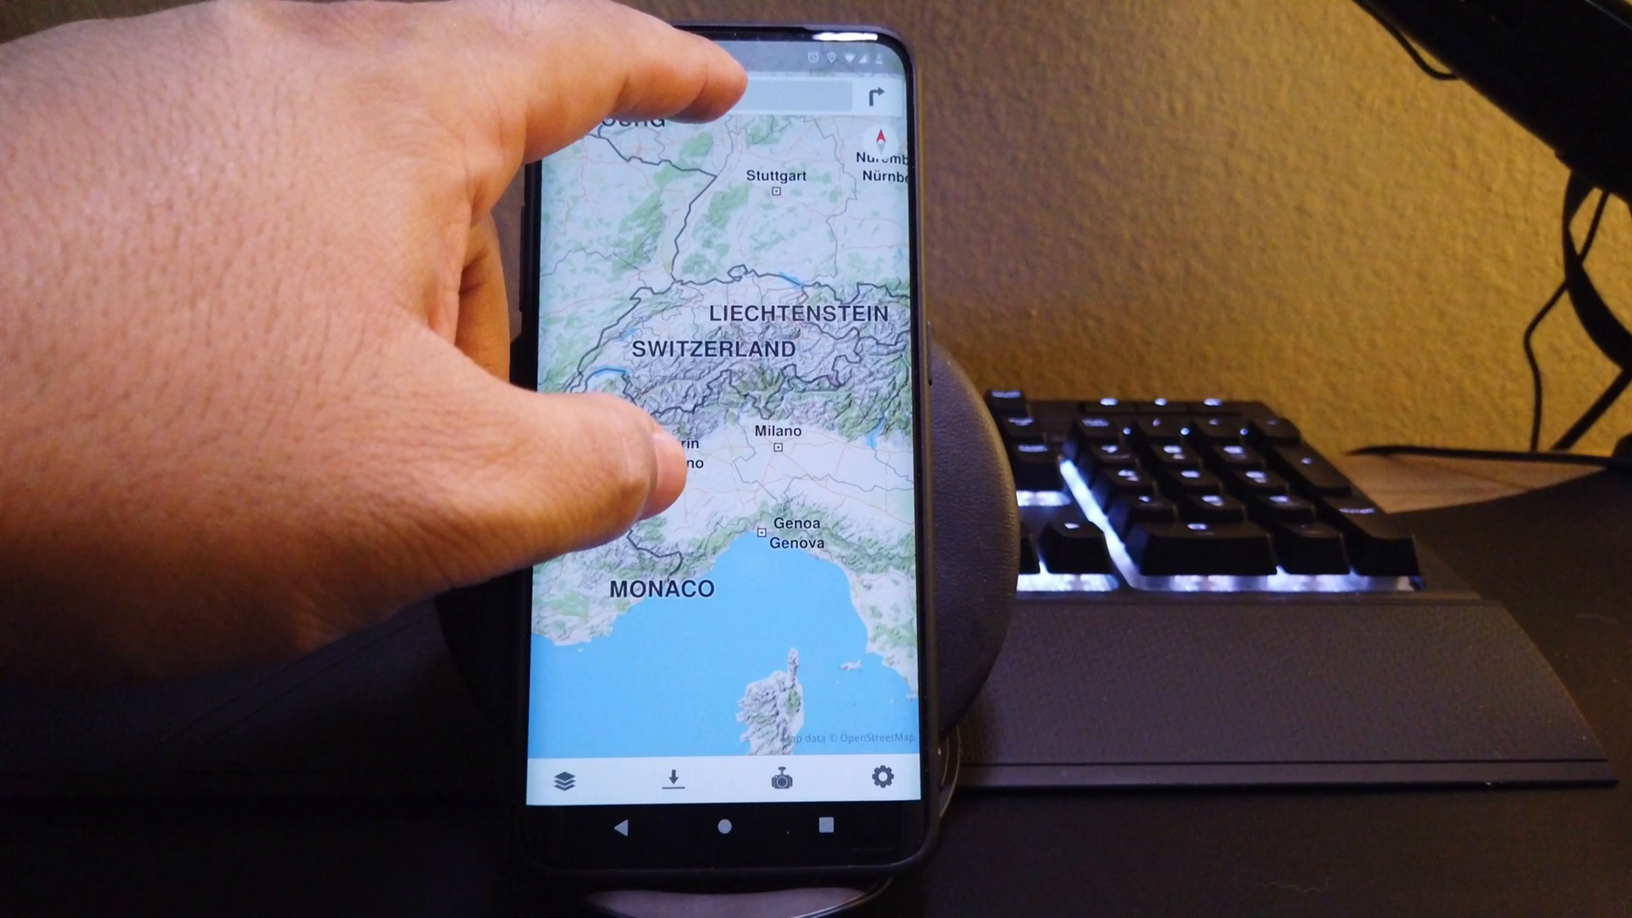
# Step: Browse route planning and Points of Interest categories, then bring up the exit-app confirmation
pyautogui.click(790, 94)
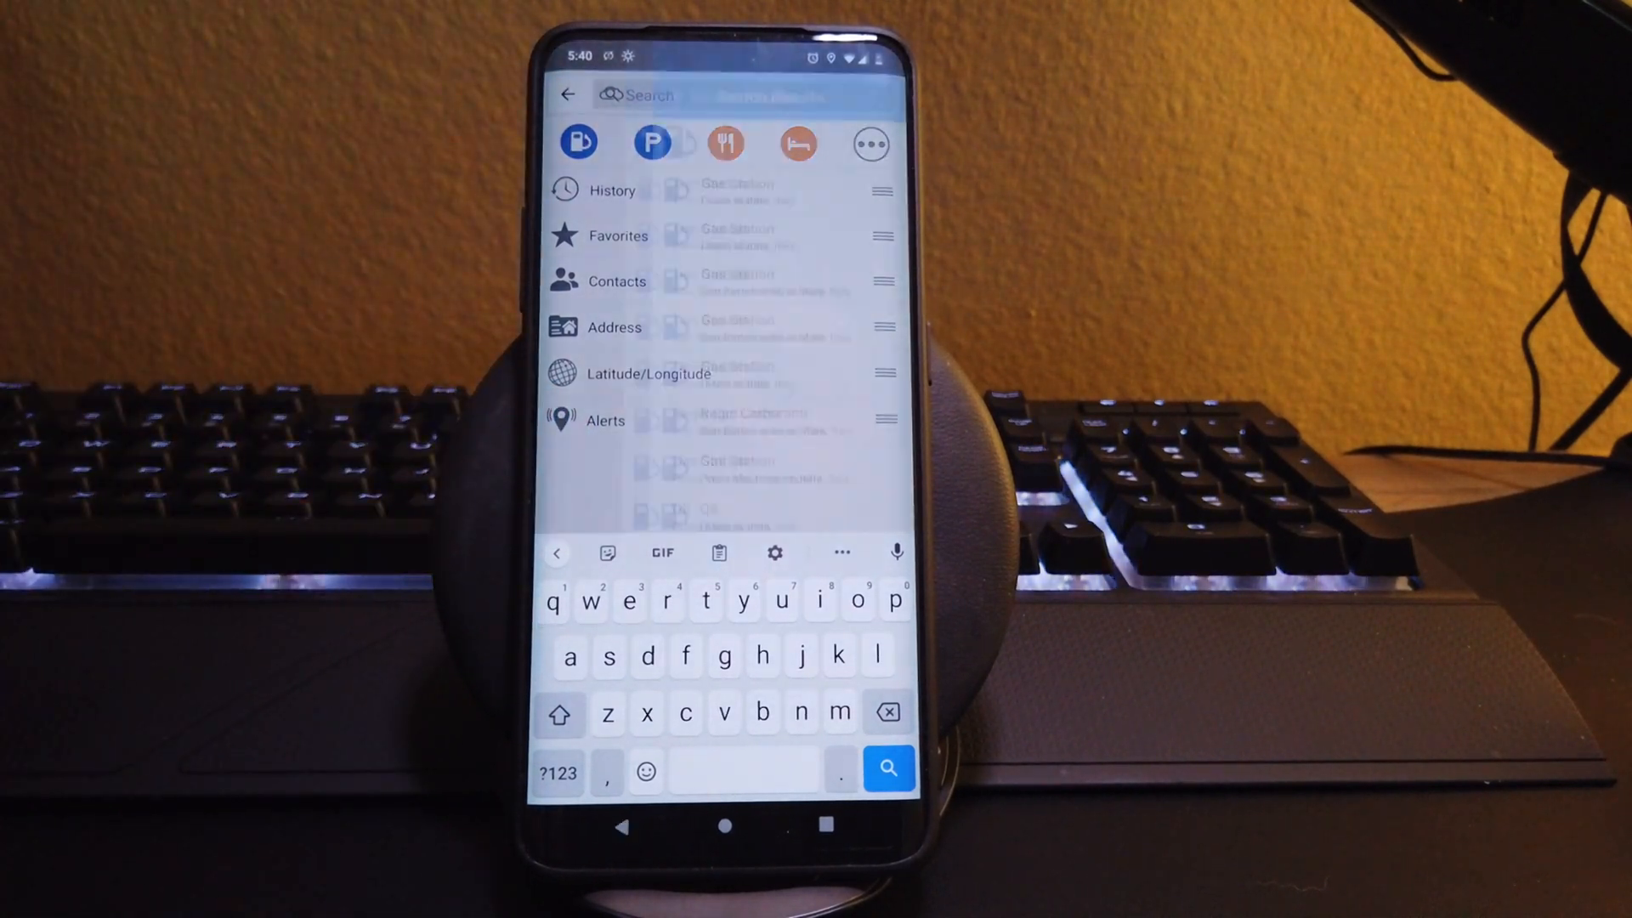
pyautogui.click(887, 768)
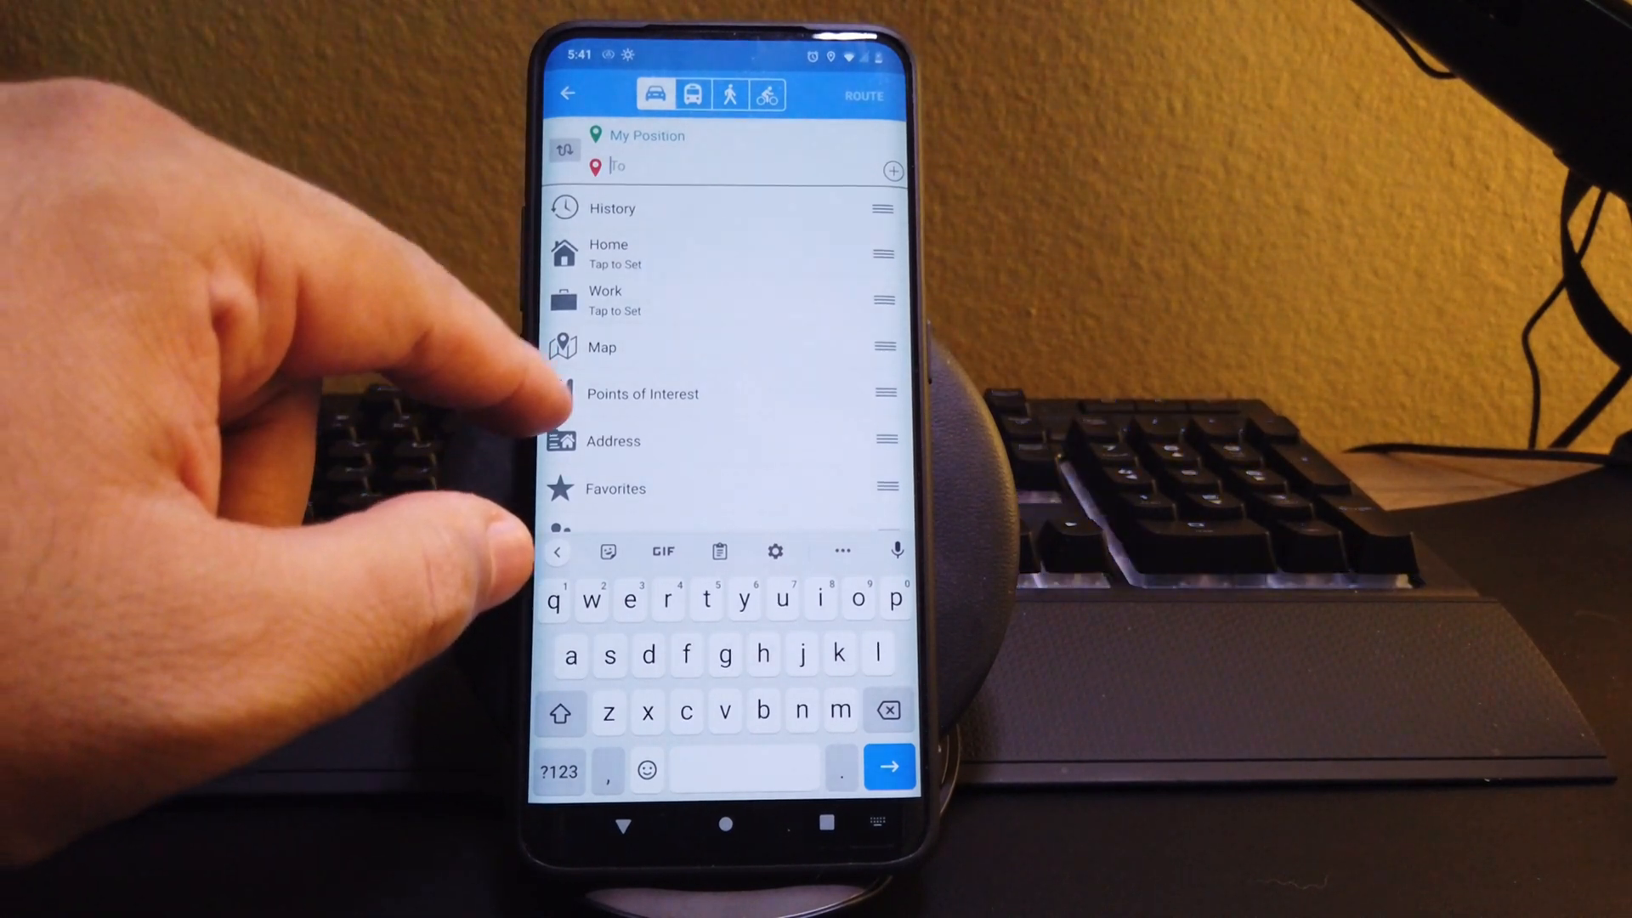
pyautogui.click(643, 392)
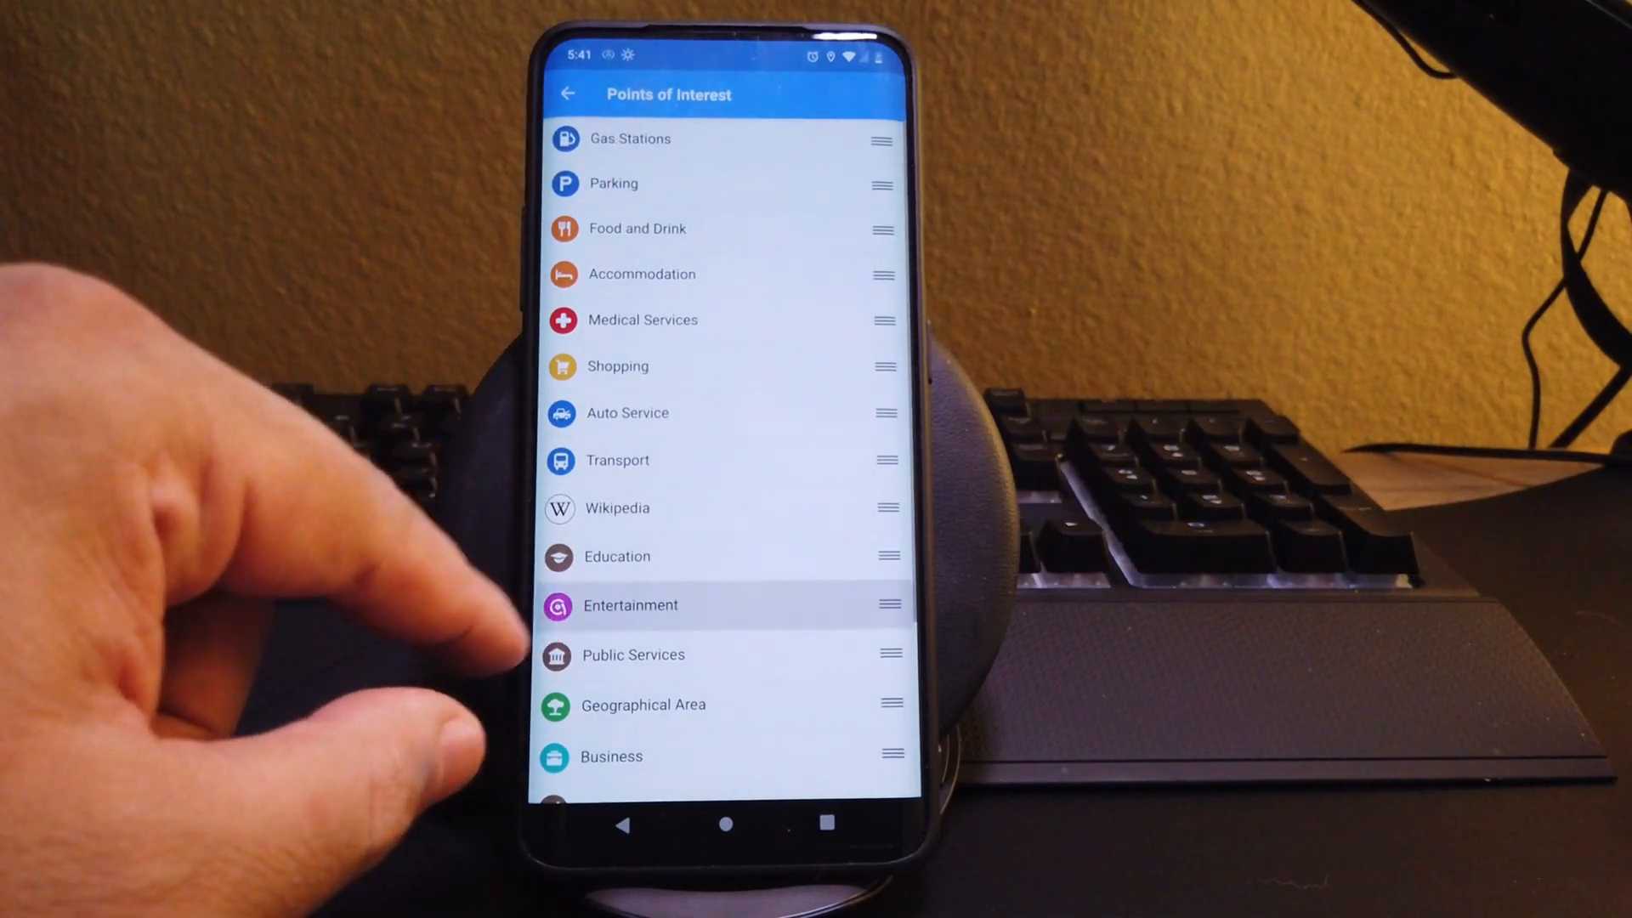
pyautogui.click(629, 605)
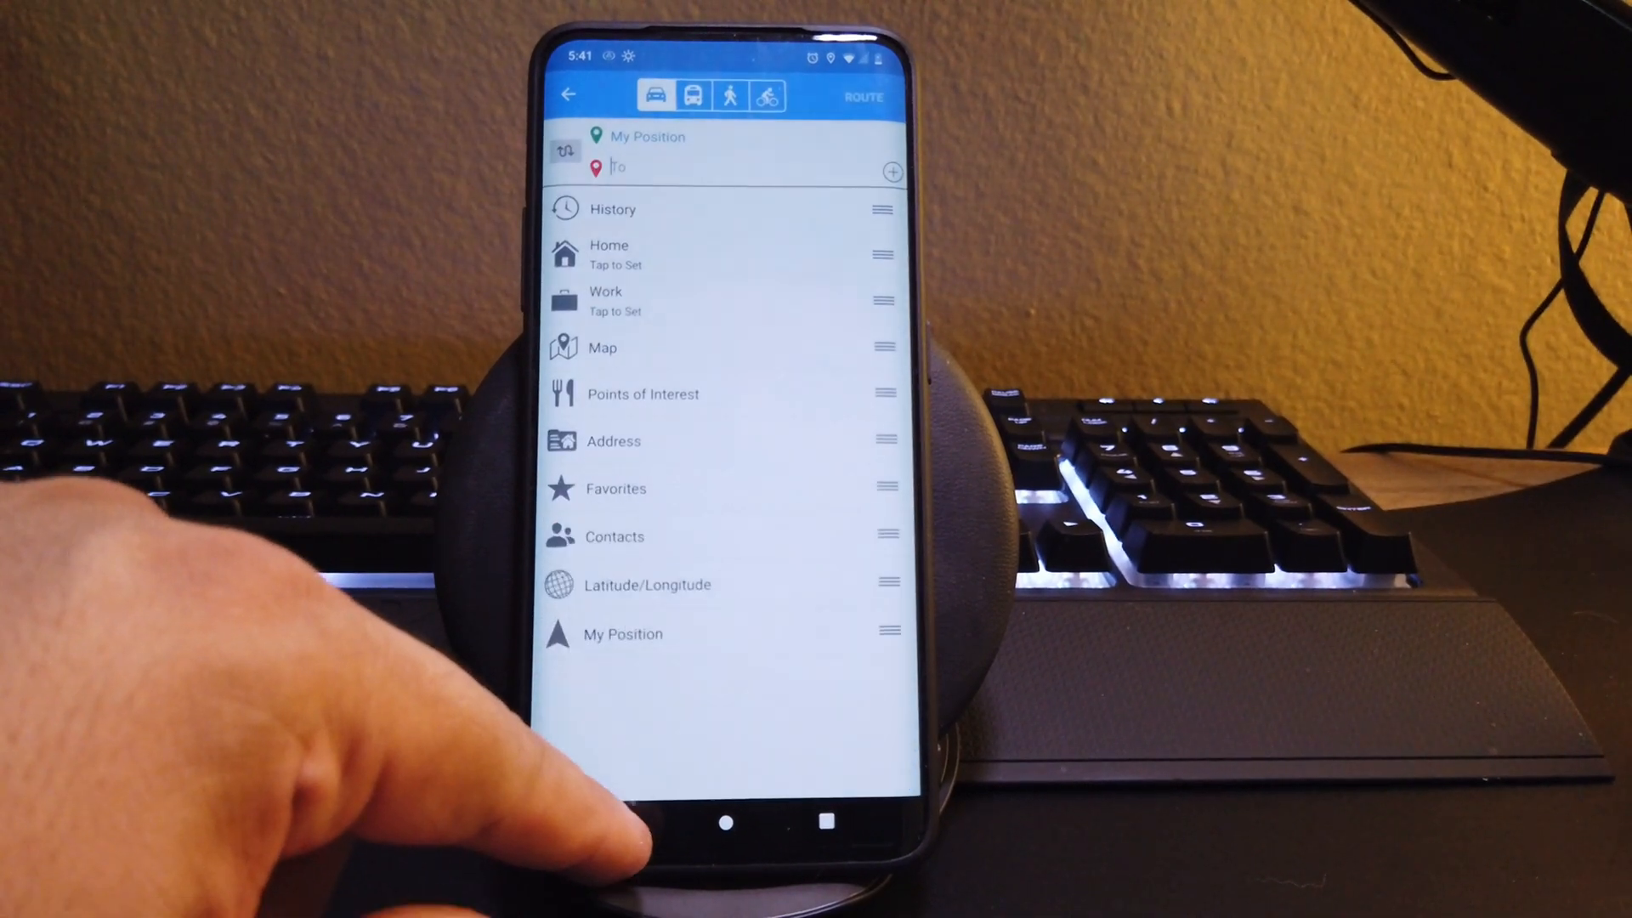
pyautogui.click(570, 96)
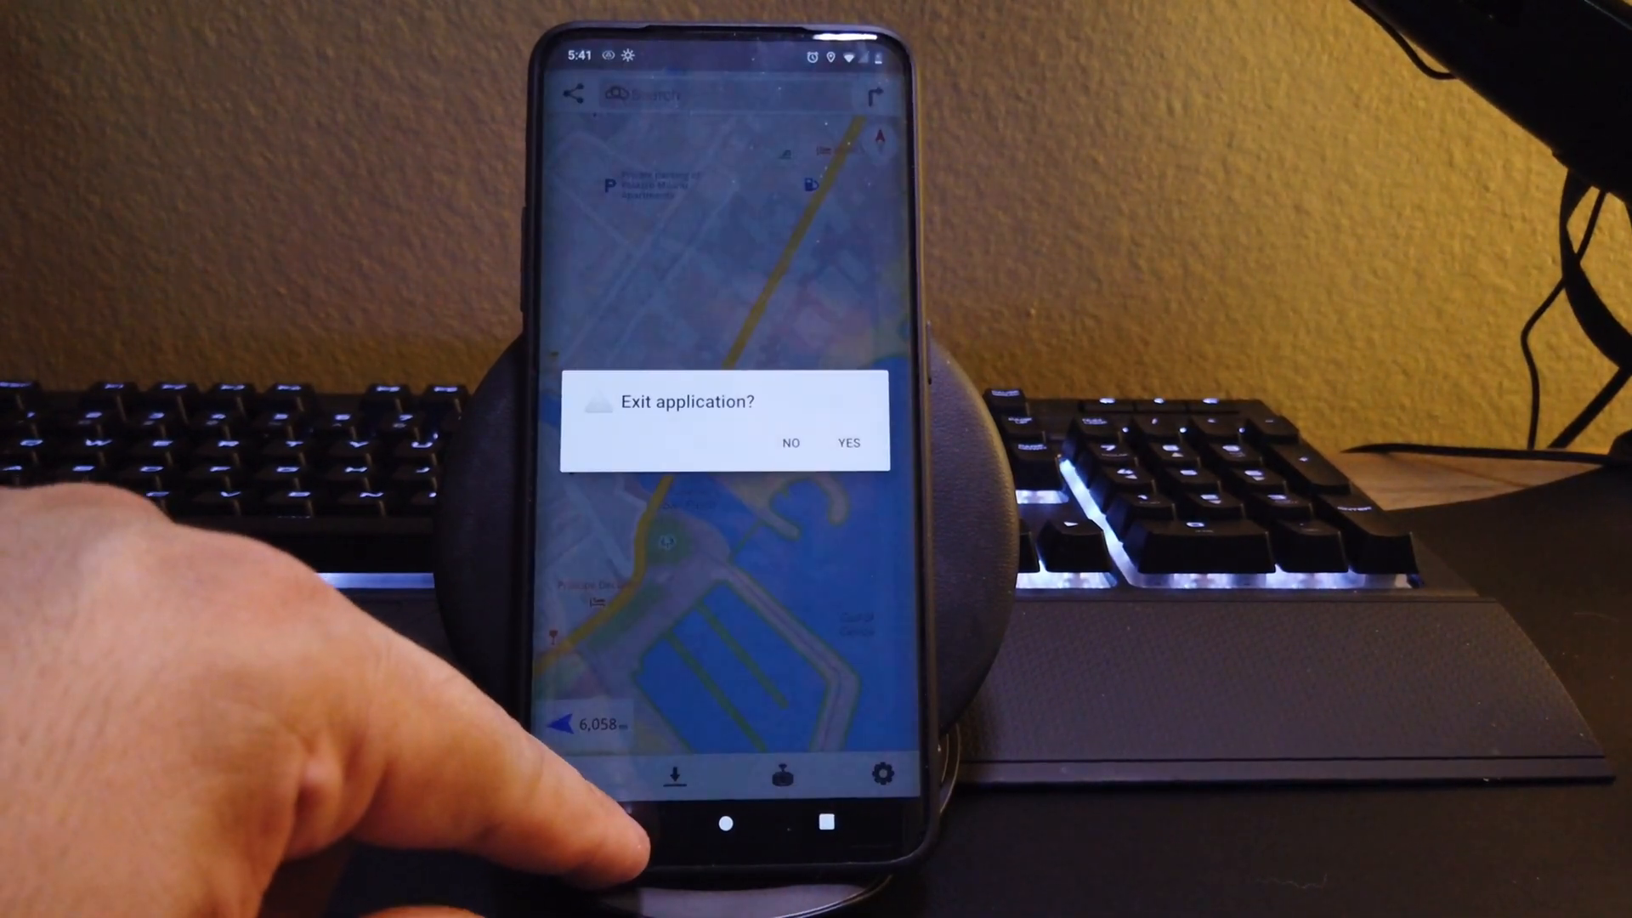
# Step: Browse Network & internet advanced options and Battery Manager, then go to Display settings
pyautogui.click(848, 442)
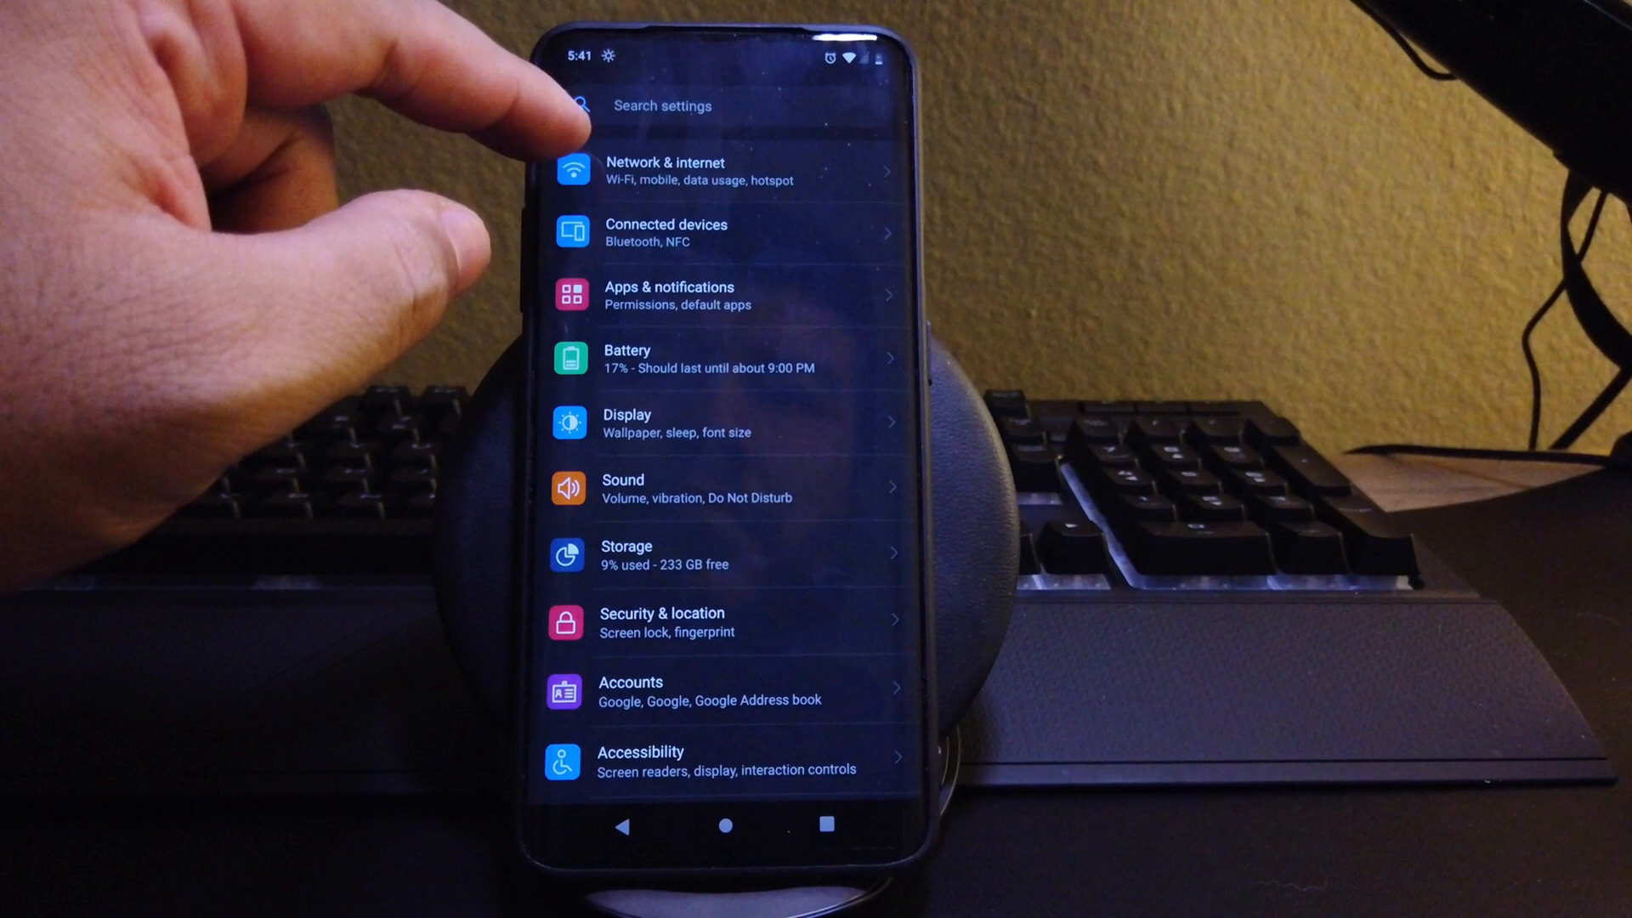
pyautogui.click(686, 170)
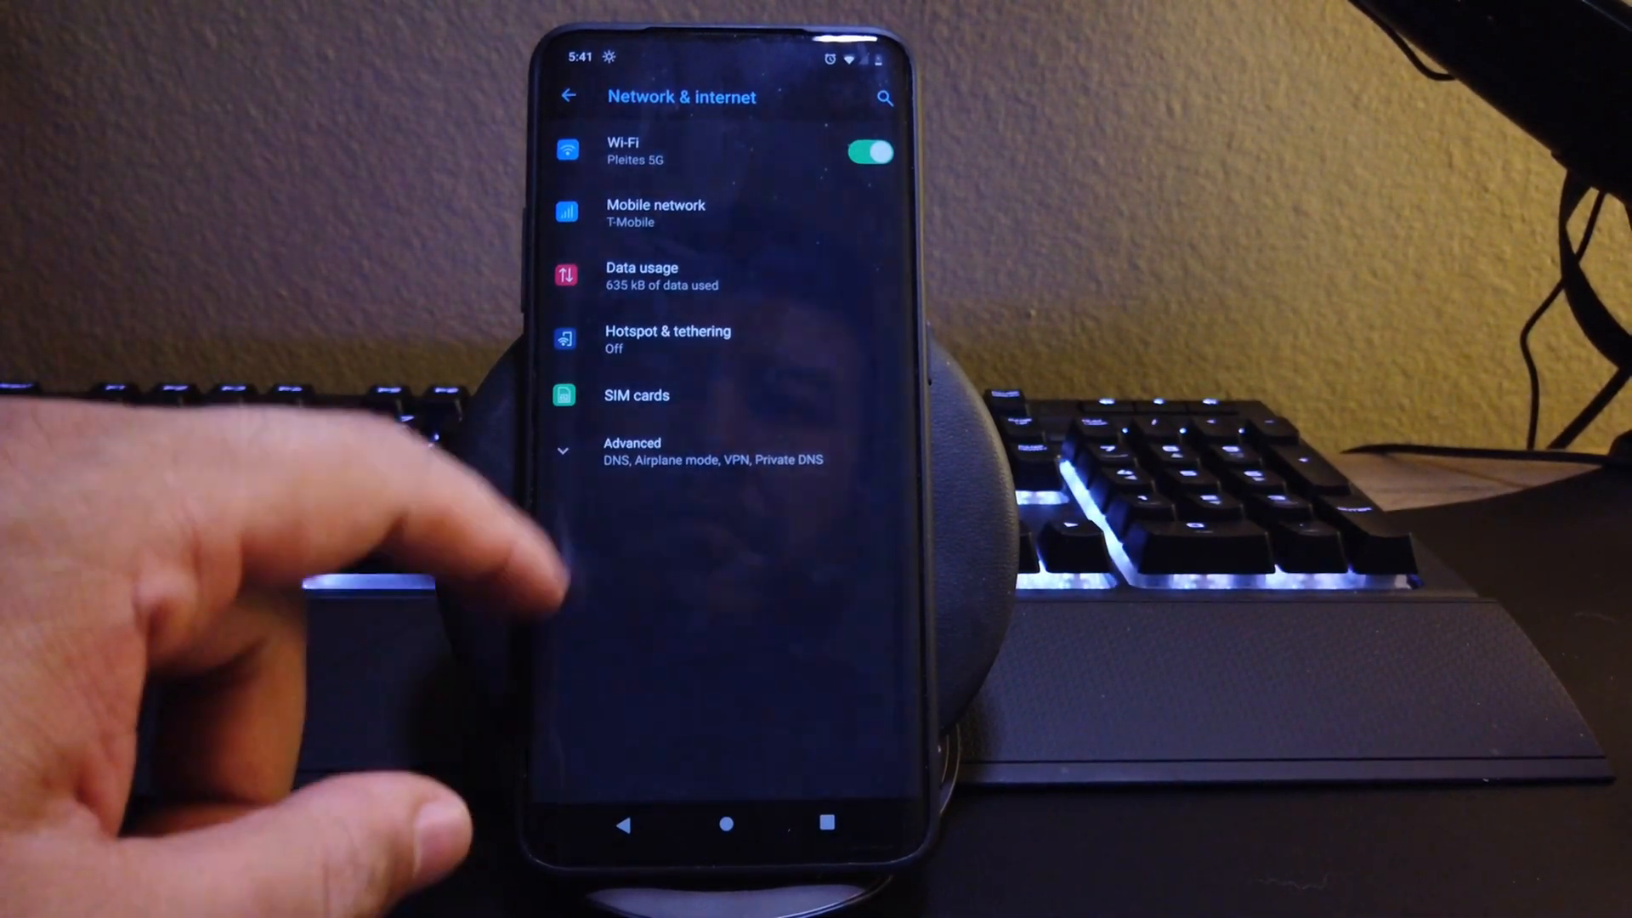
pyautogui.click(630, 448)
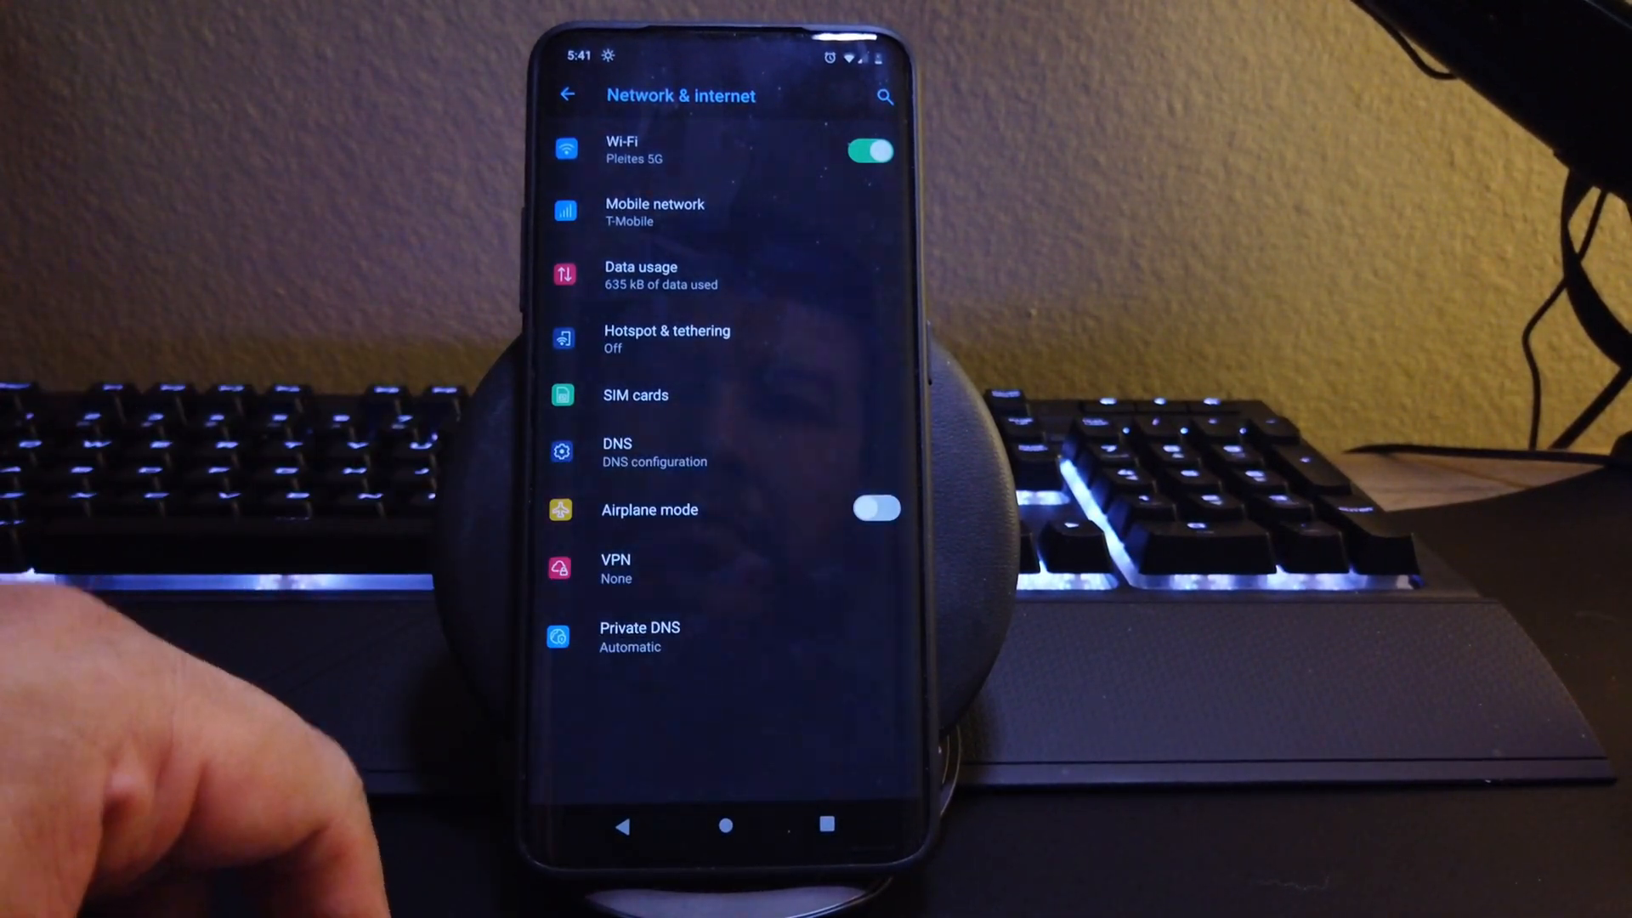
pyautogui.click(622, 823)
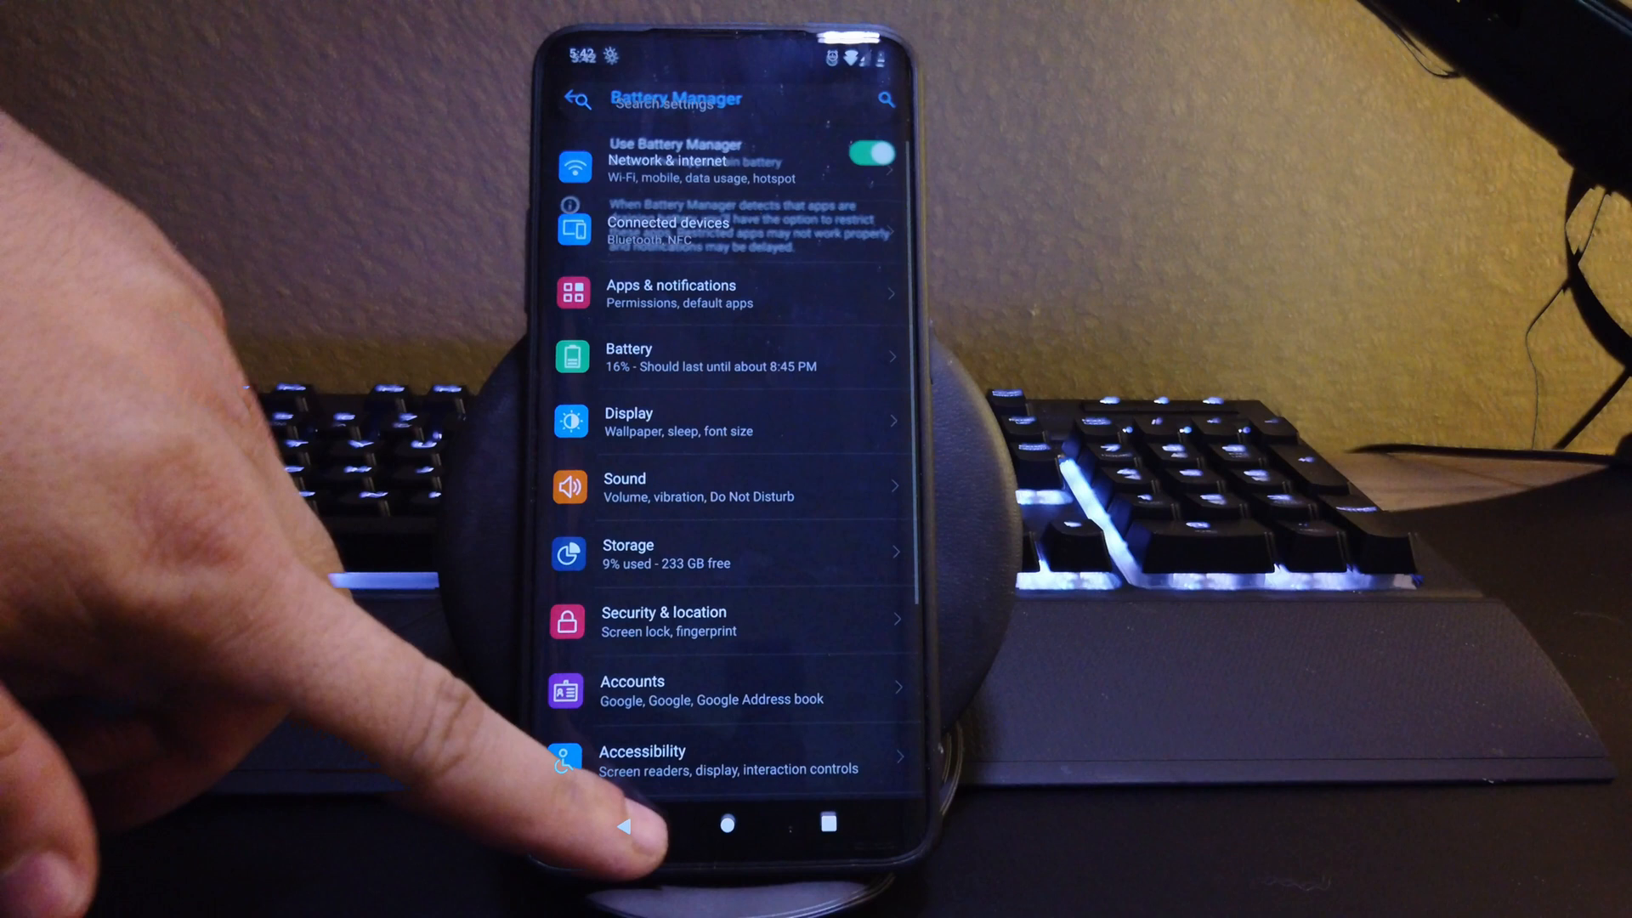
pyautogui.click(627, 422)
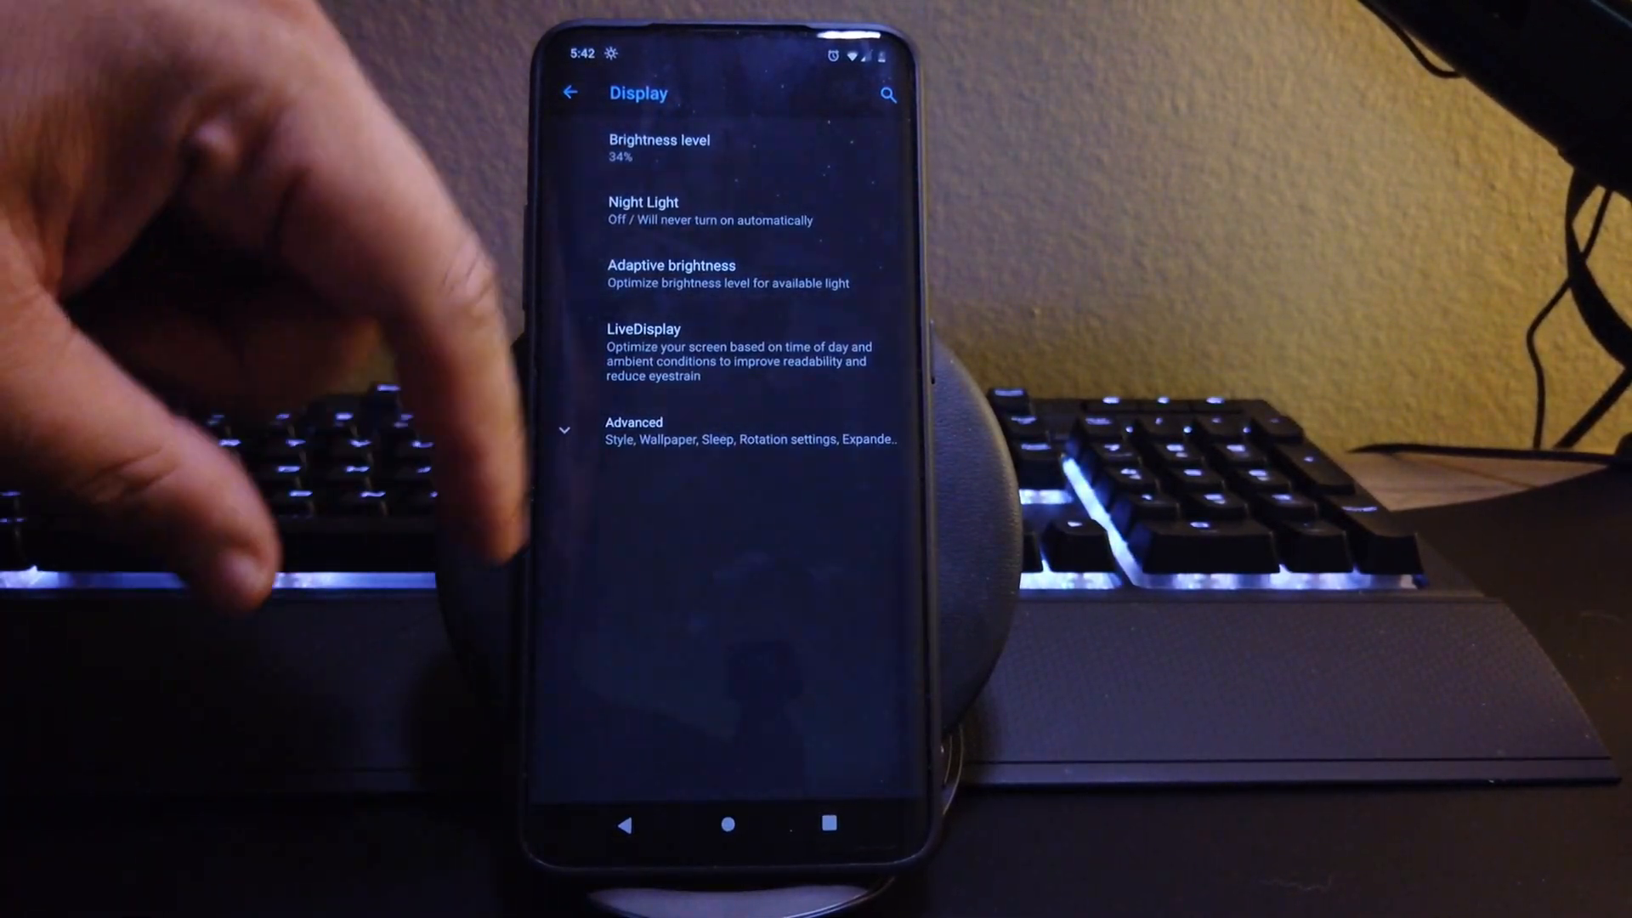
# Step: Set the system Style to Light, leaving the accent colour unchanged
pyautogui.click(633, 430)
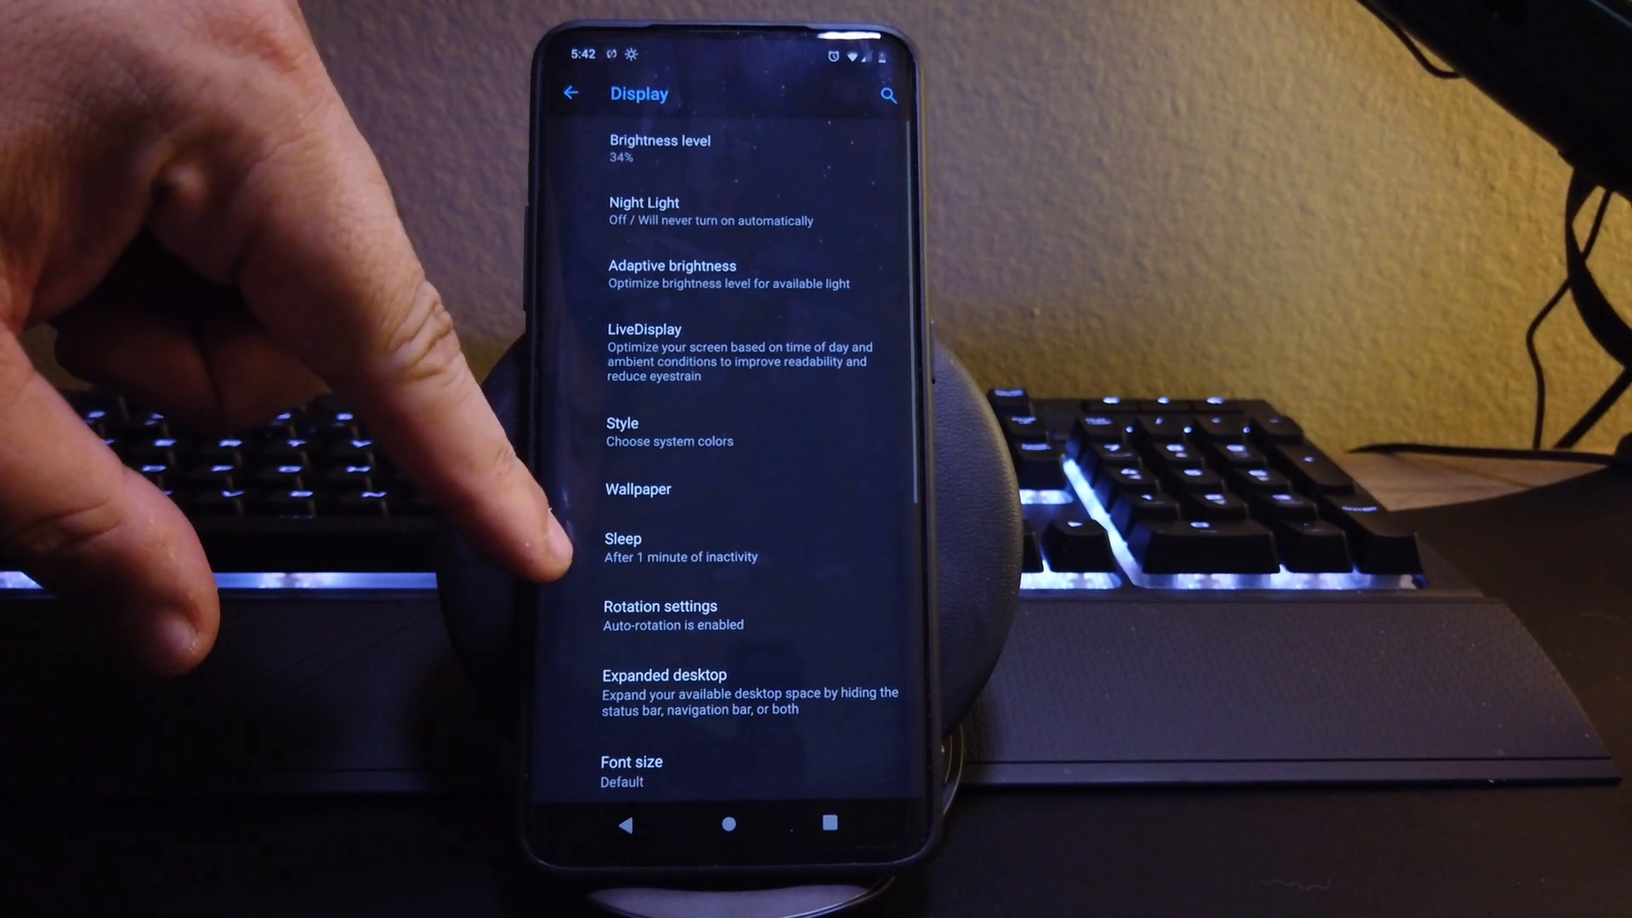
pyautogui.click(668, 430)
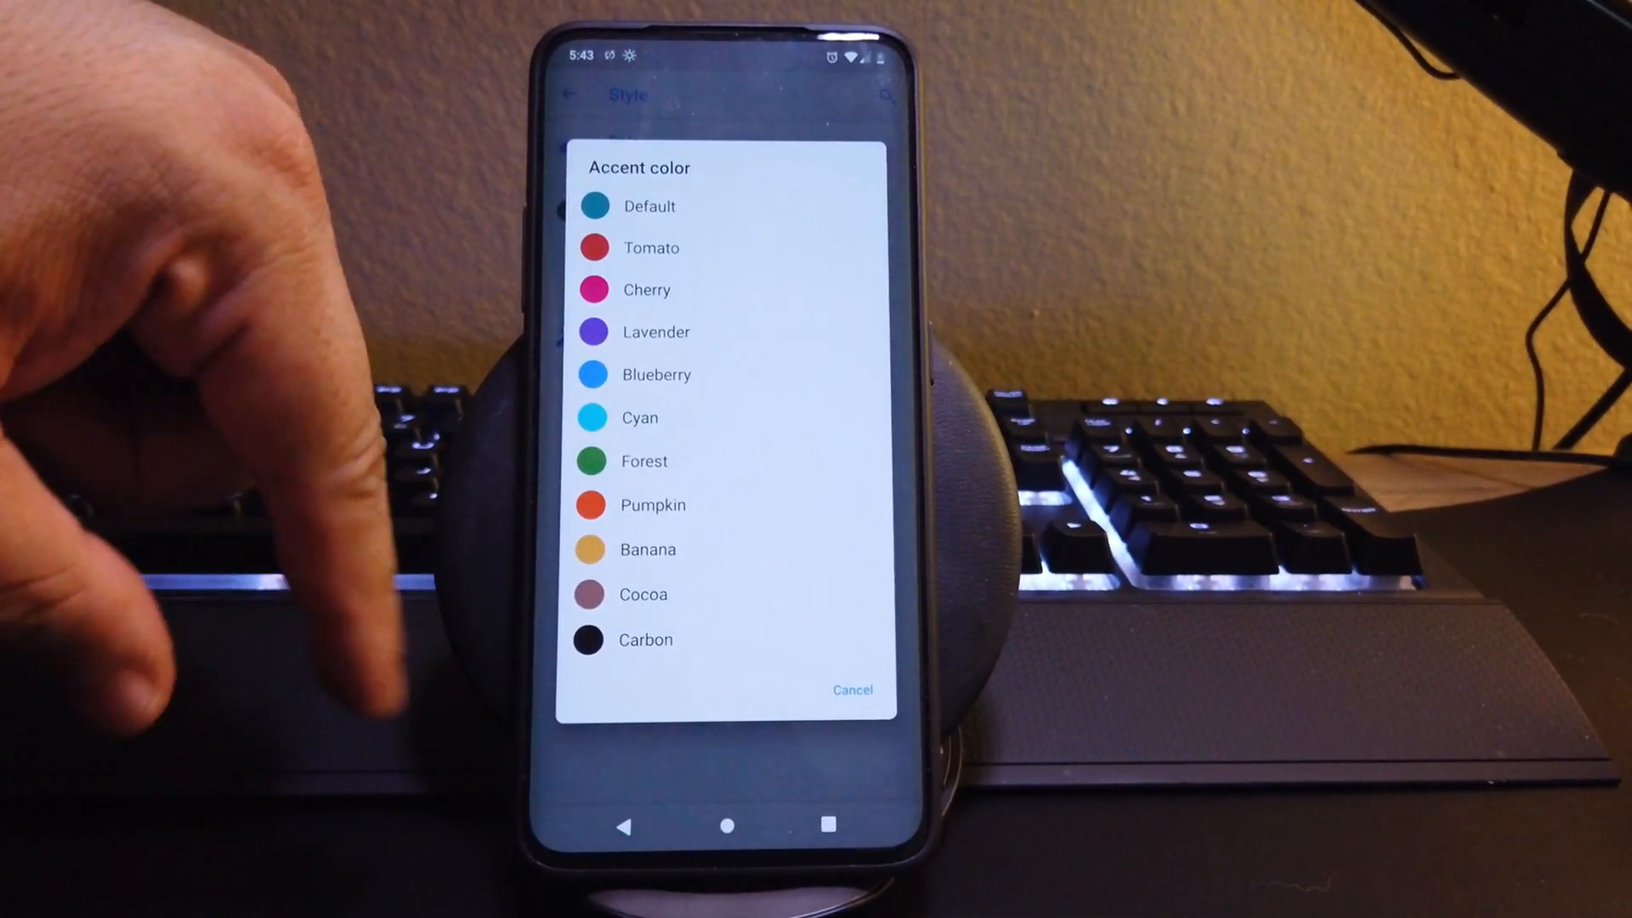
pyautogui.click(649, 206)
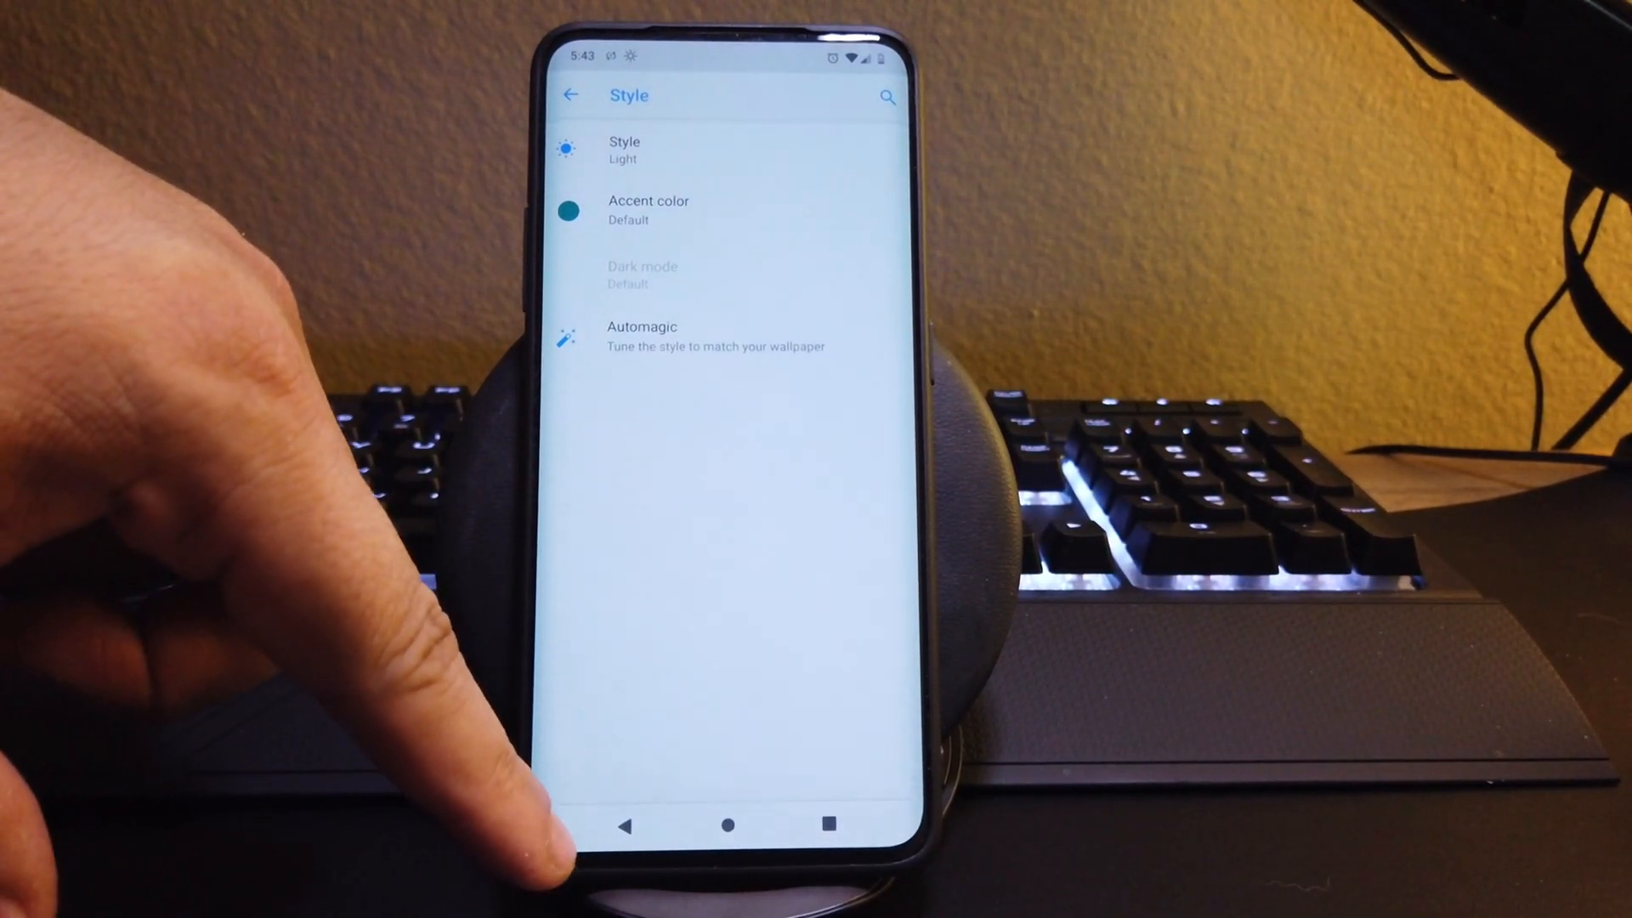
pyautogui.click(570, 95)
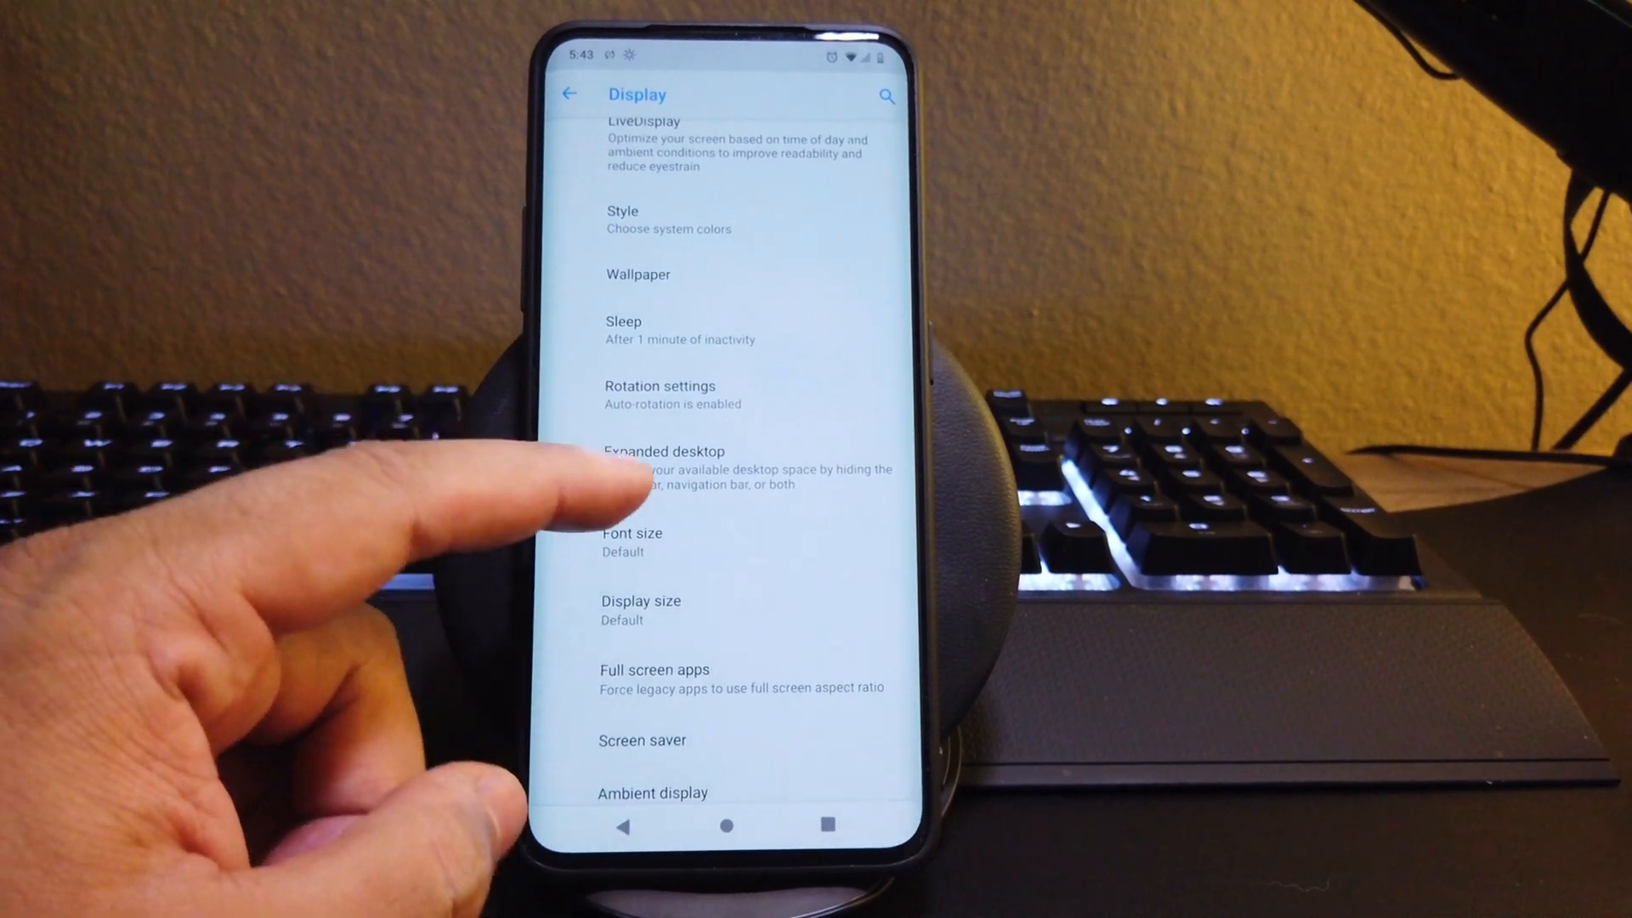
# Step: Review Expanded desktop and Ambient display, return to Settings and go to Sound
pyautogui.click(665, 450)
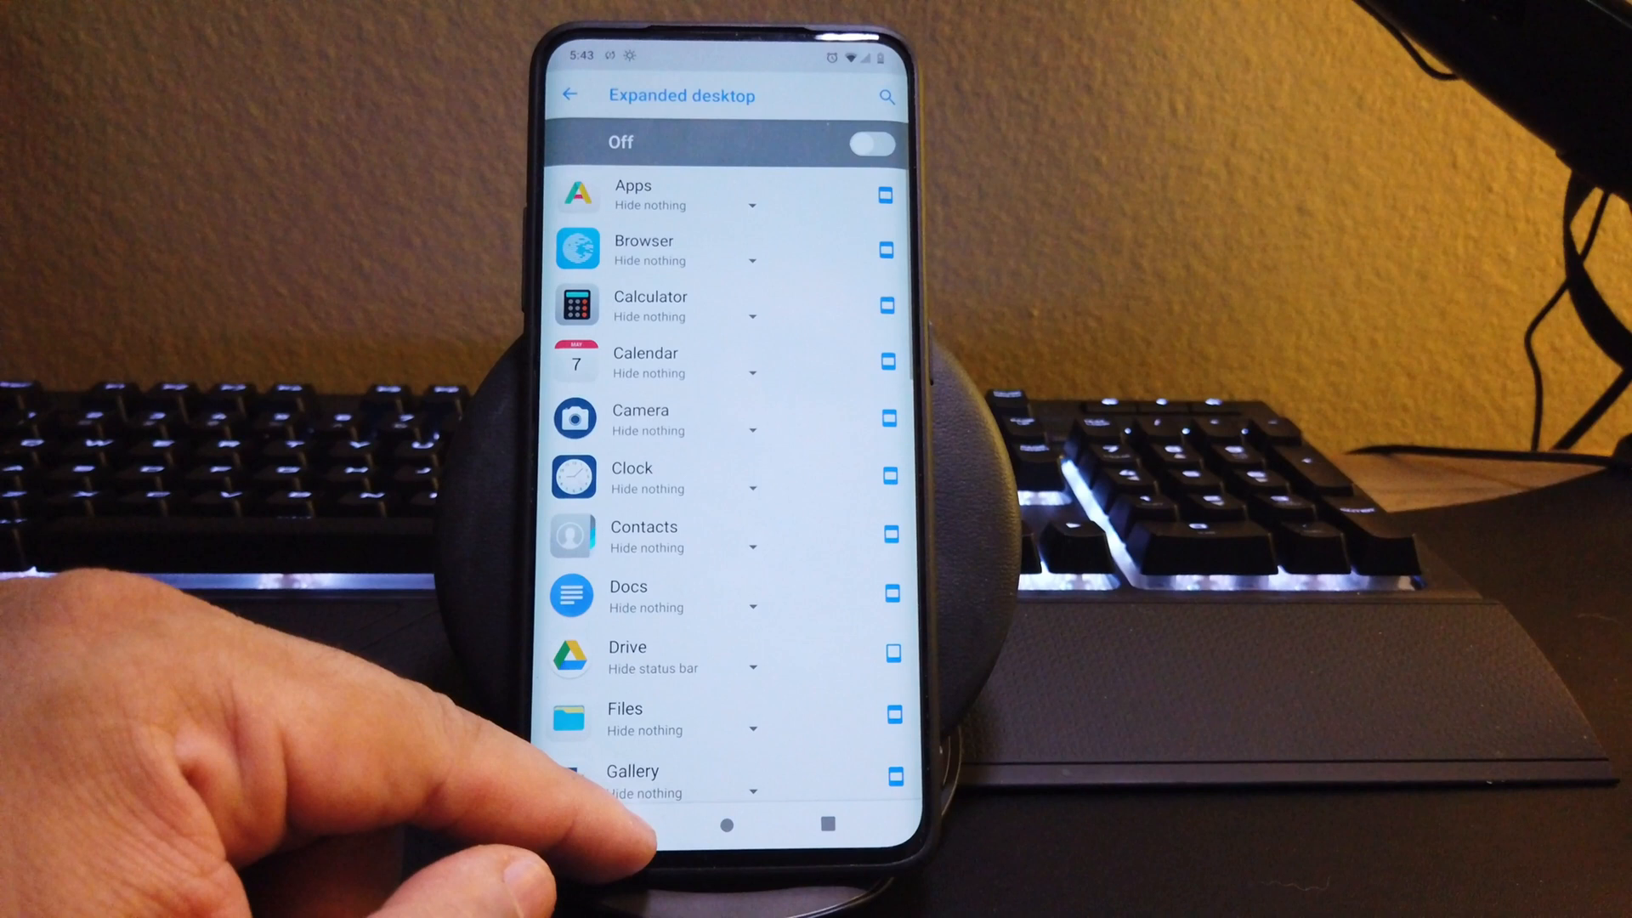
pyautogui.click(570, 95)
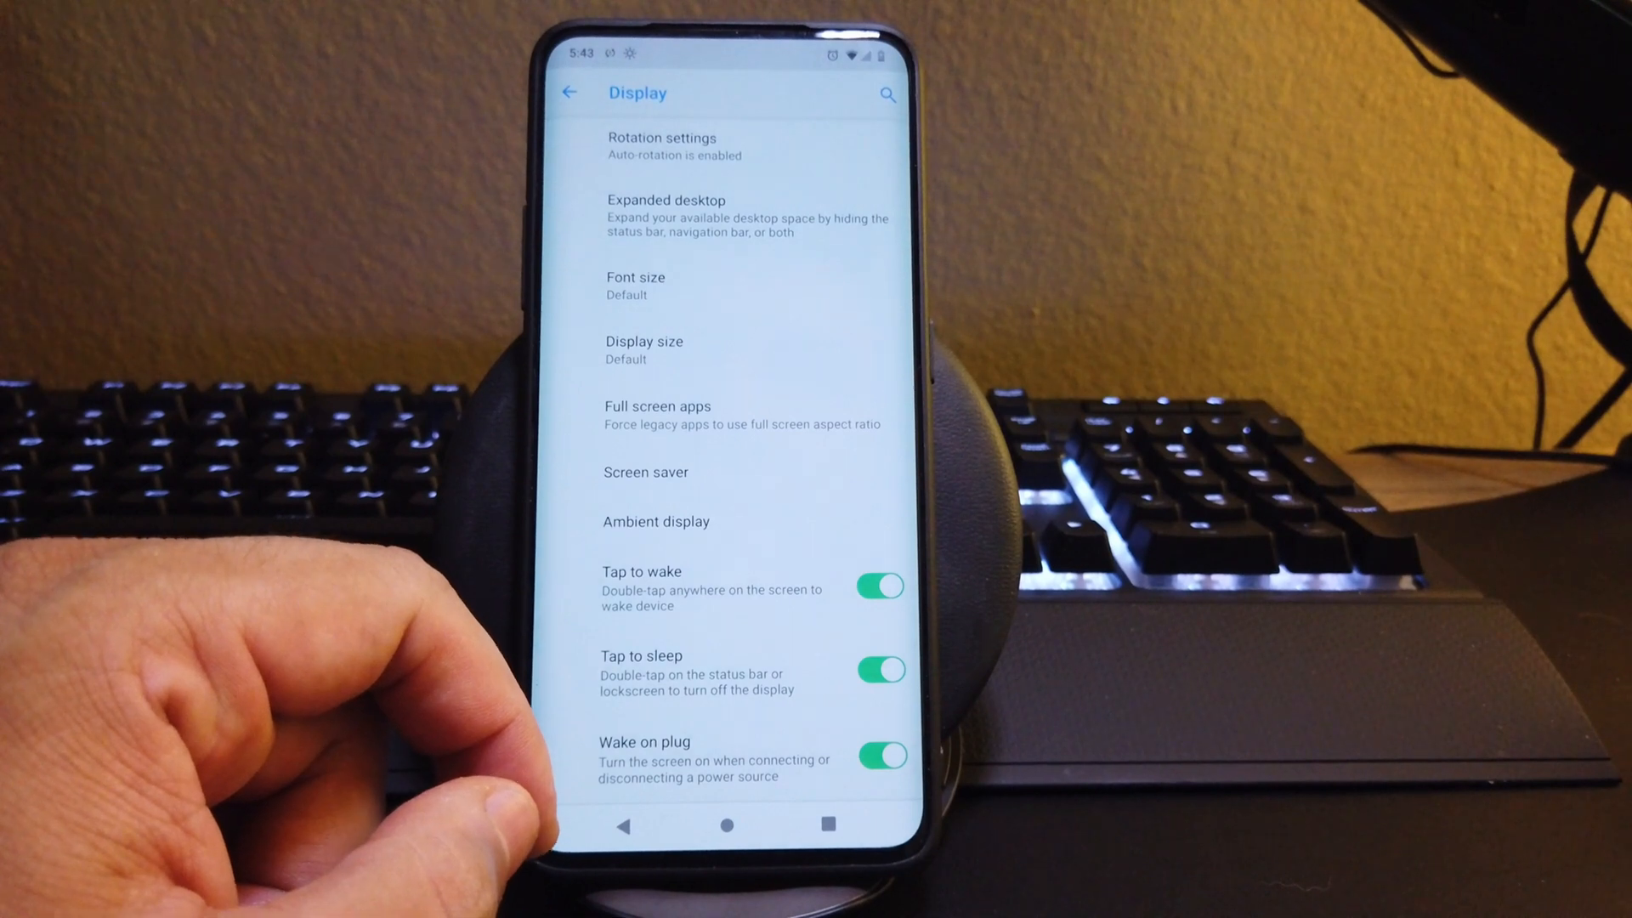
pyautogui.click(656, 522)
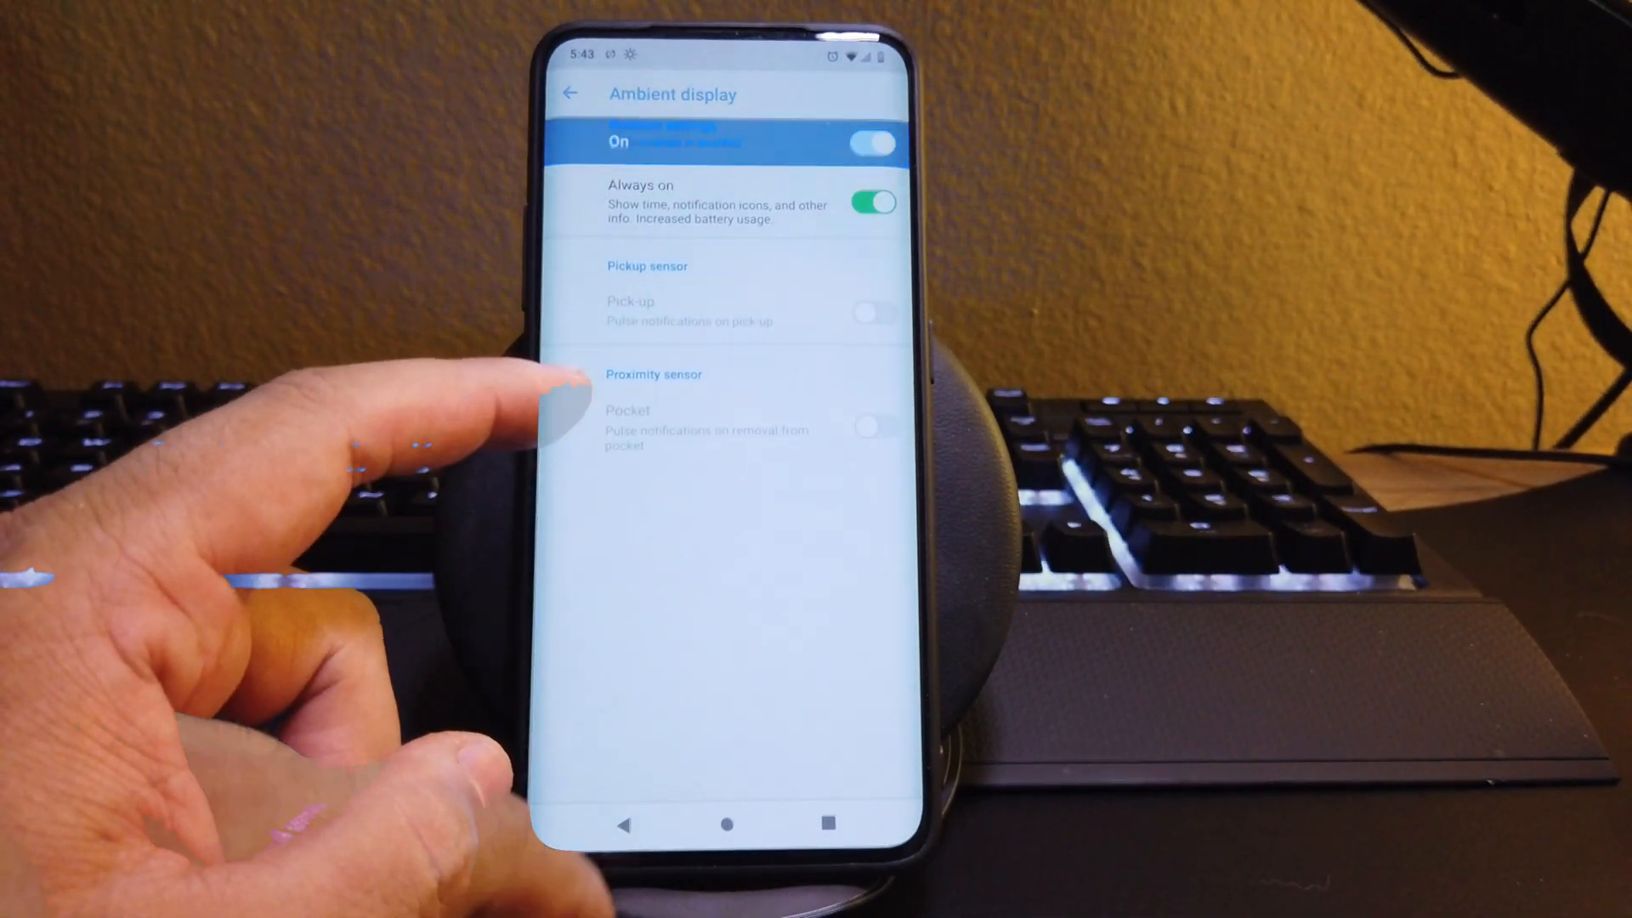
pyautogui.click(569, 96)
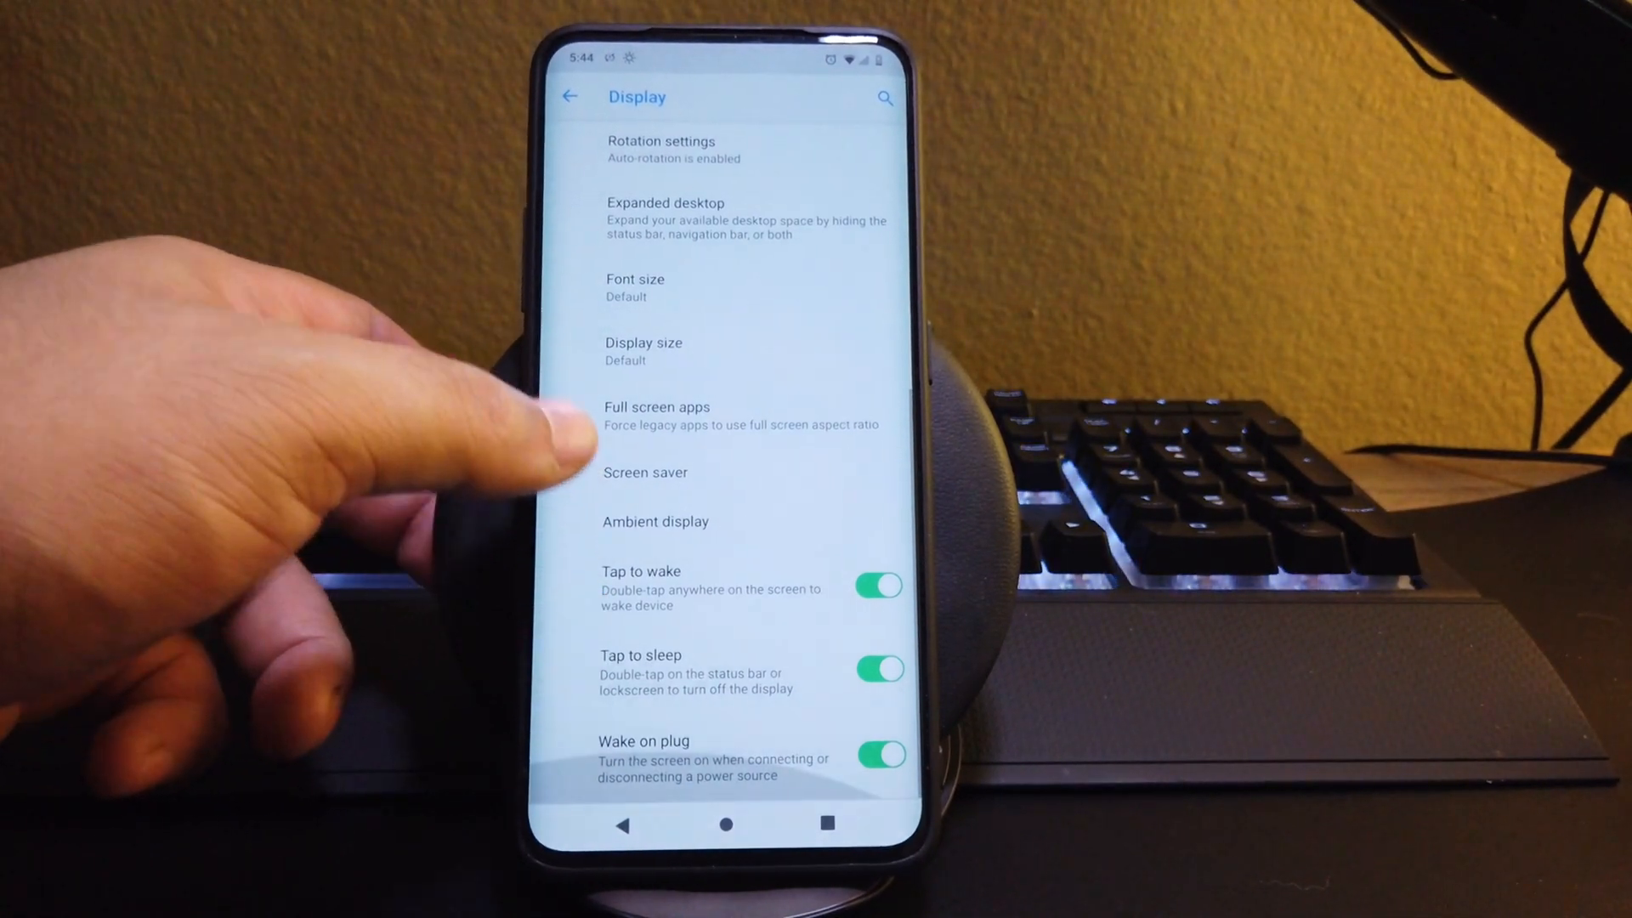
pyautogui.click(569, 97)
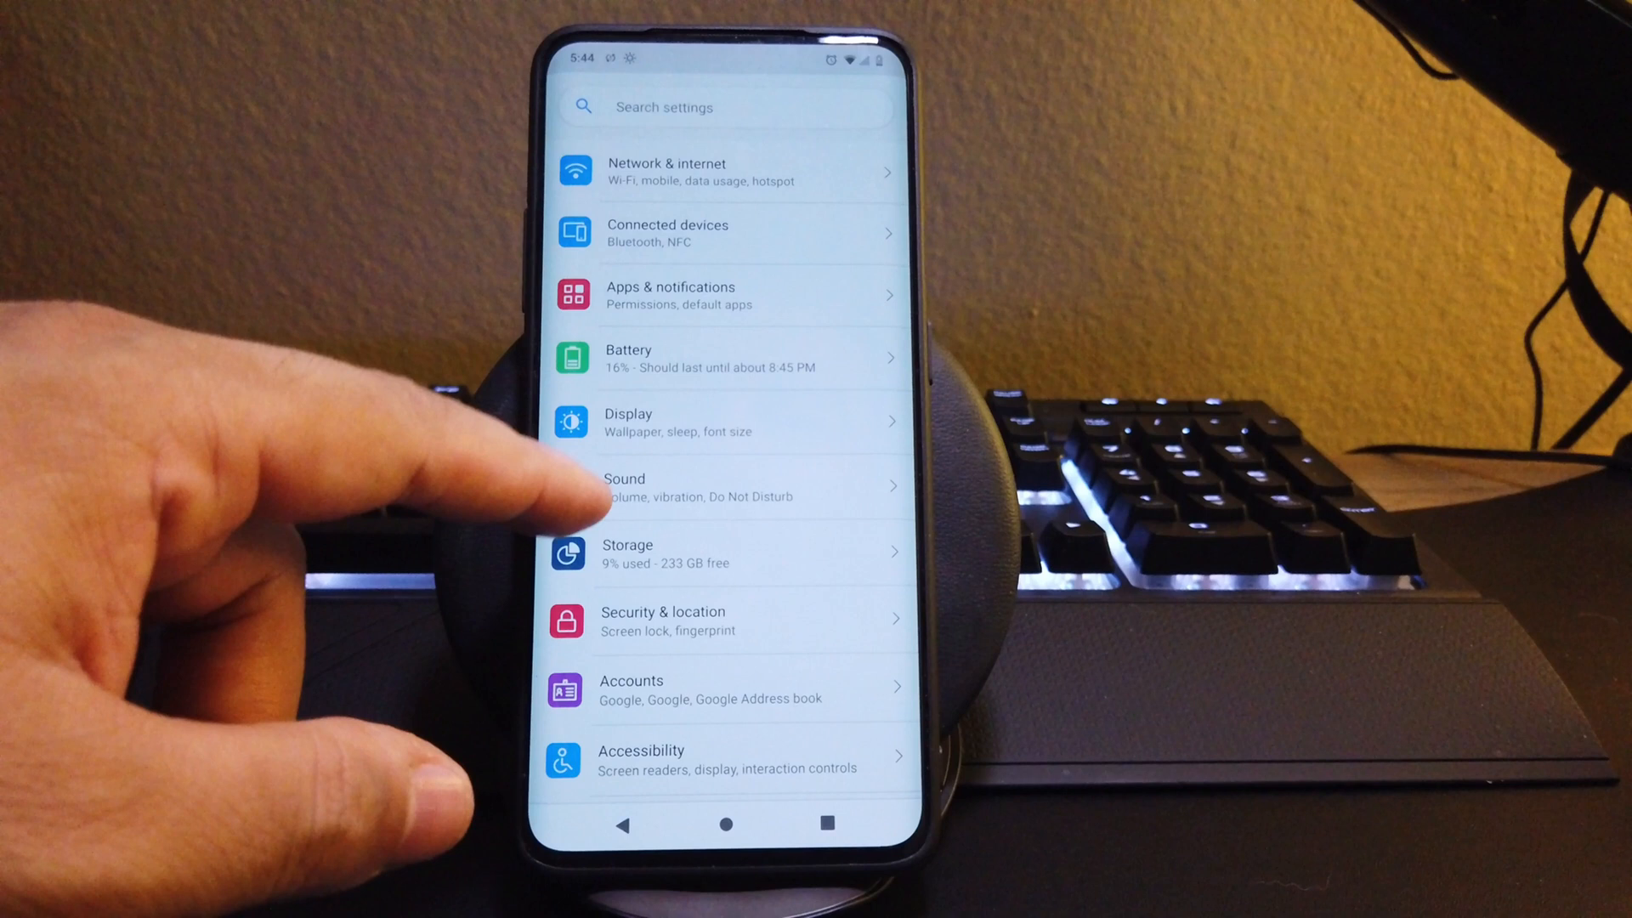
pyautogui.click(624, 486)
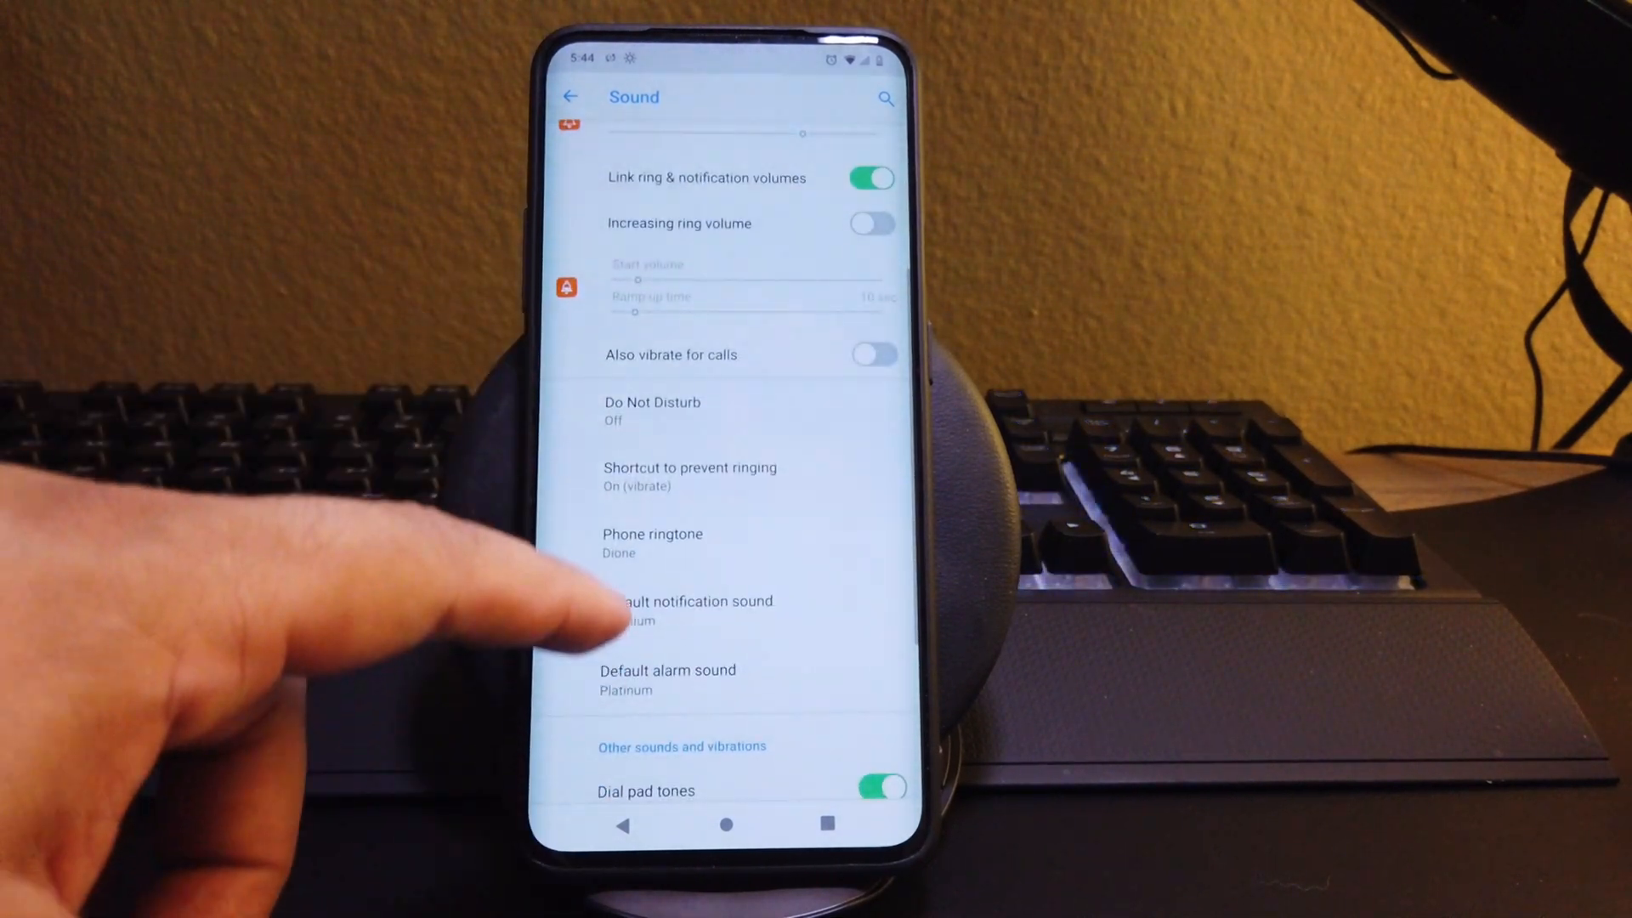
# Step: Scroll through the volume and sound options and return to the main settings list
pyautogui.scroll(-3)
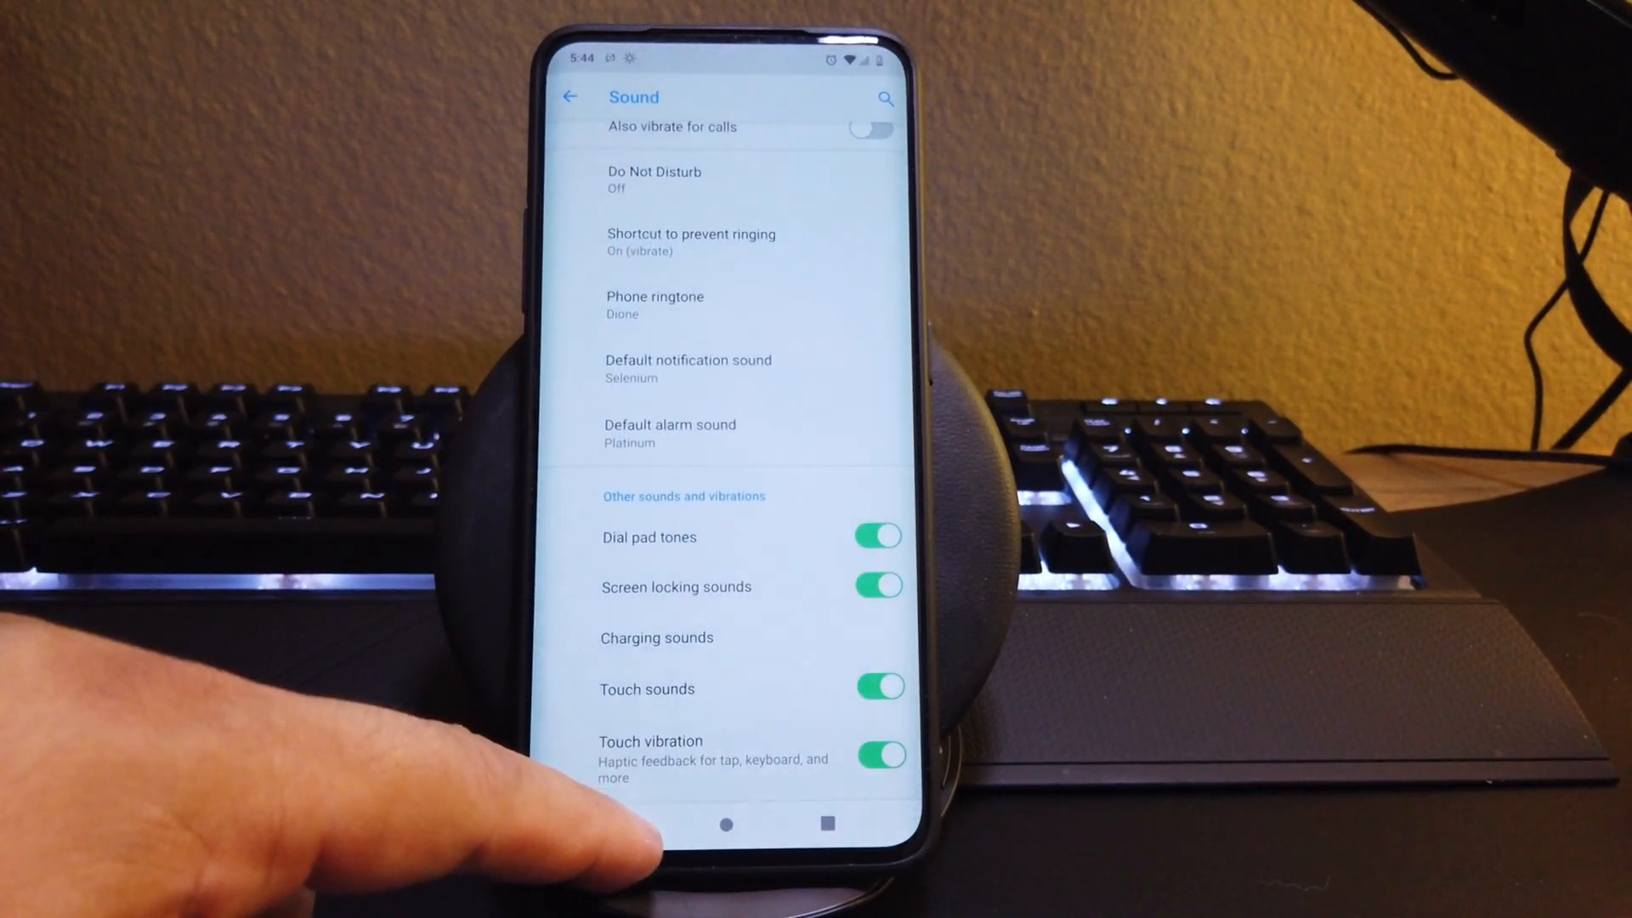
pyautogui.scroll(-3)
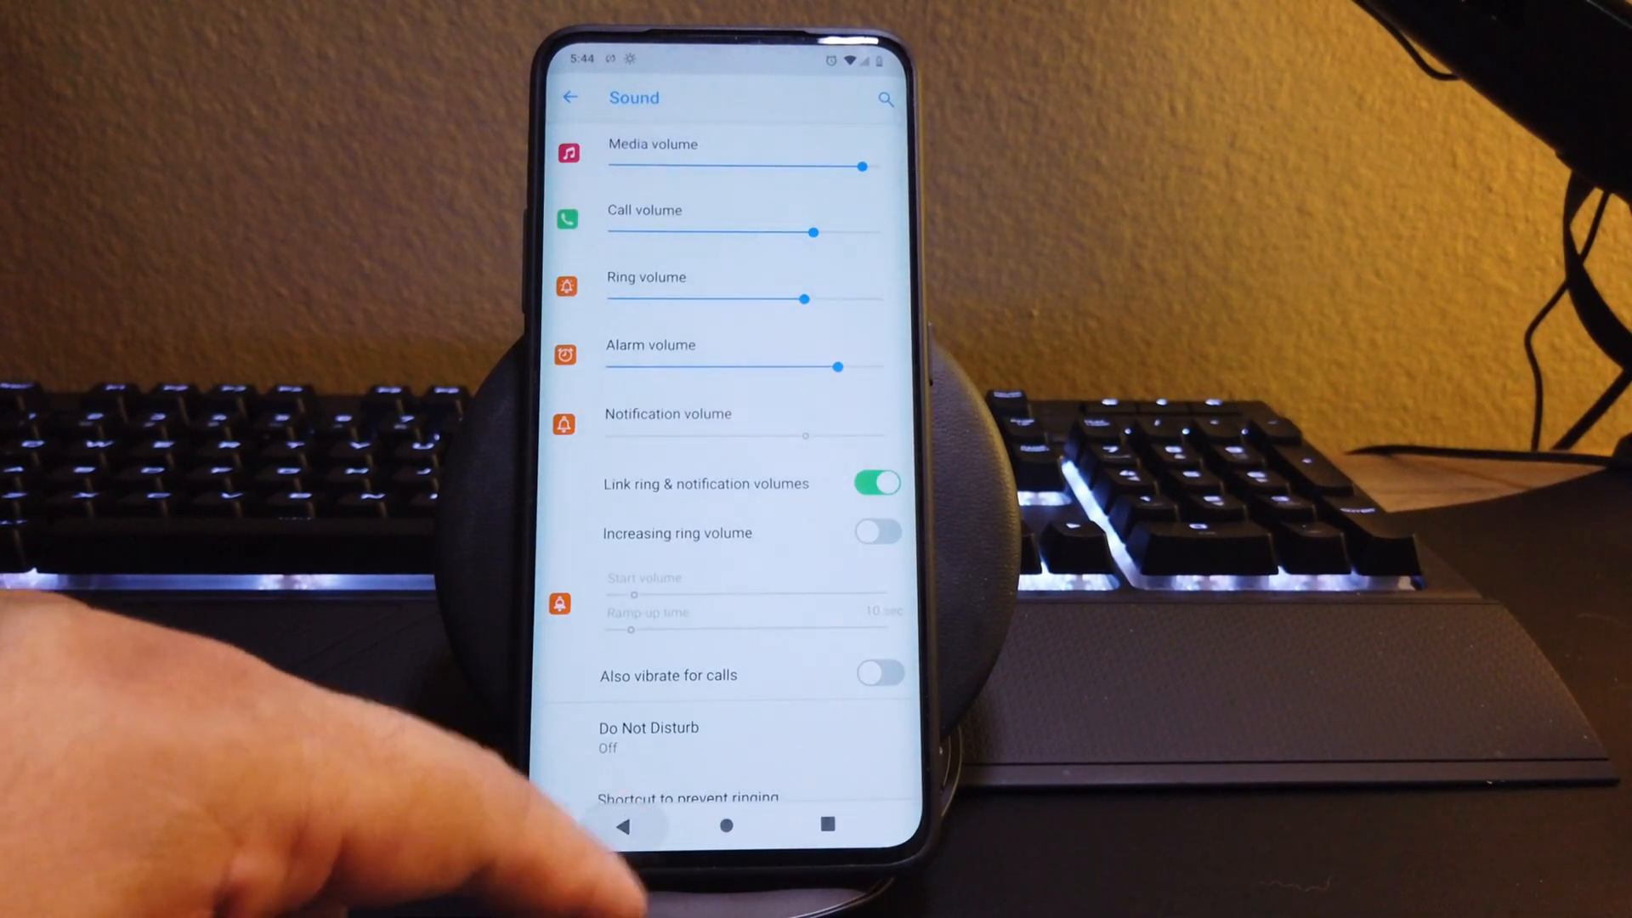
pyautogui.click(571, 97)
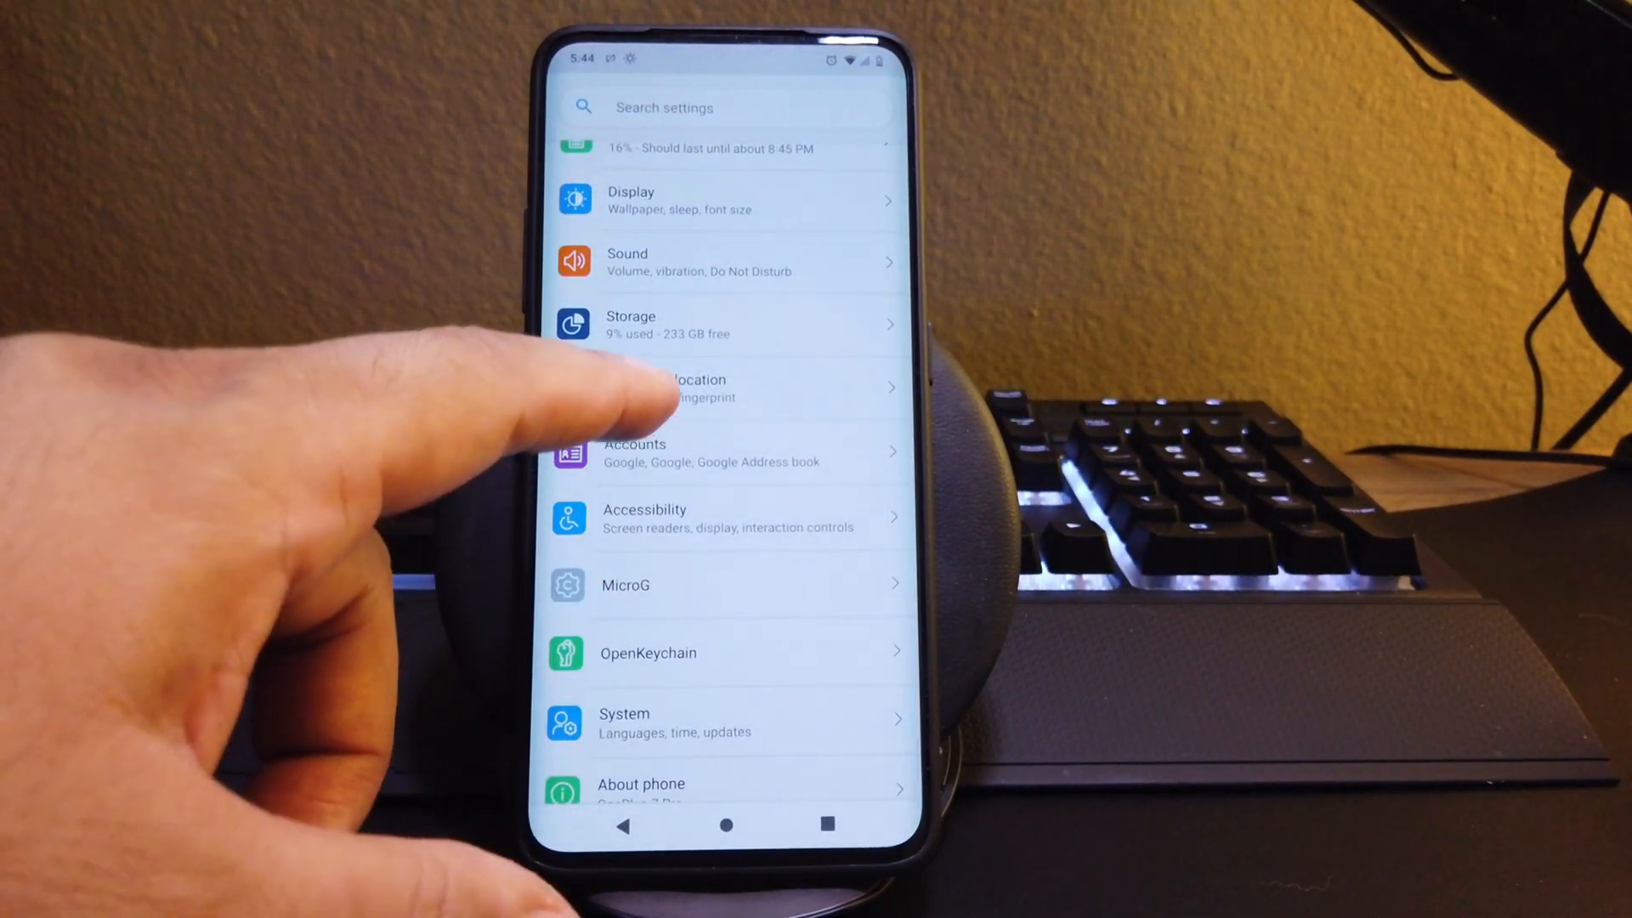
pyautogui.click(687, 391)
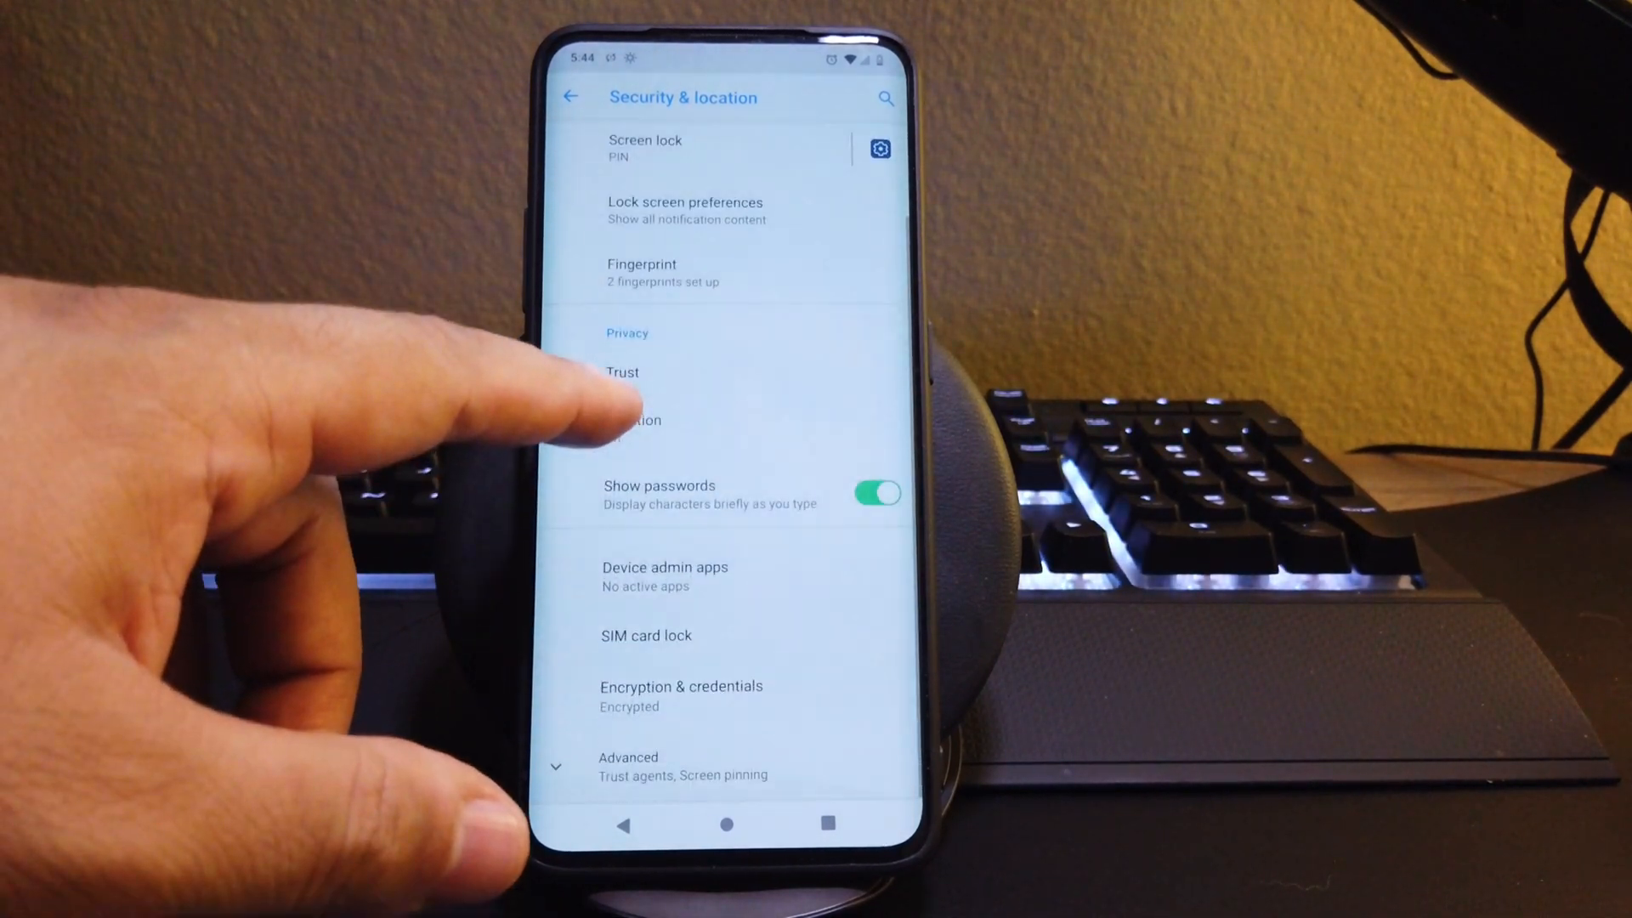
pyautogui.click(624, 372)
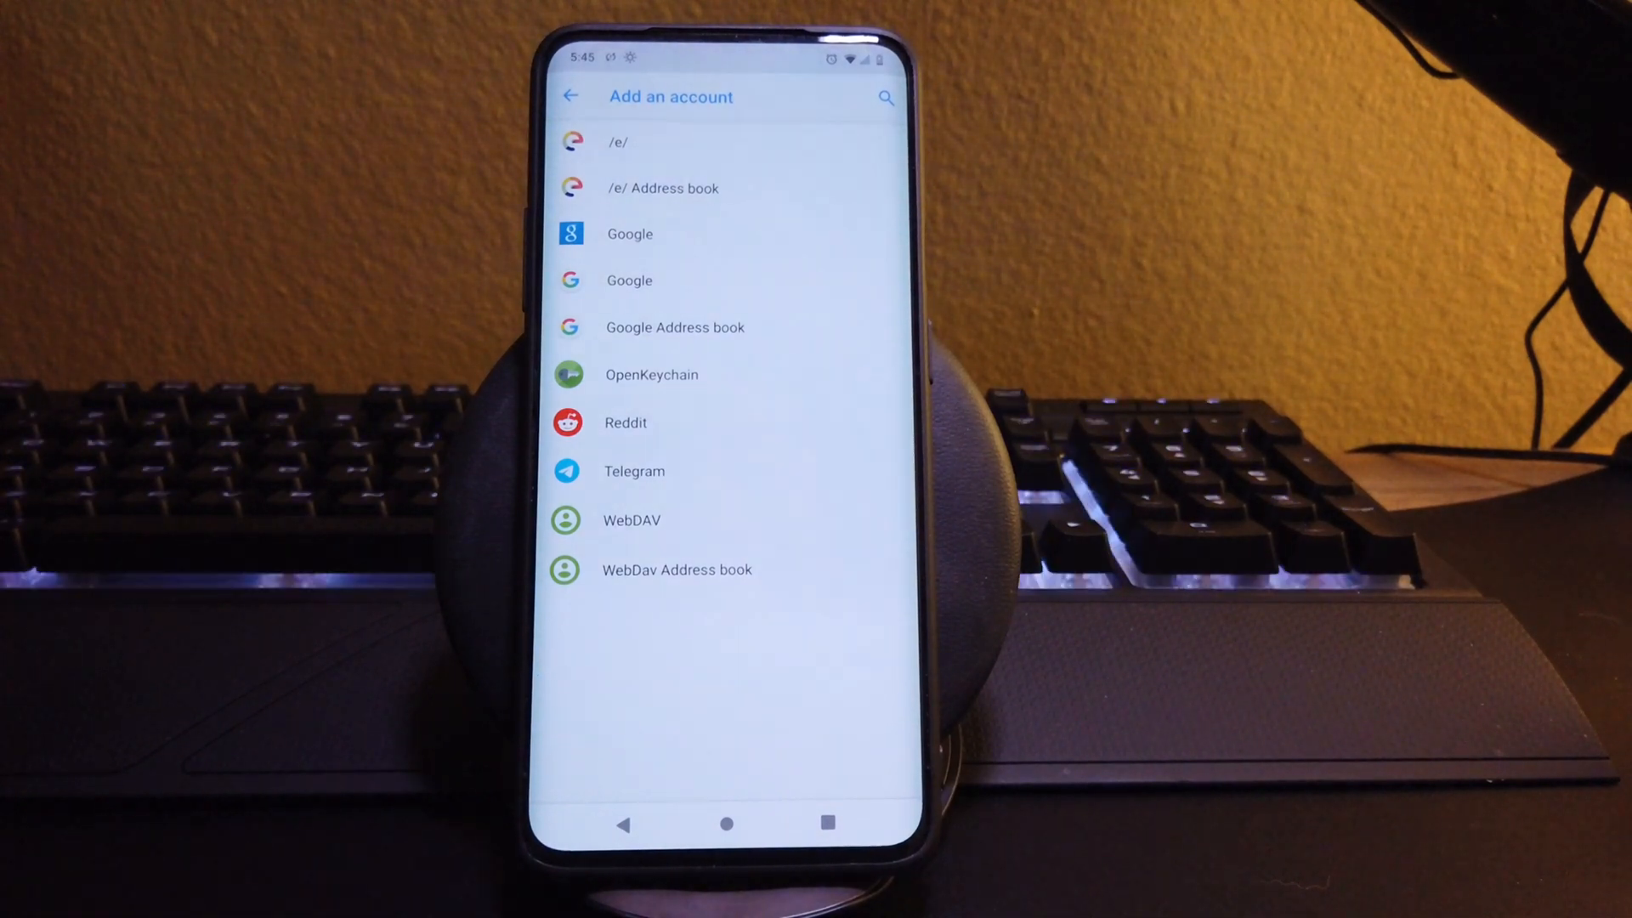
pyautogui.click(617, 141)
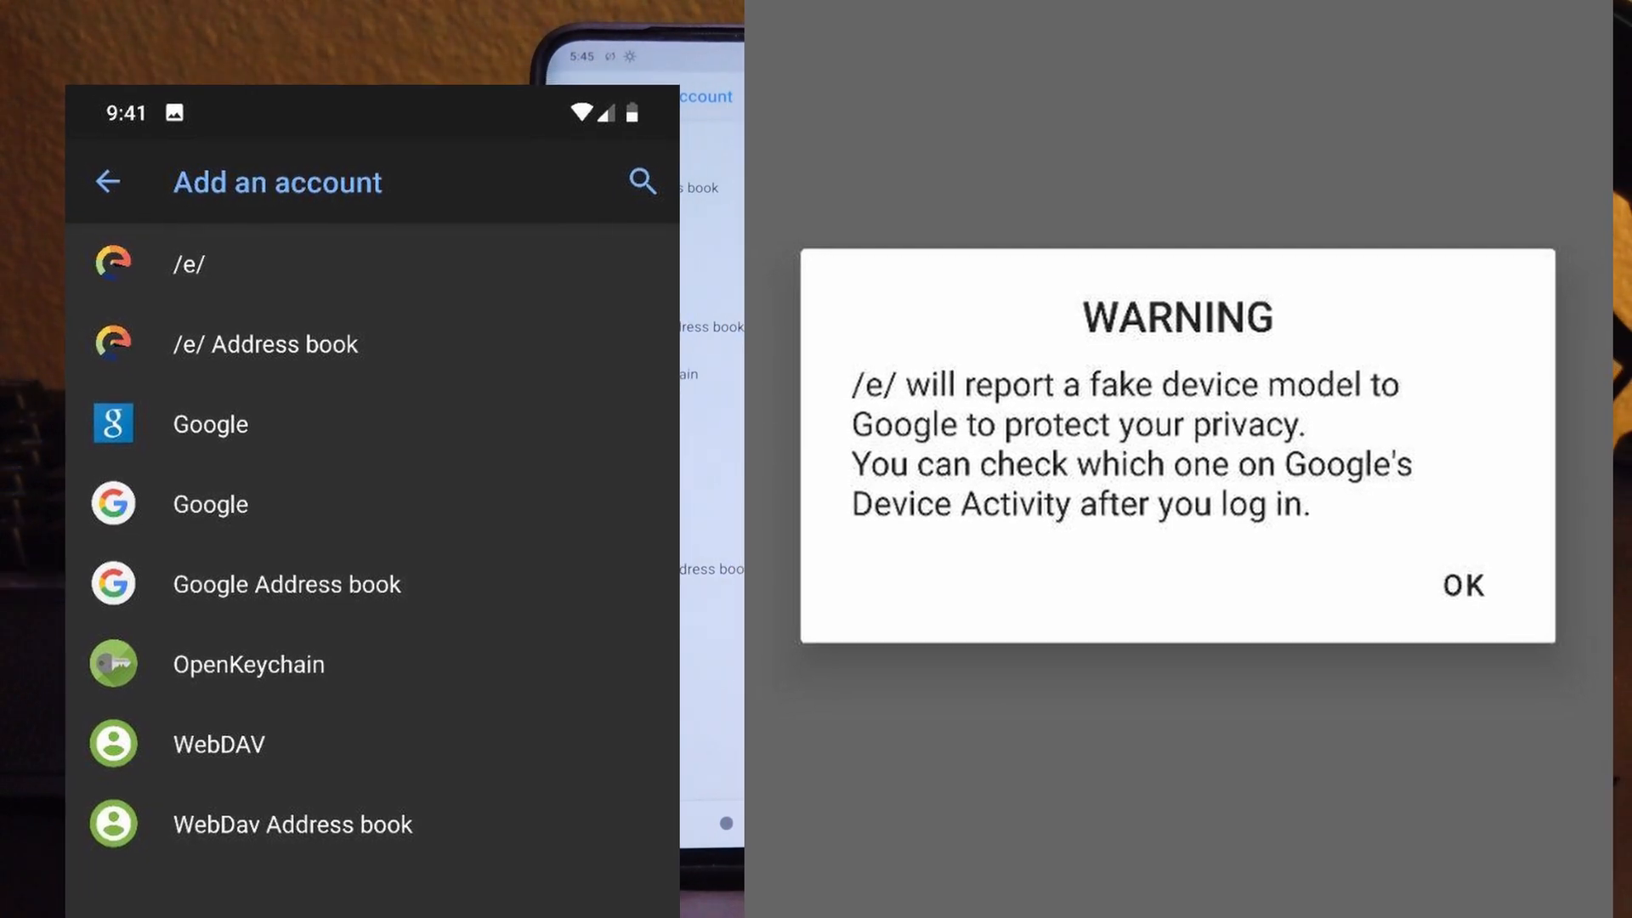
pyautogui.click(1462, 583)
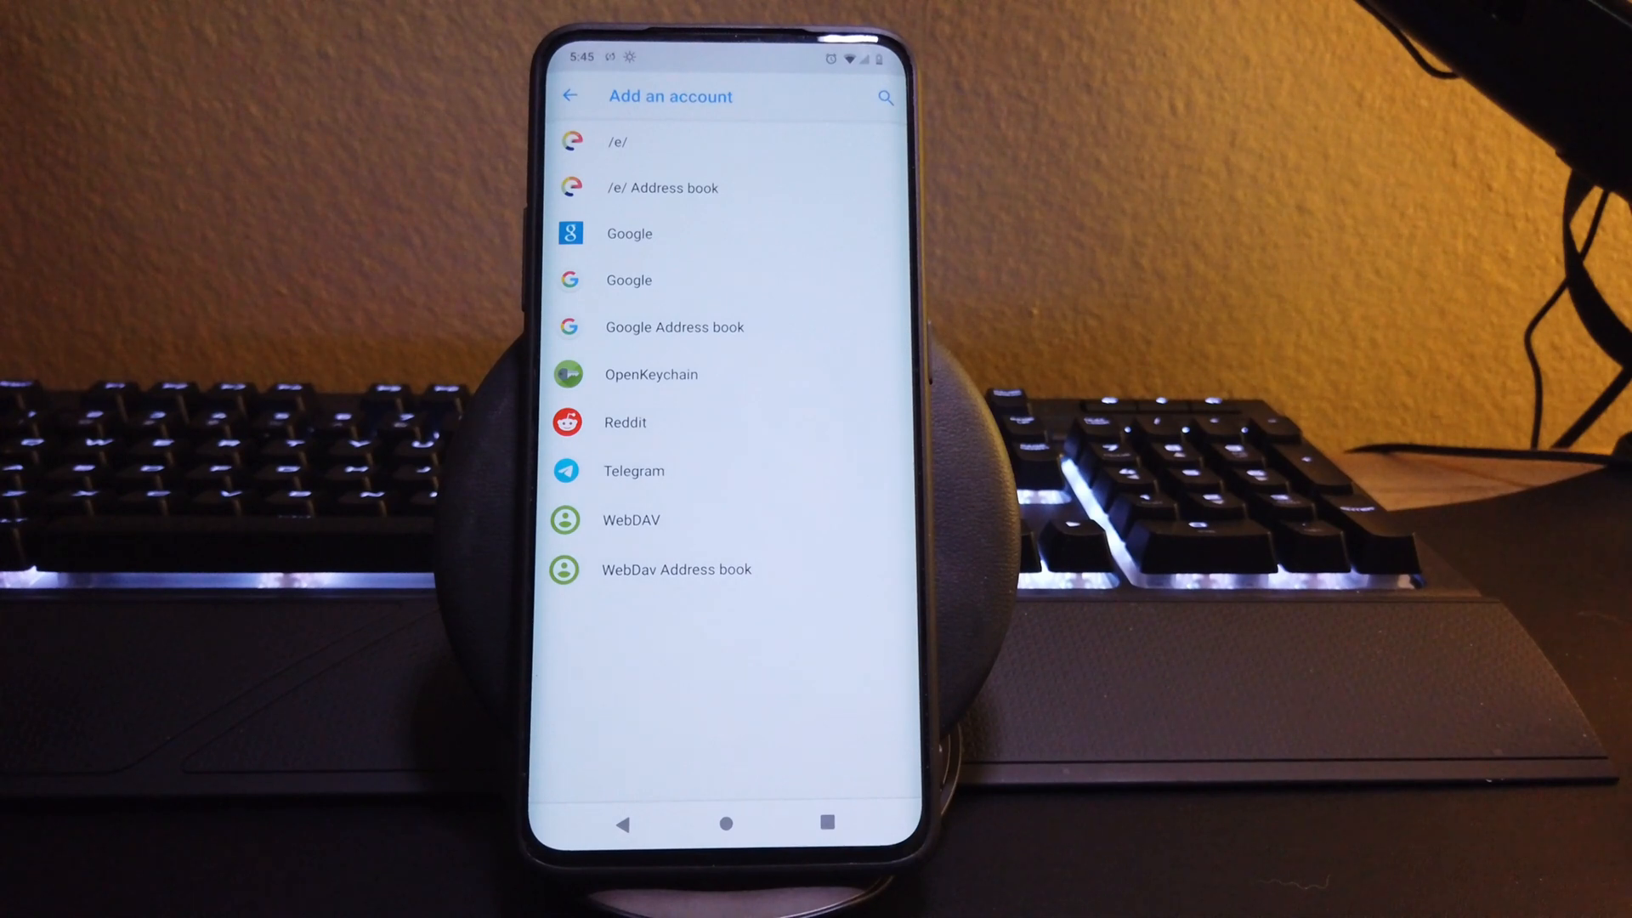
pyautogui.click(569, 95)
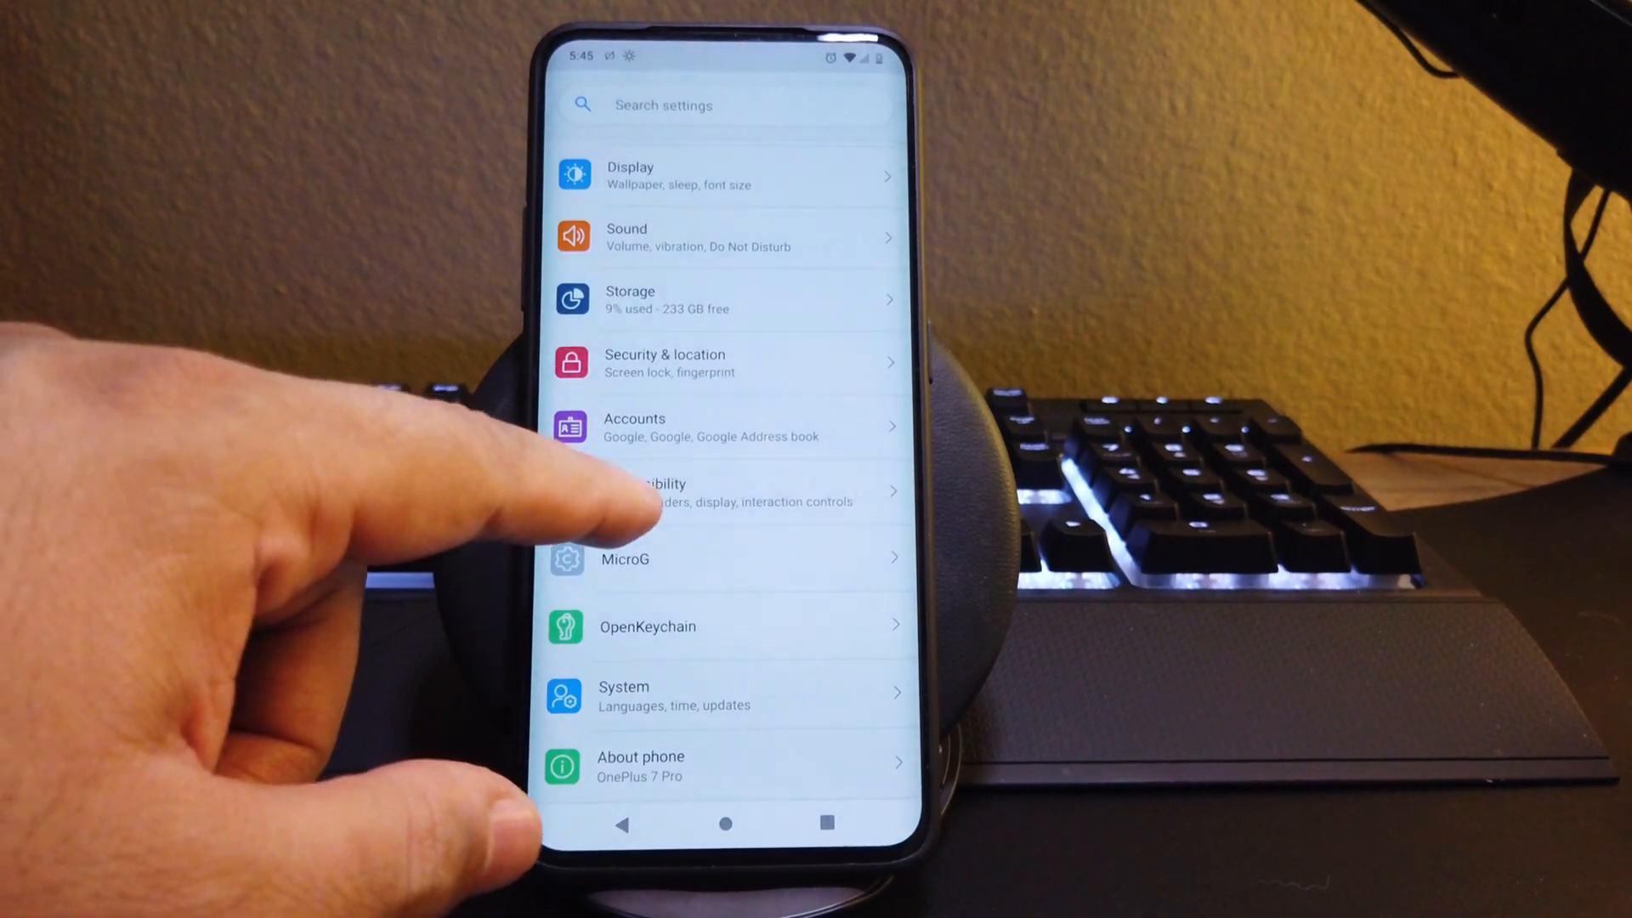
pyautogui.click(687, 491)
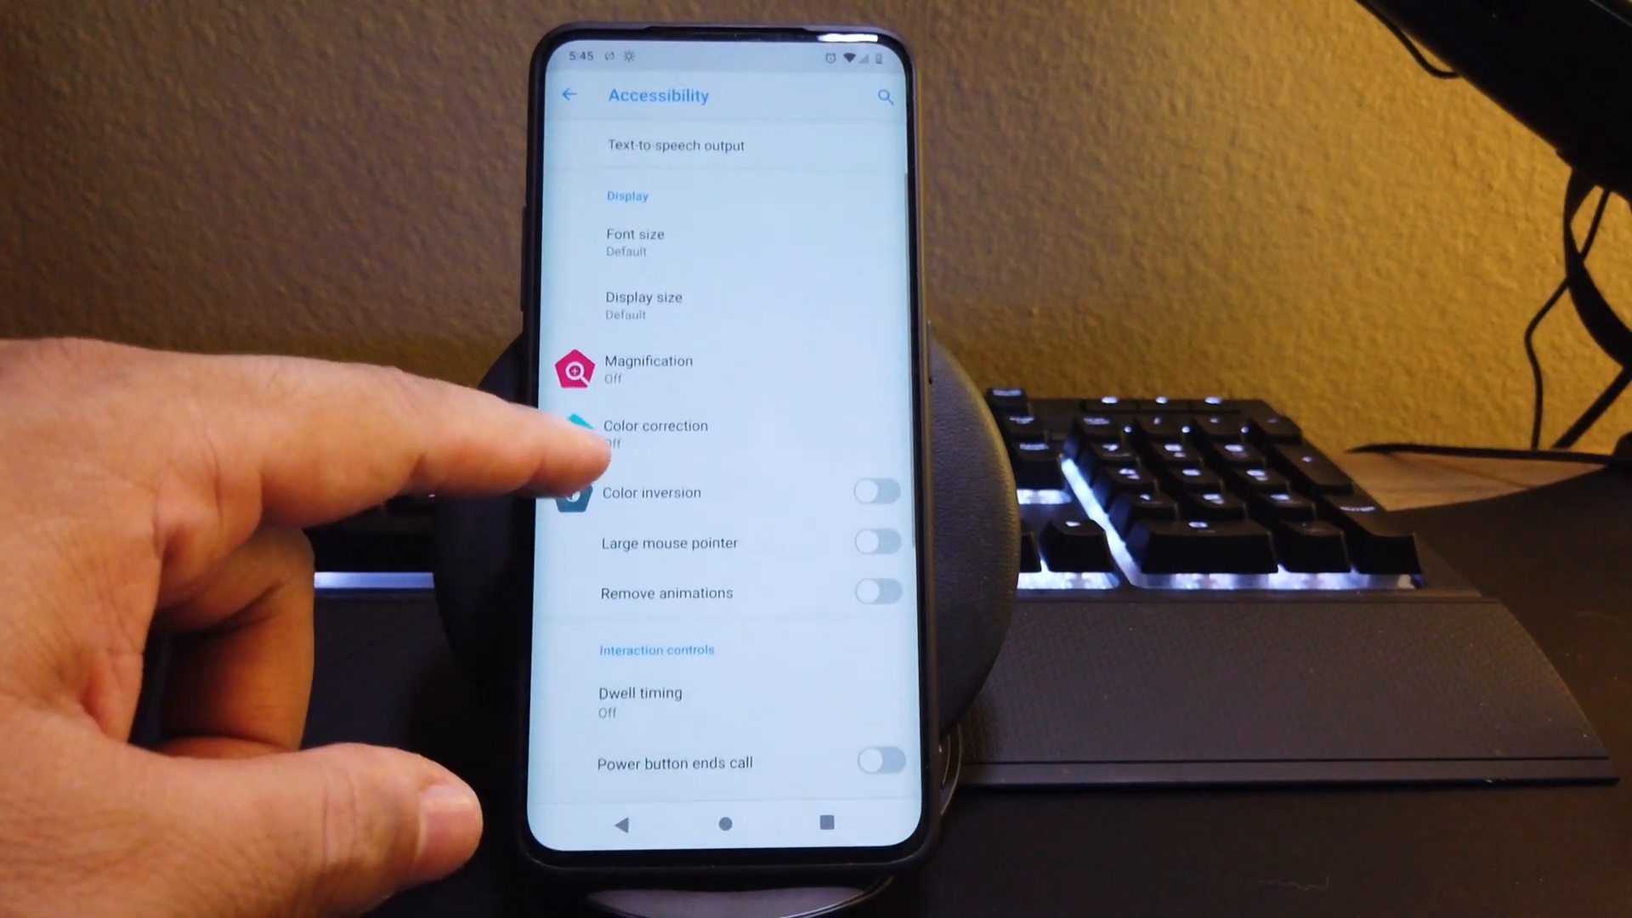
pyautogui.scroll(-3)
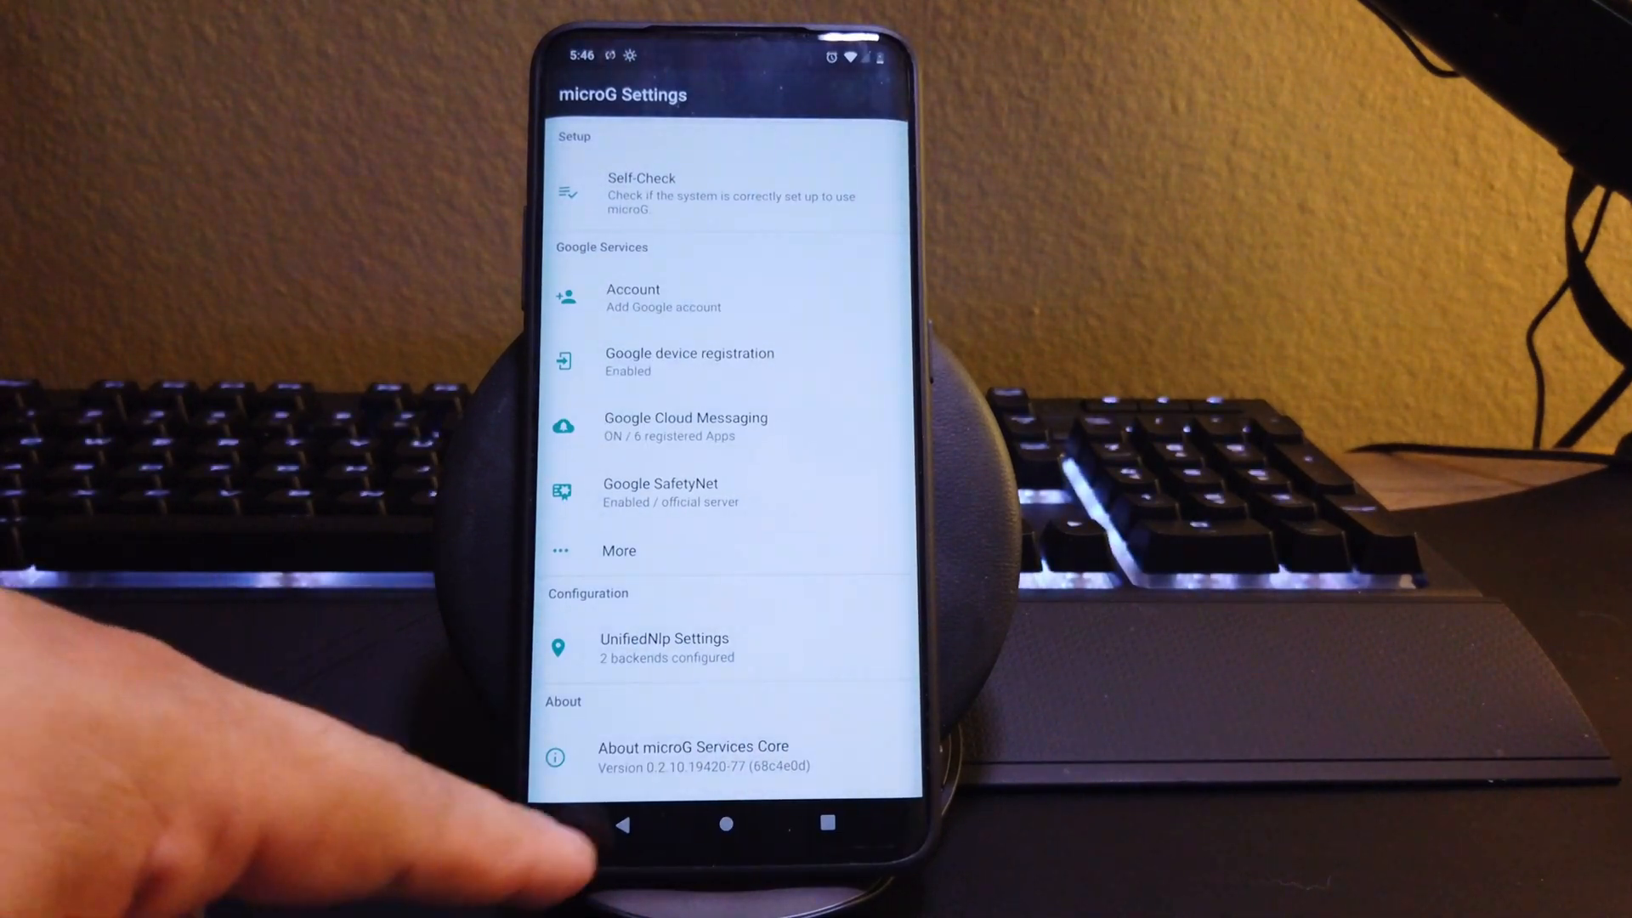
pyautogui.click(624, 823)
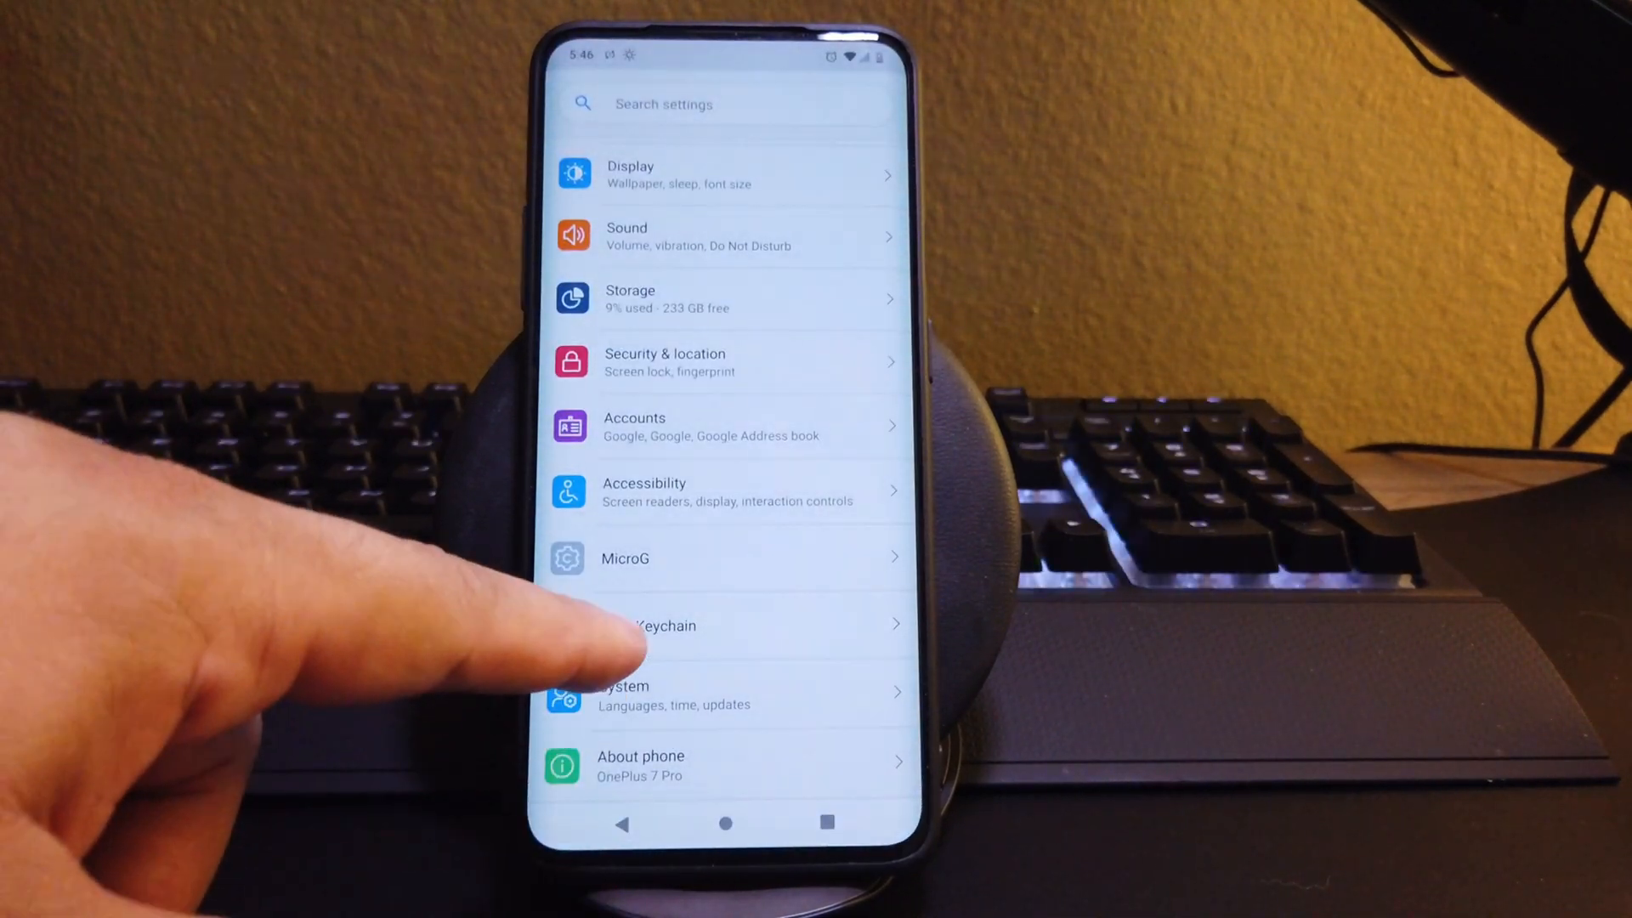
pyautogui.click(656, 624)
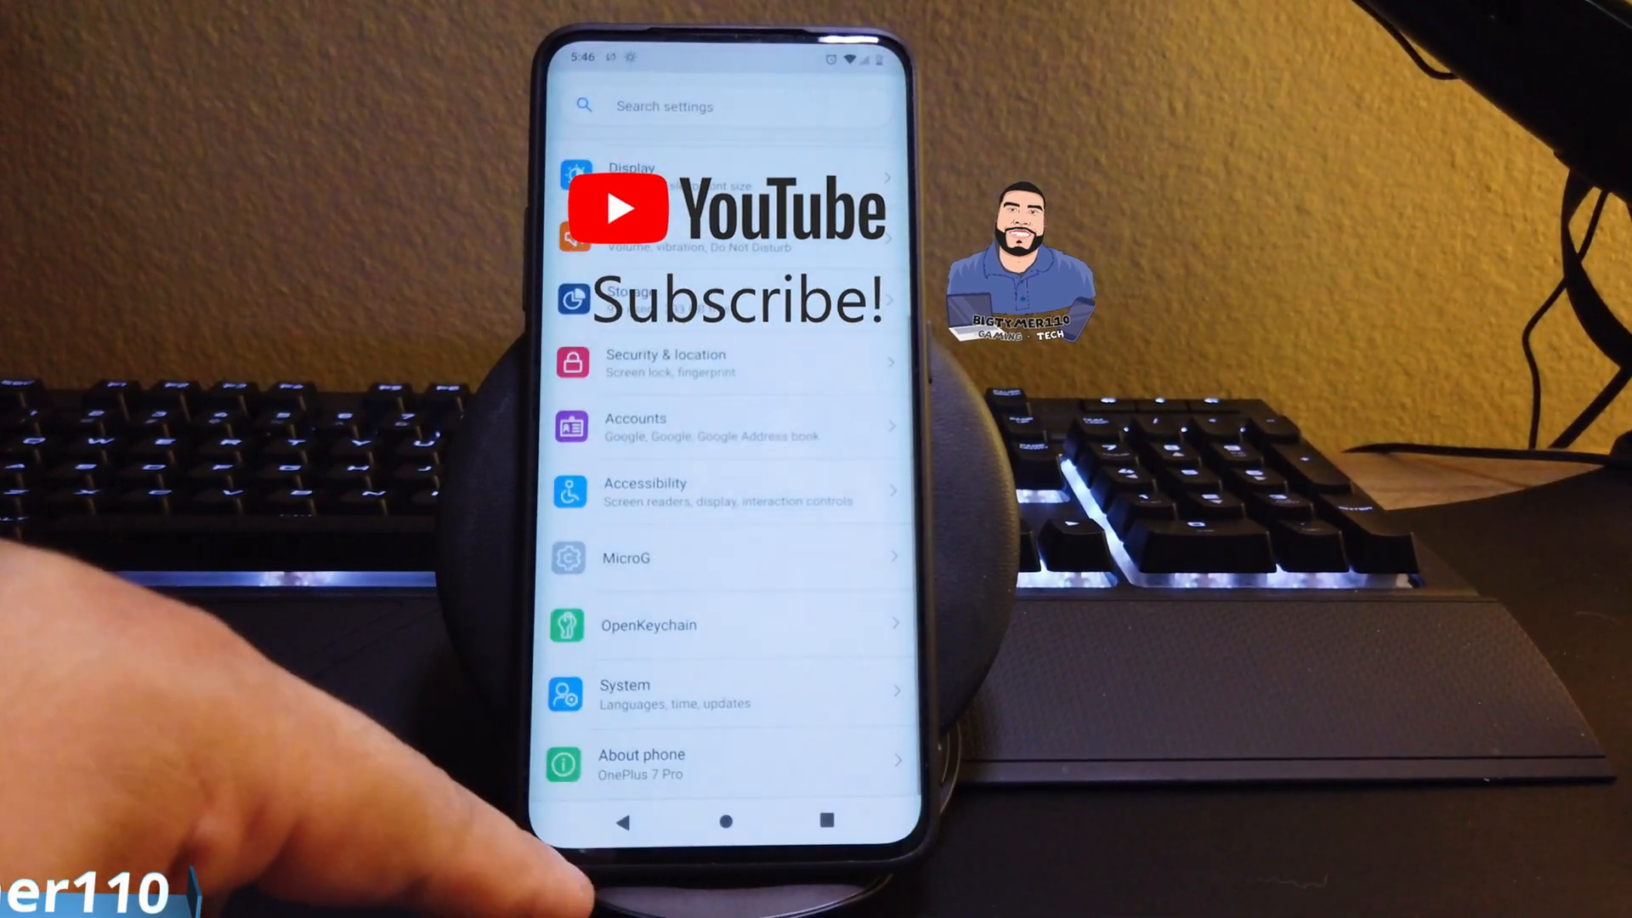
pyautogui.click(624, 694)
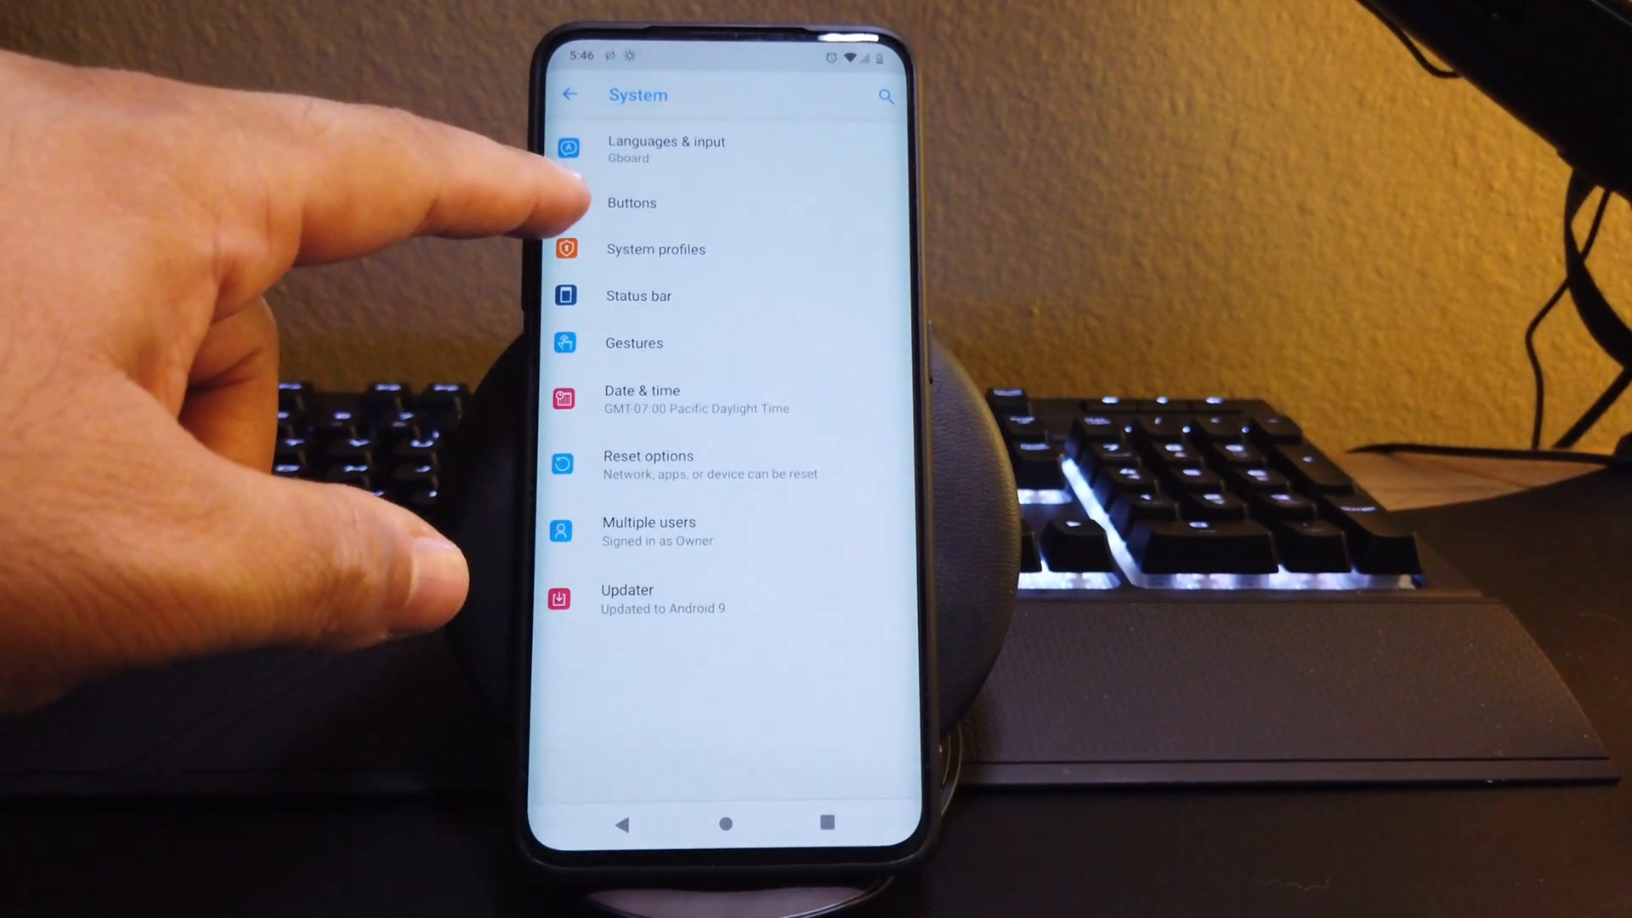
# Step: In Buttons, enable long-press power for torch and move the volume panel to the right
pyautogui.click(633, 203)
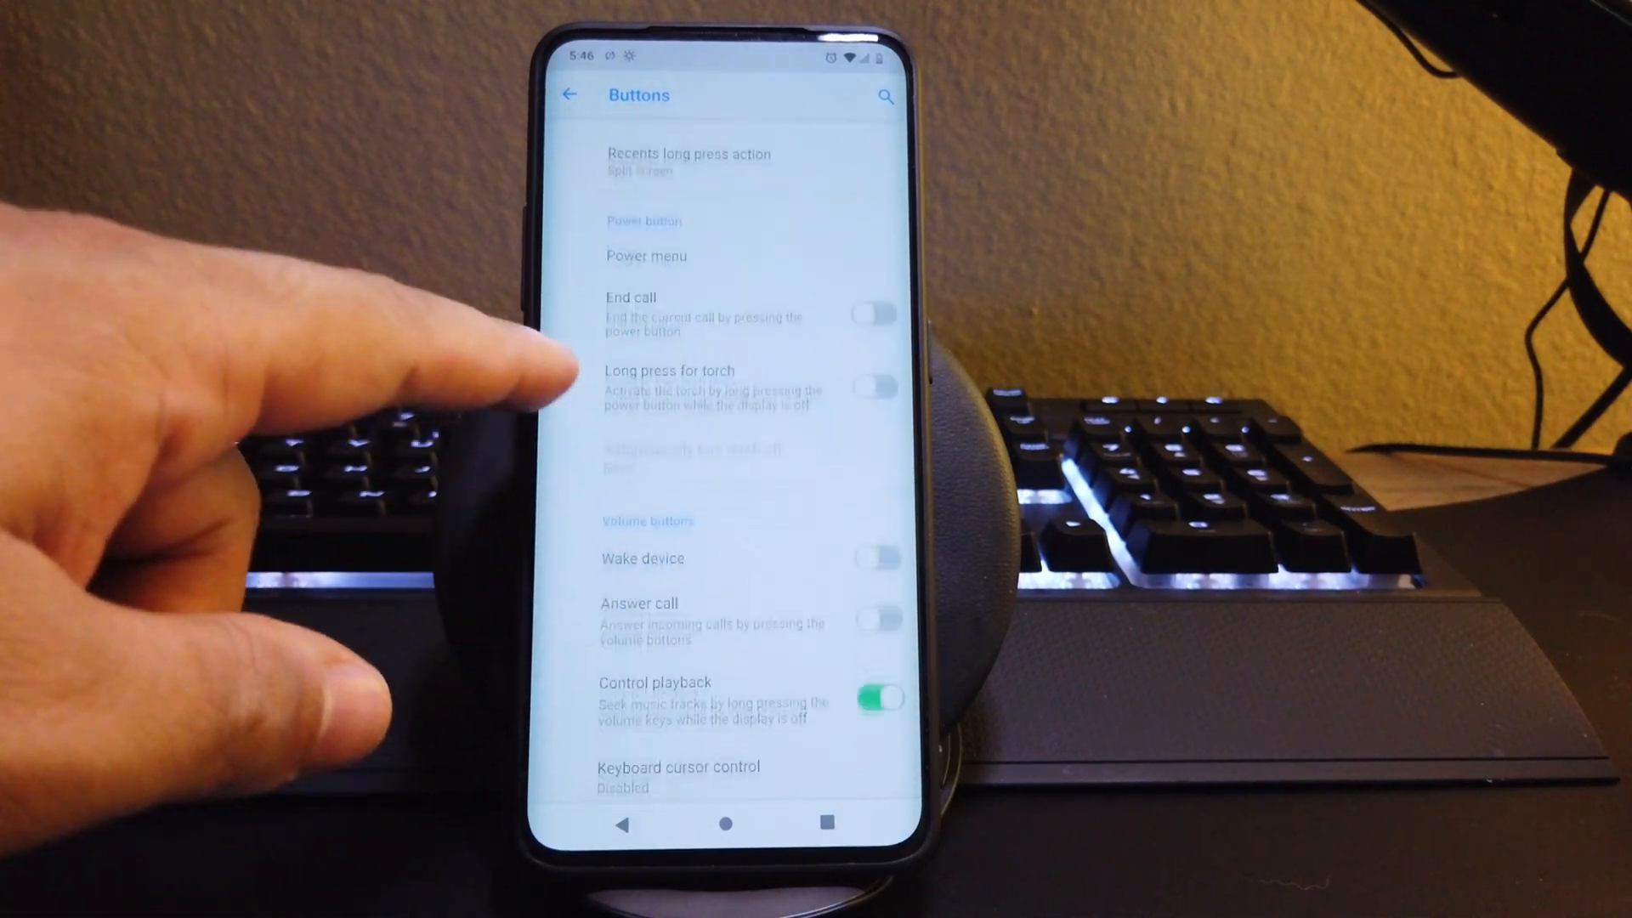
pyautogui.click(873, 387)
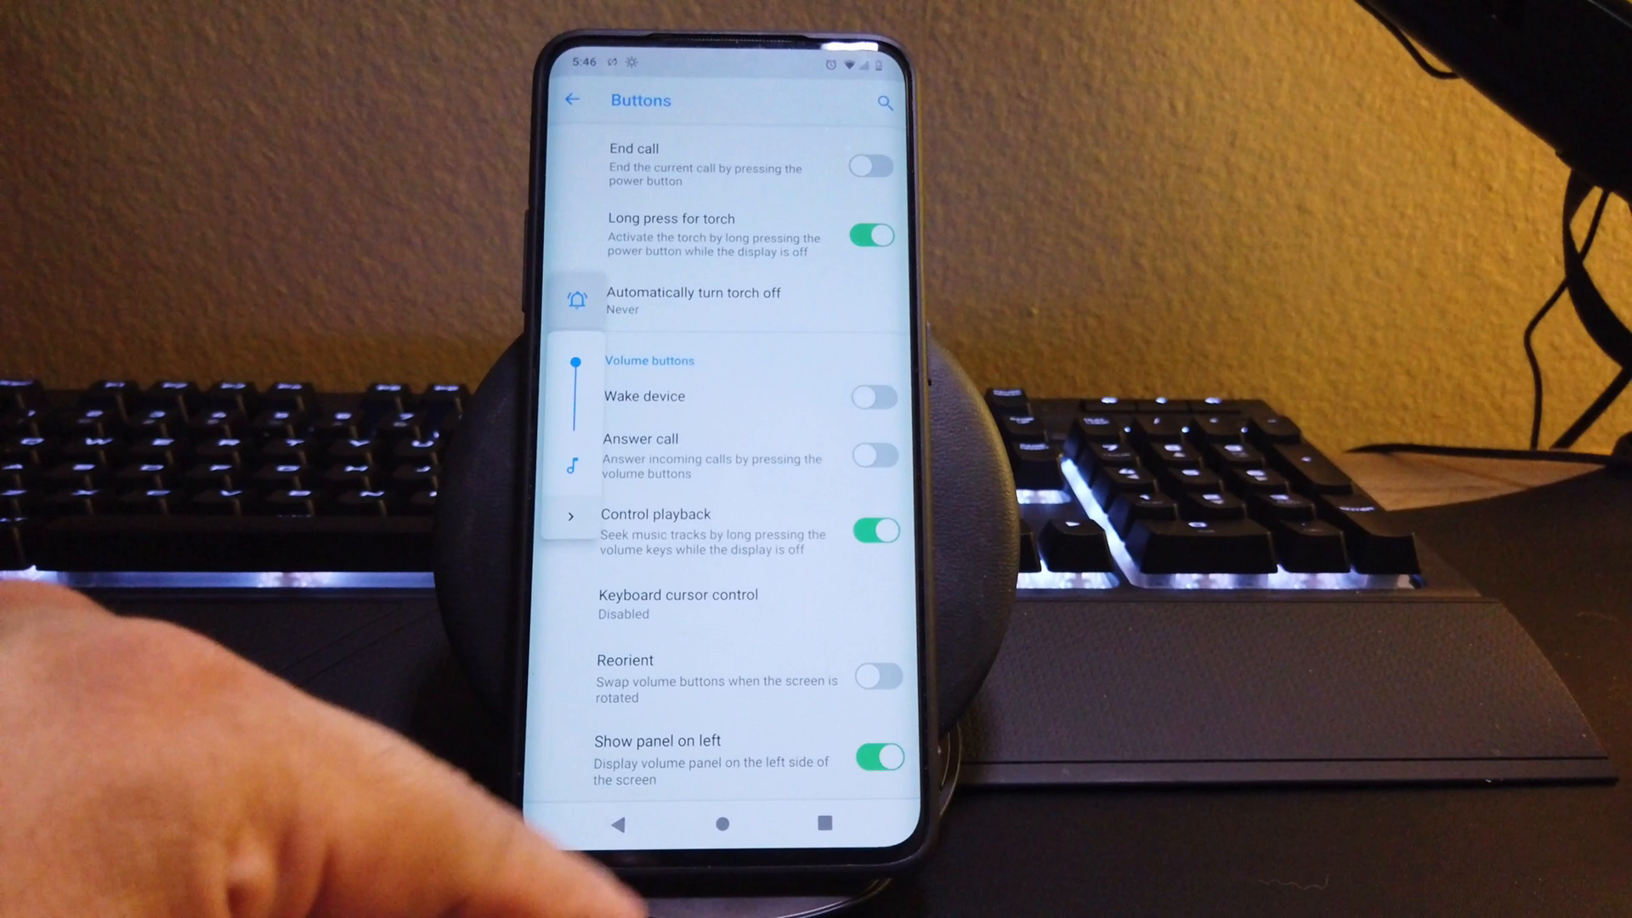
pyautogui.click(877, 757)
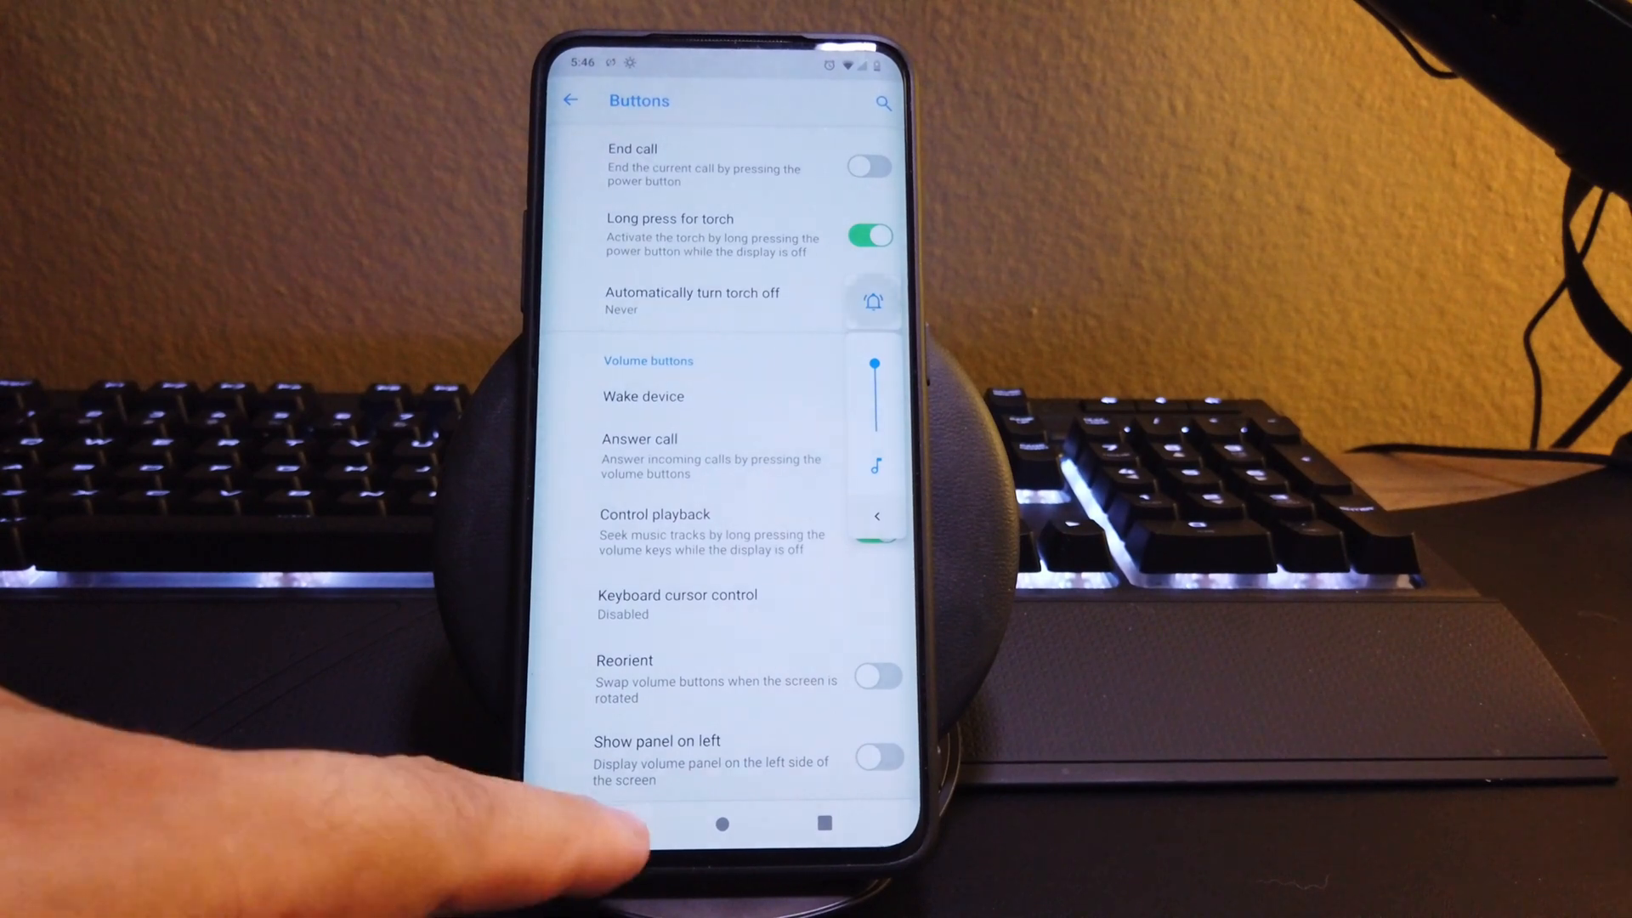
pyautogui.click(570, 101)
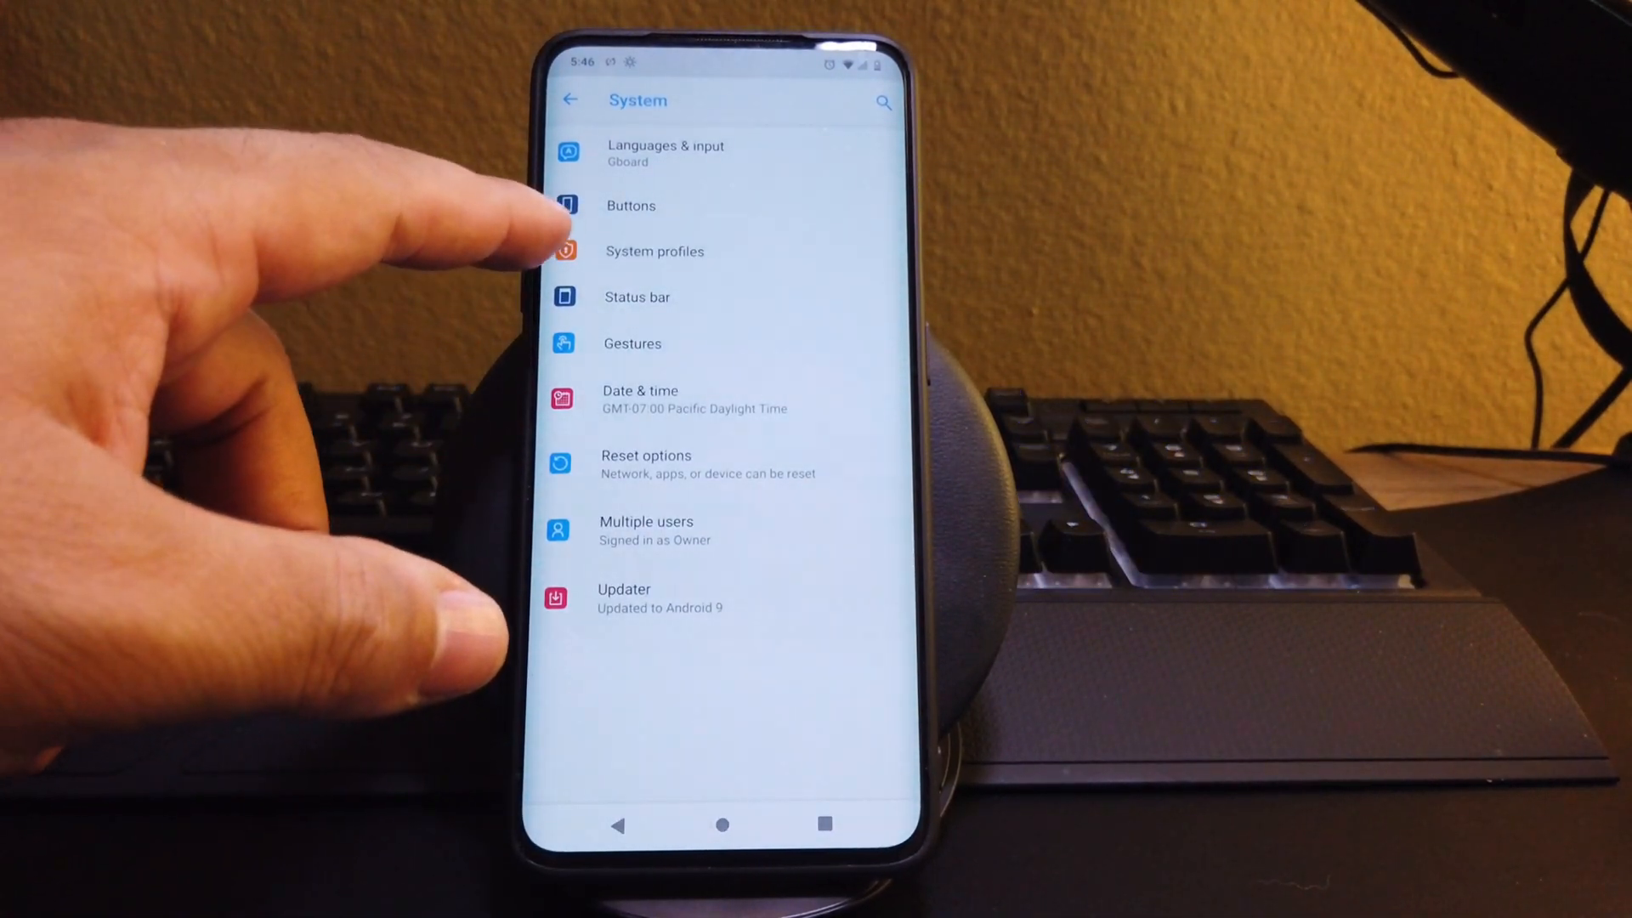
# Step: In Status bar, set AM/PM style to Small and battery percentage inside the icon
pyautogui.click(655, 252)
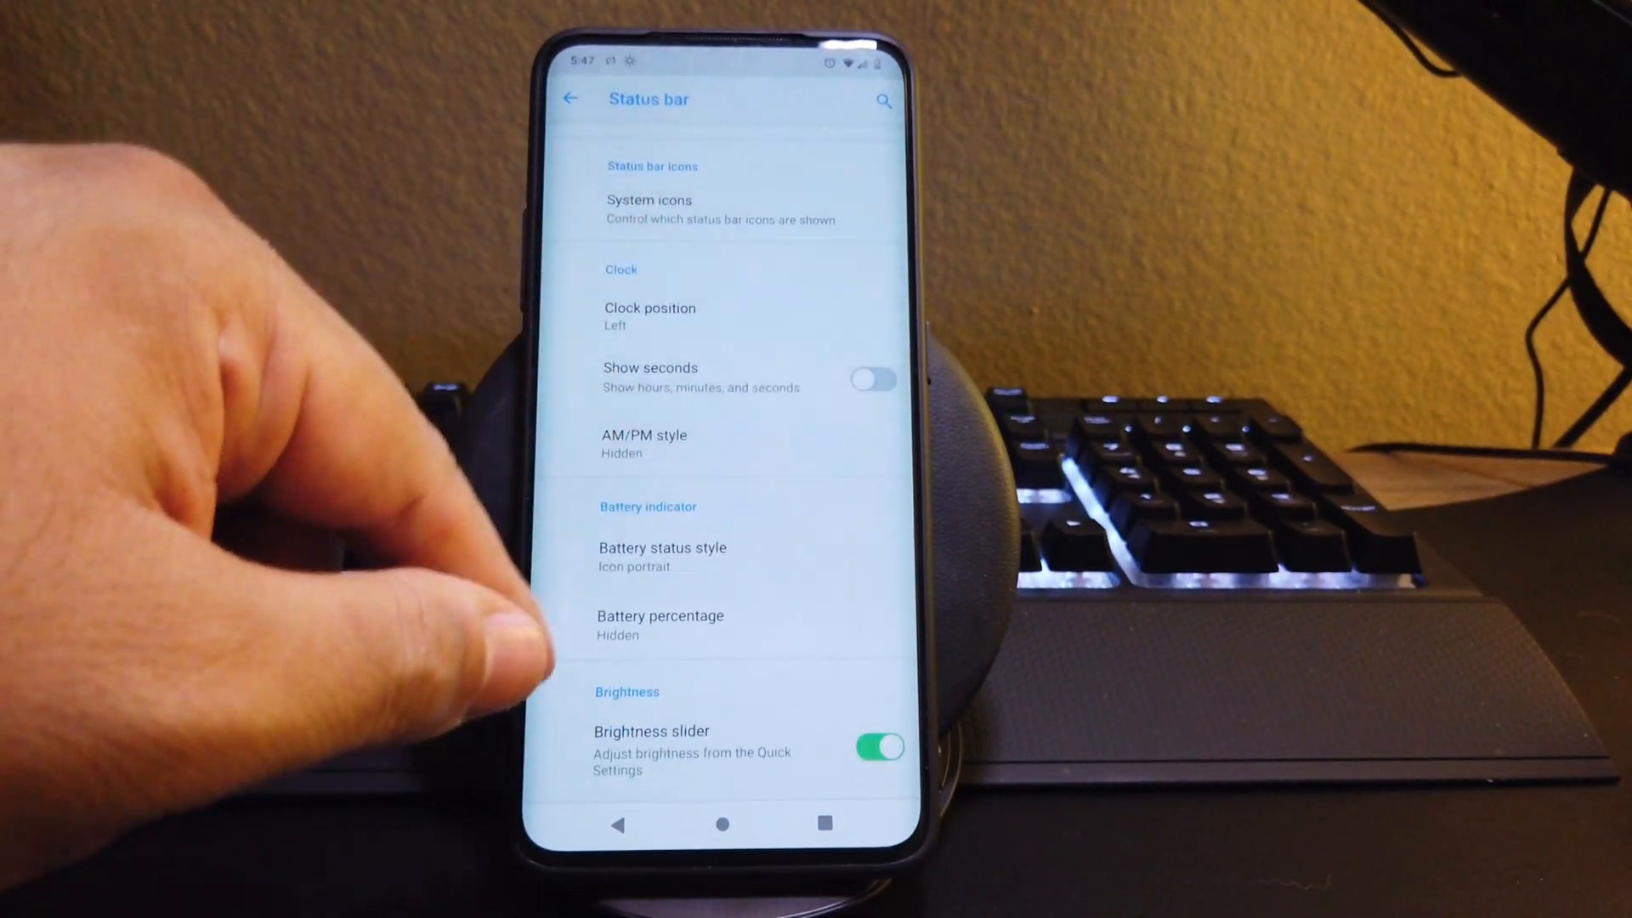
pyautogui.click(643, 435)
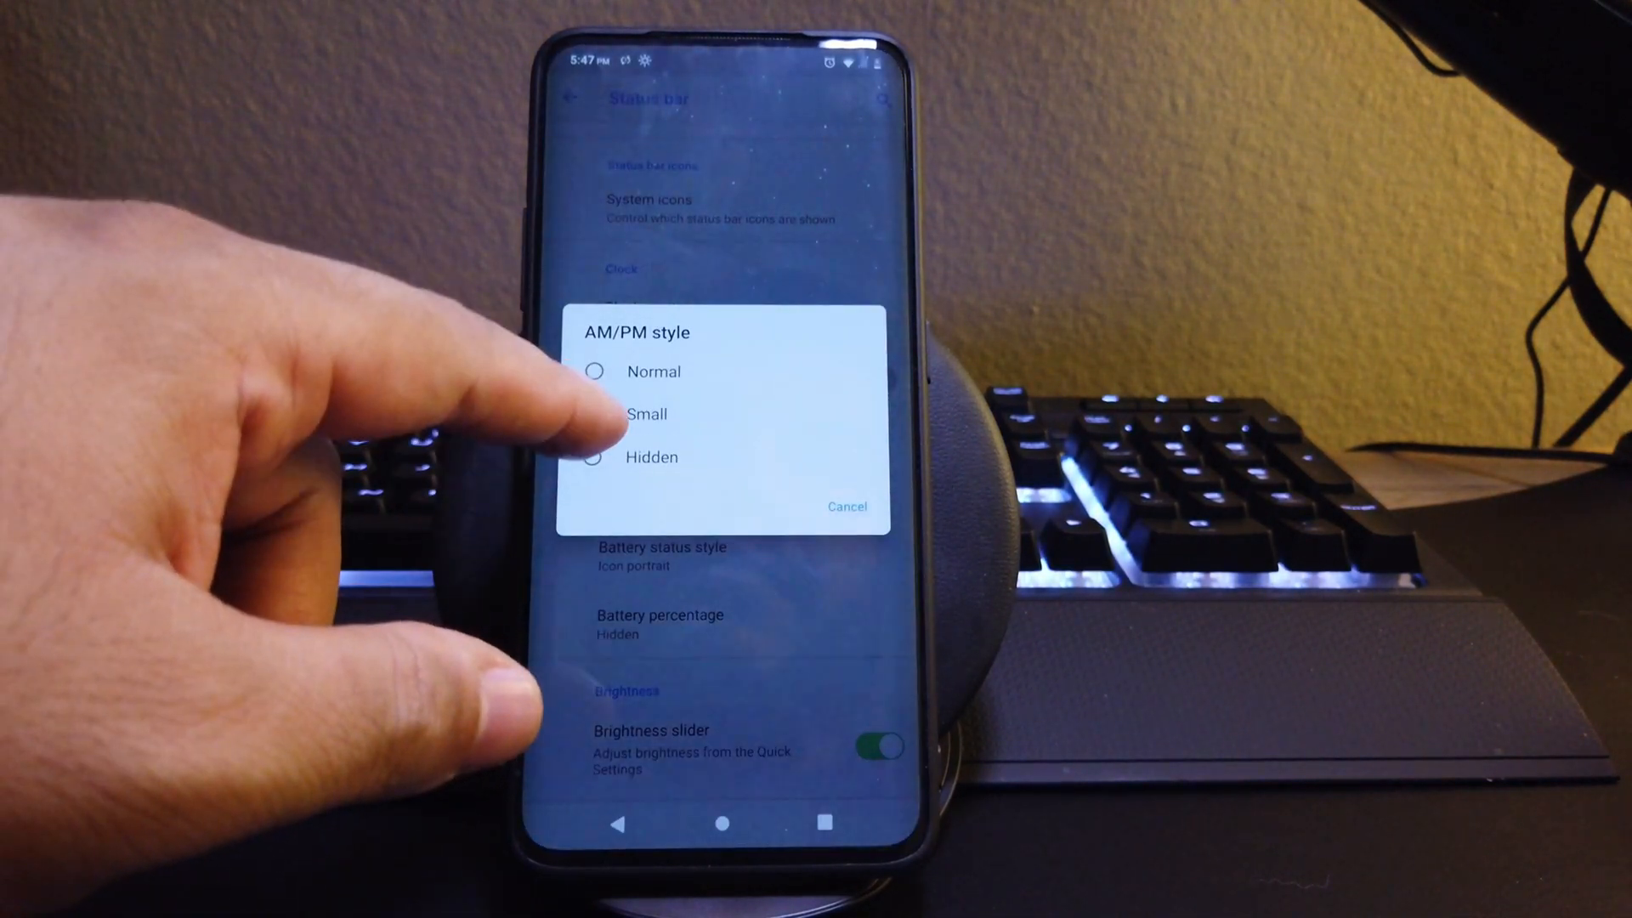
pyautogui.click(646, 414)
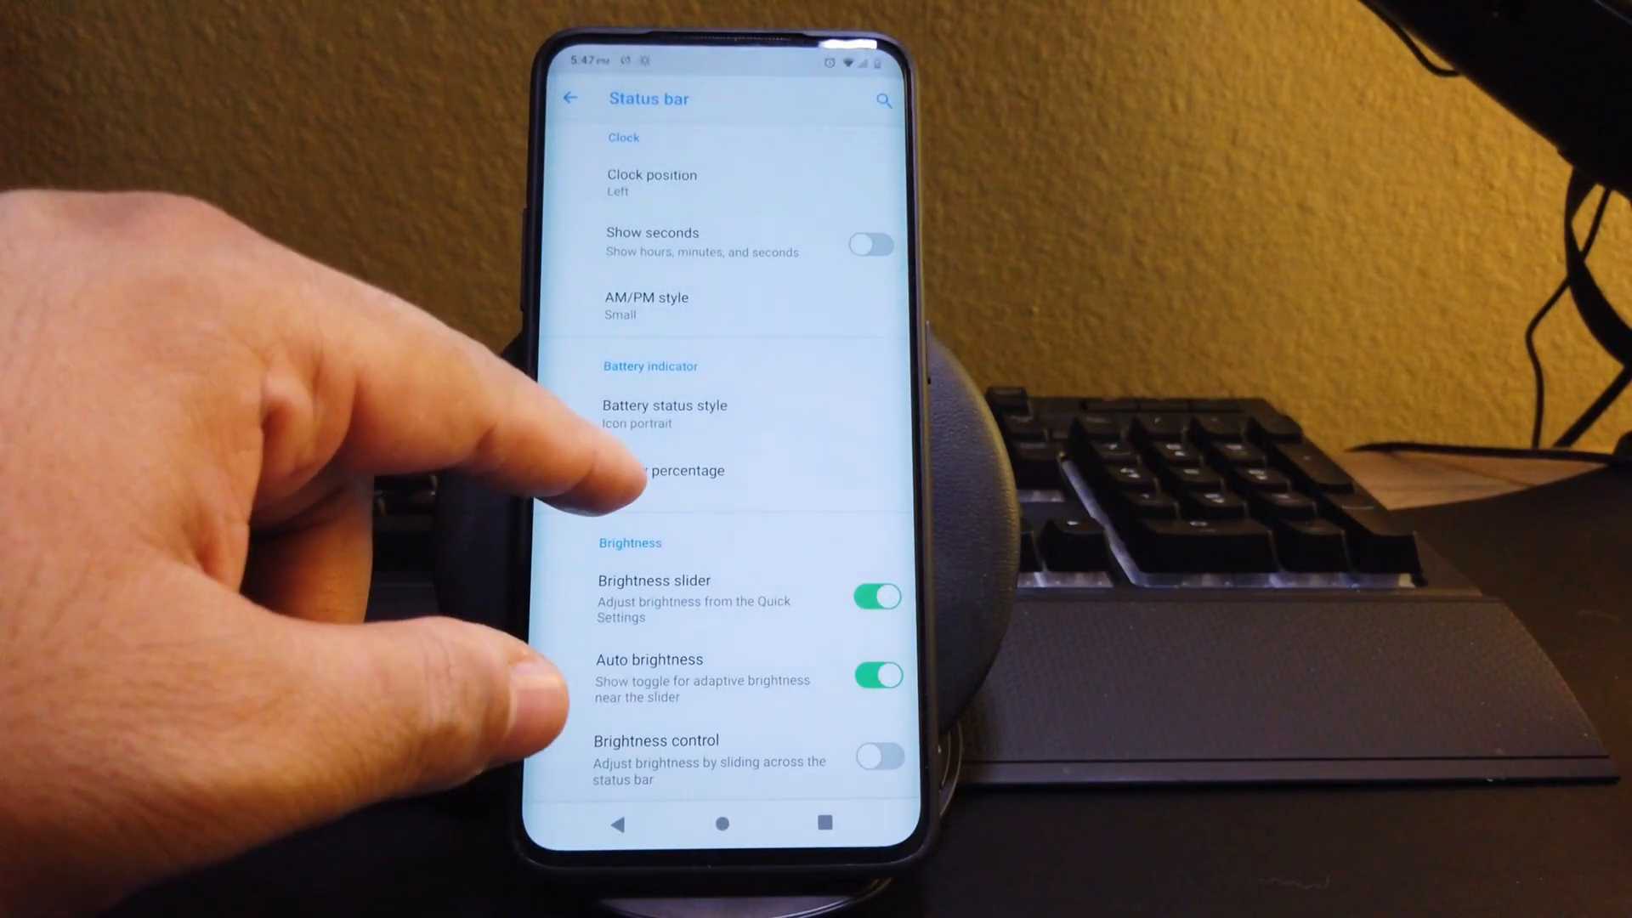
pyautogui.click(661, 471)
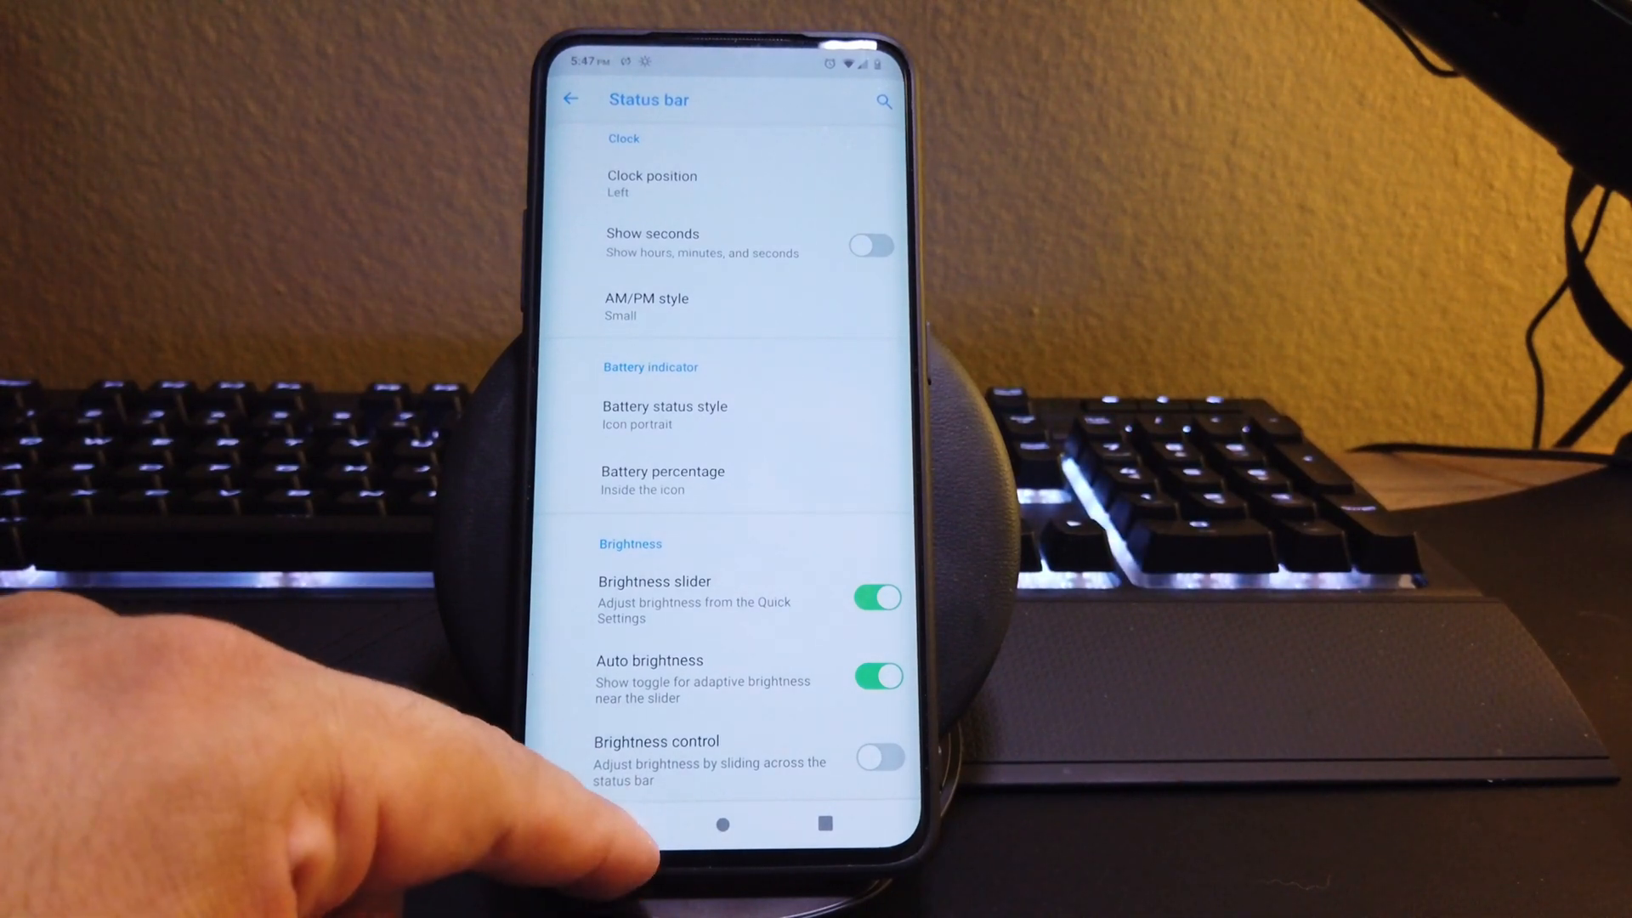
pyautogui.click(570, 99)
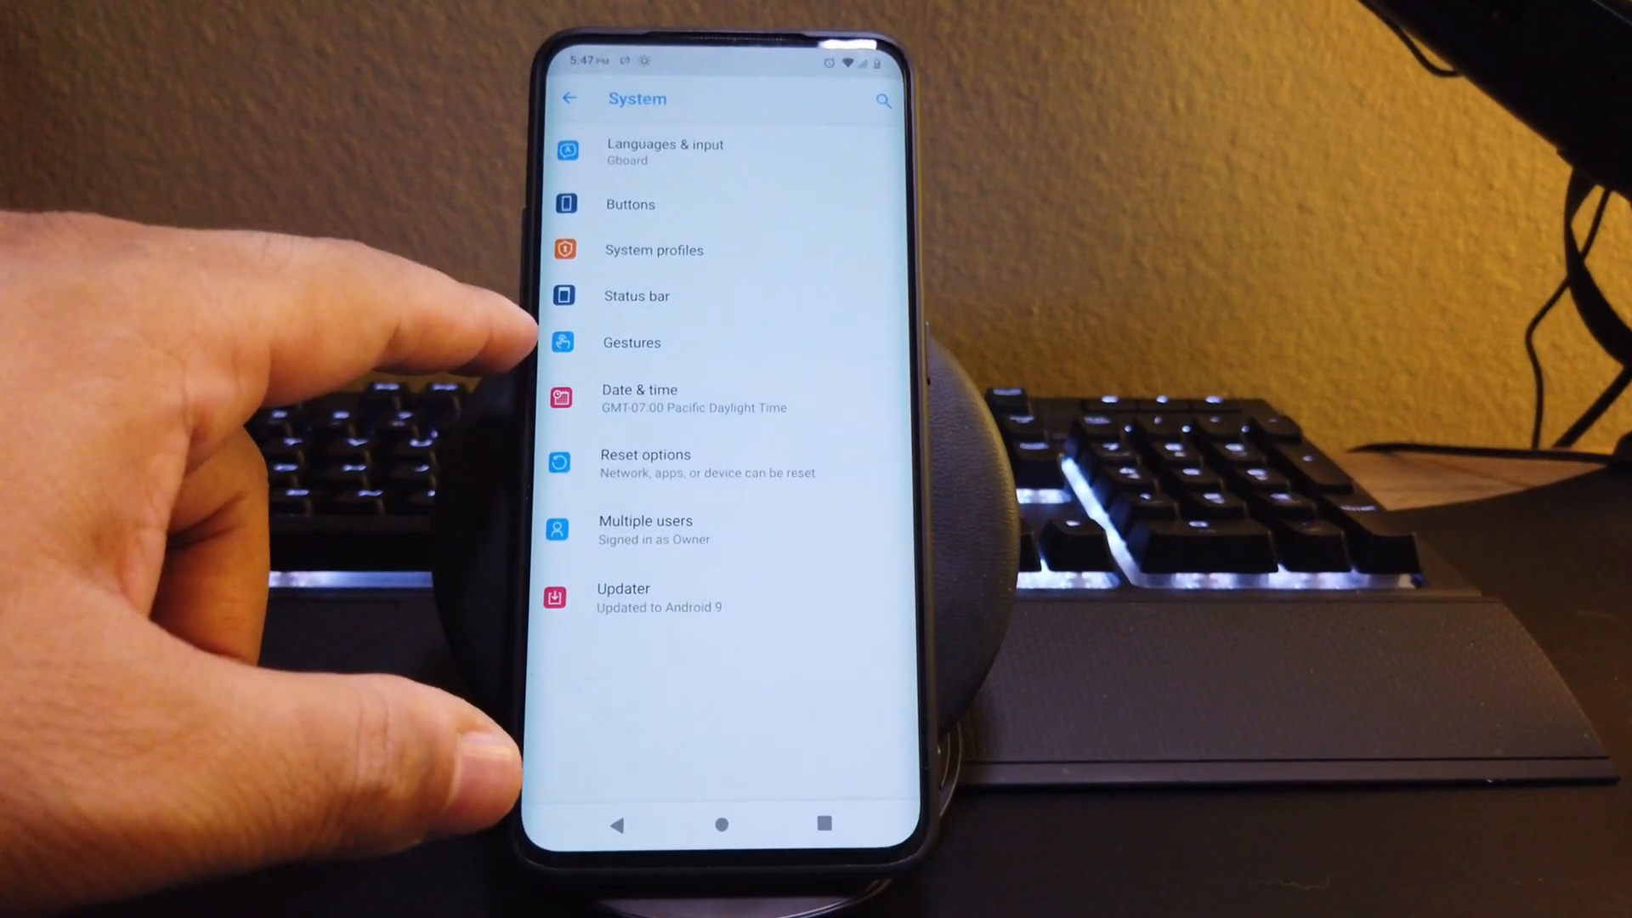
# Step: Review the Touchscreen gestures list and leave settings for the home screen
pyautogui.click(632, 341)
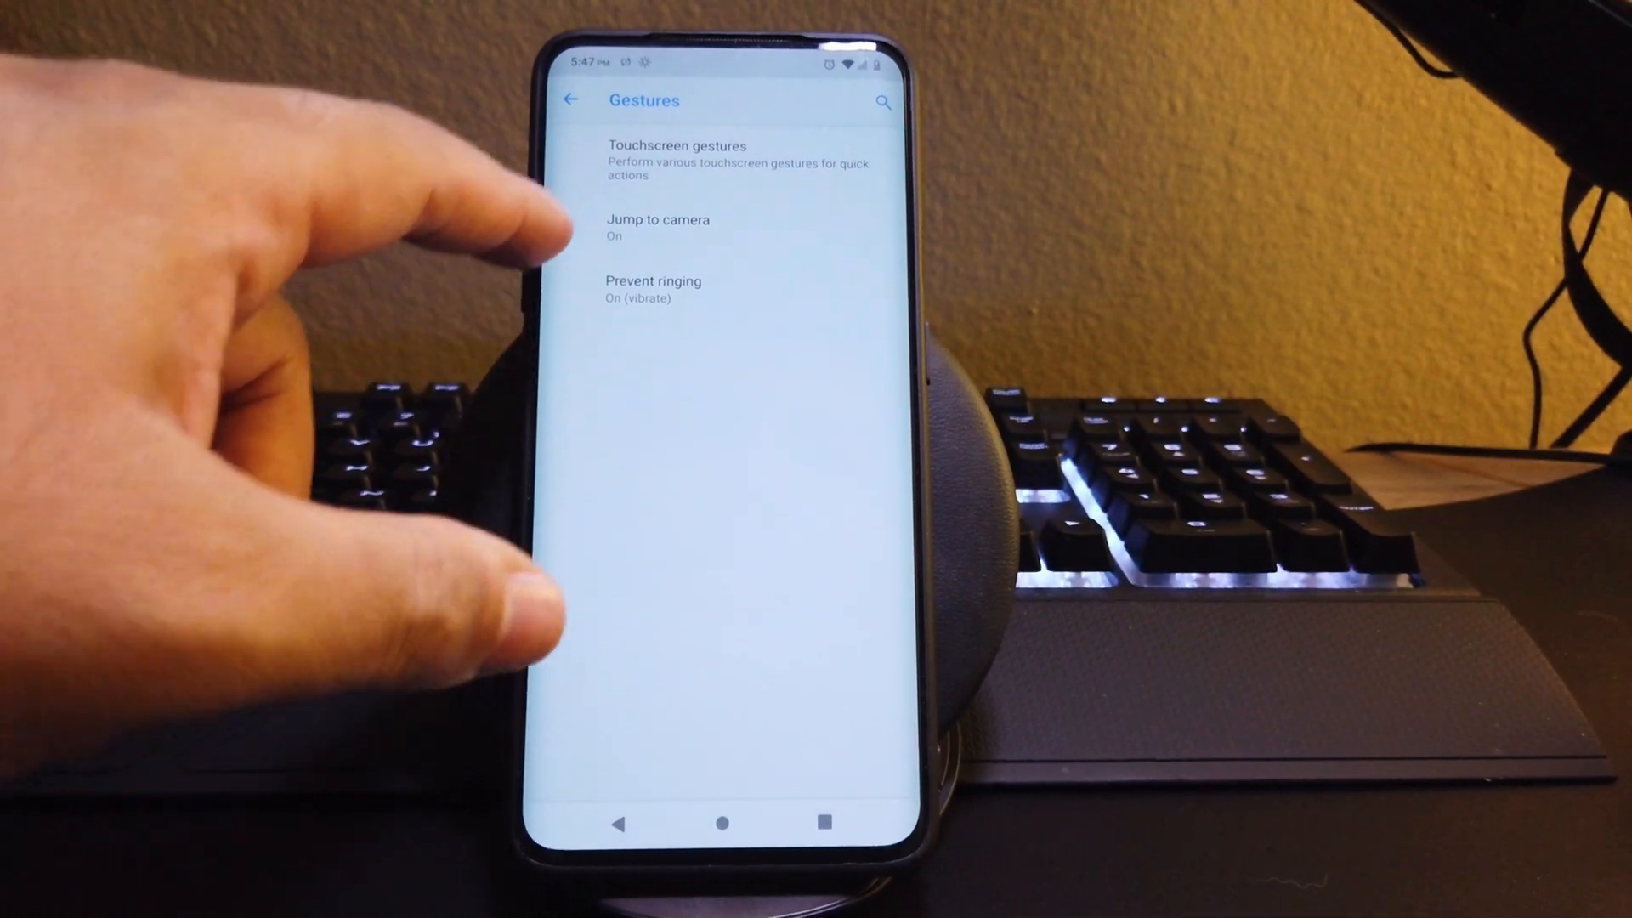
pyautogui.click(675, 146)
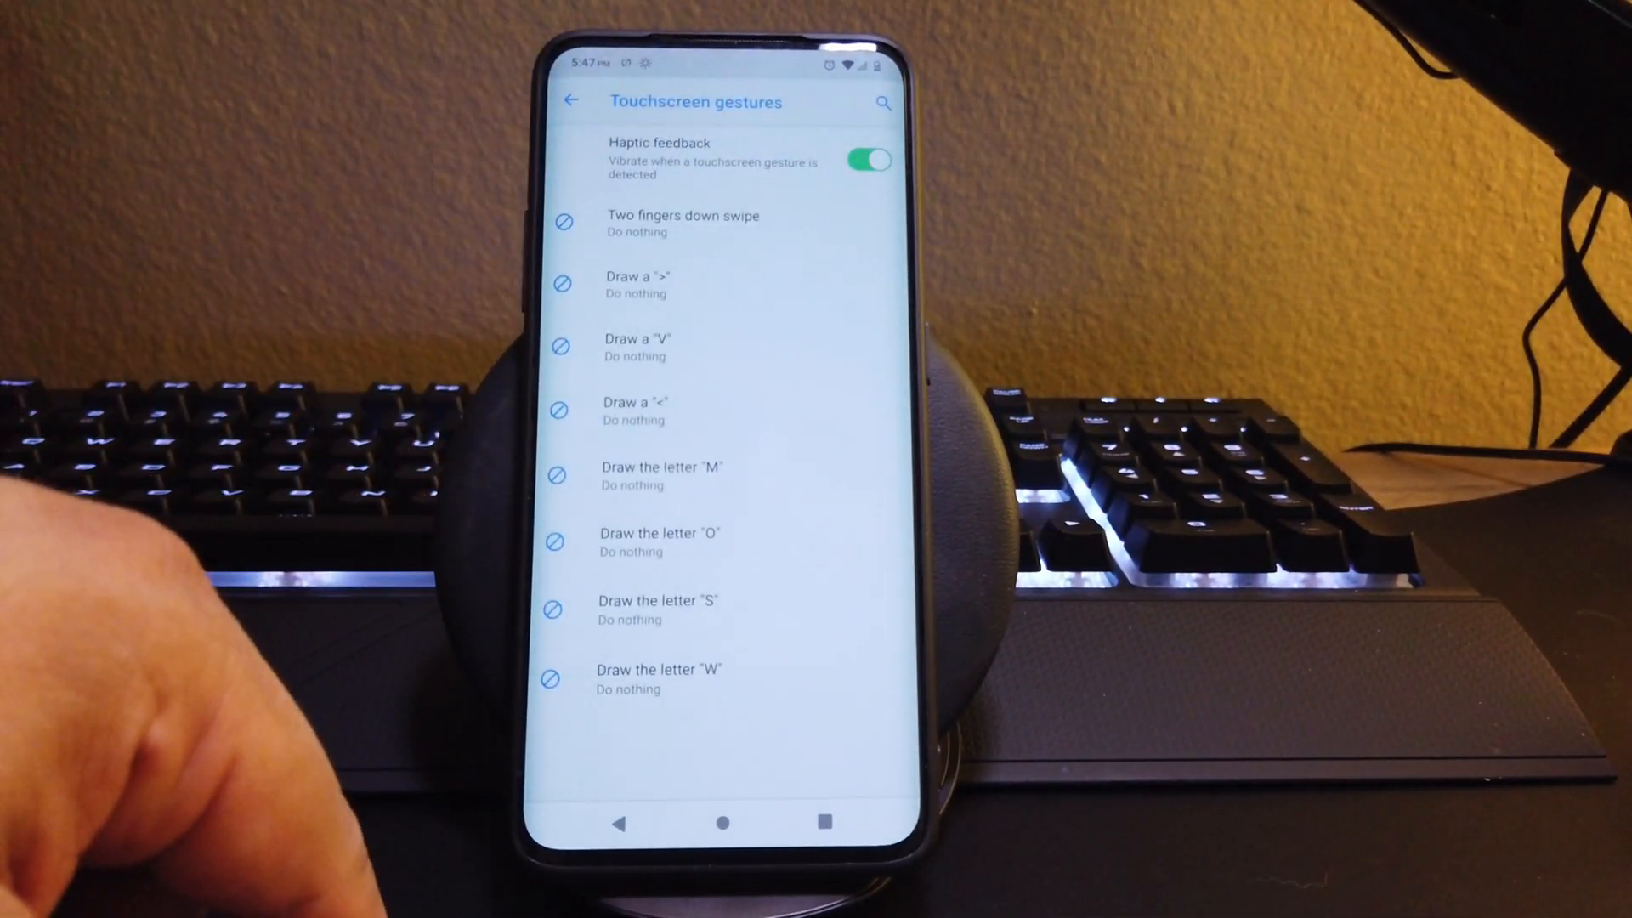
pyautogui.click(571, 100)
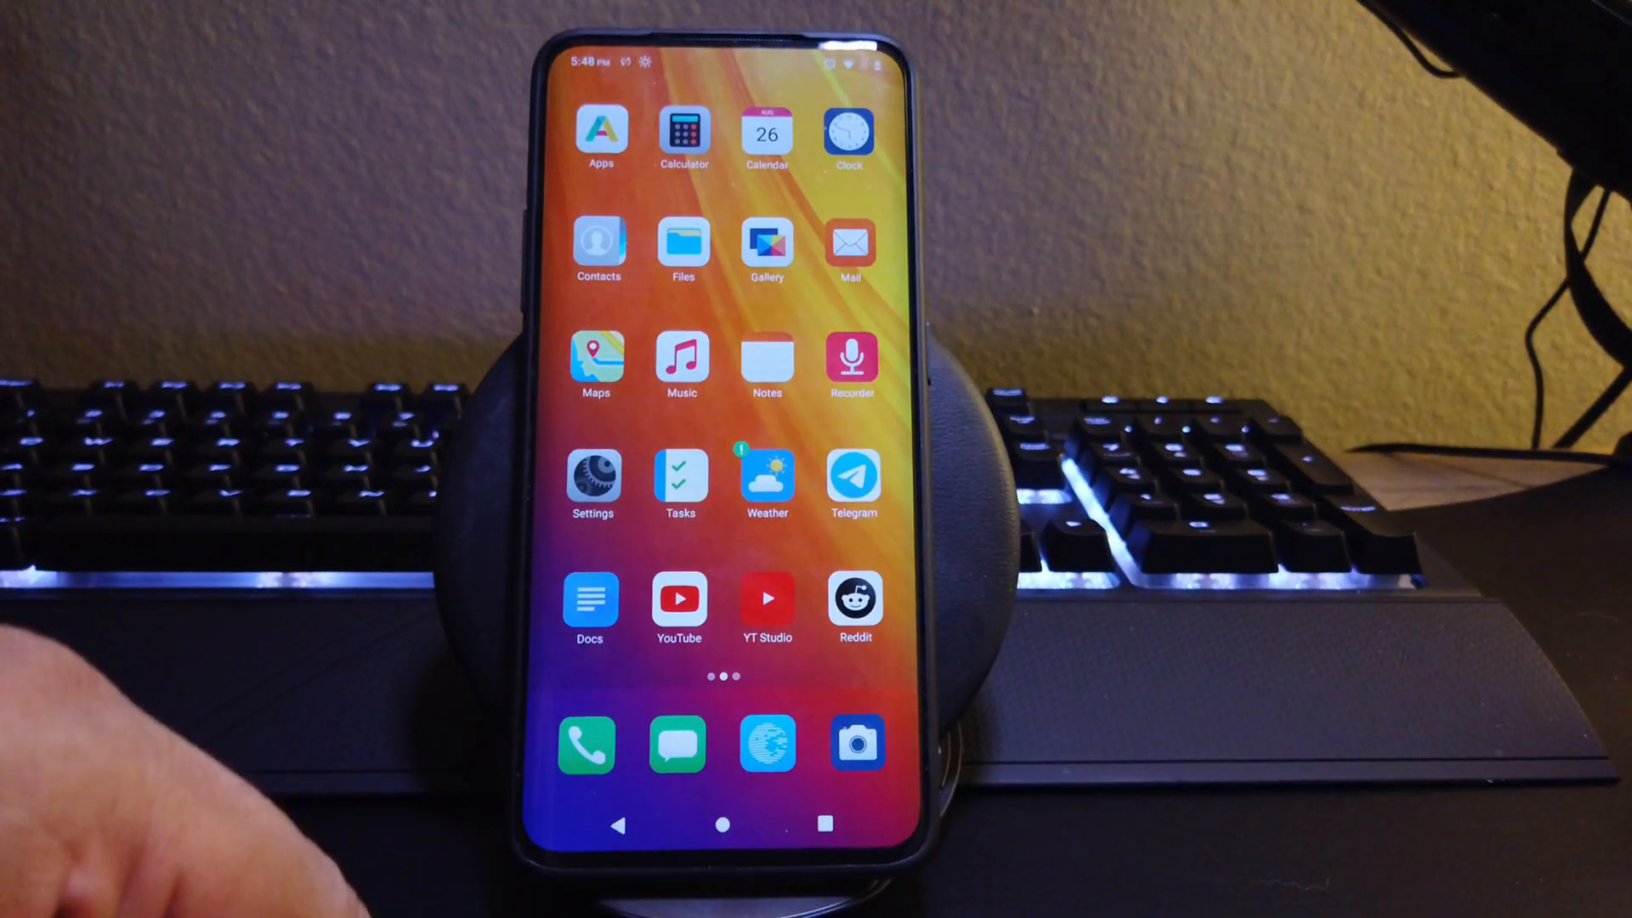
# Step: Try the Calculator app and return to the home screen
pyautogui.click(681, 136)
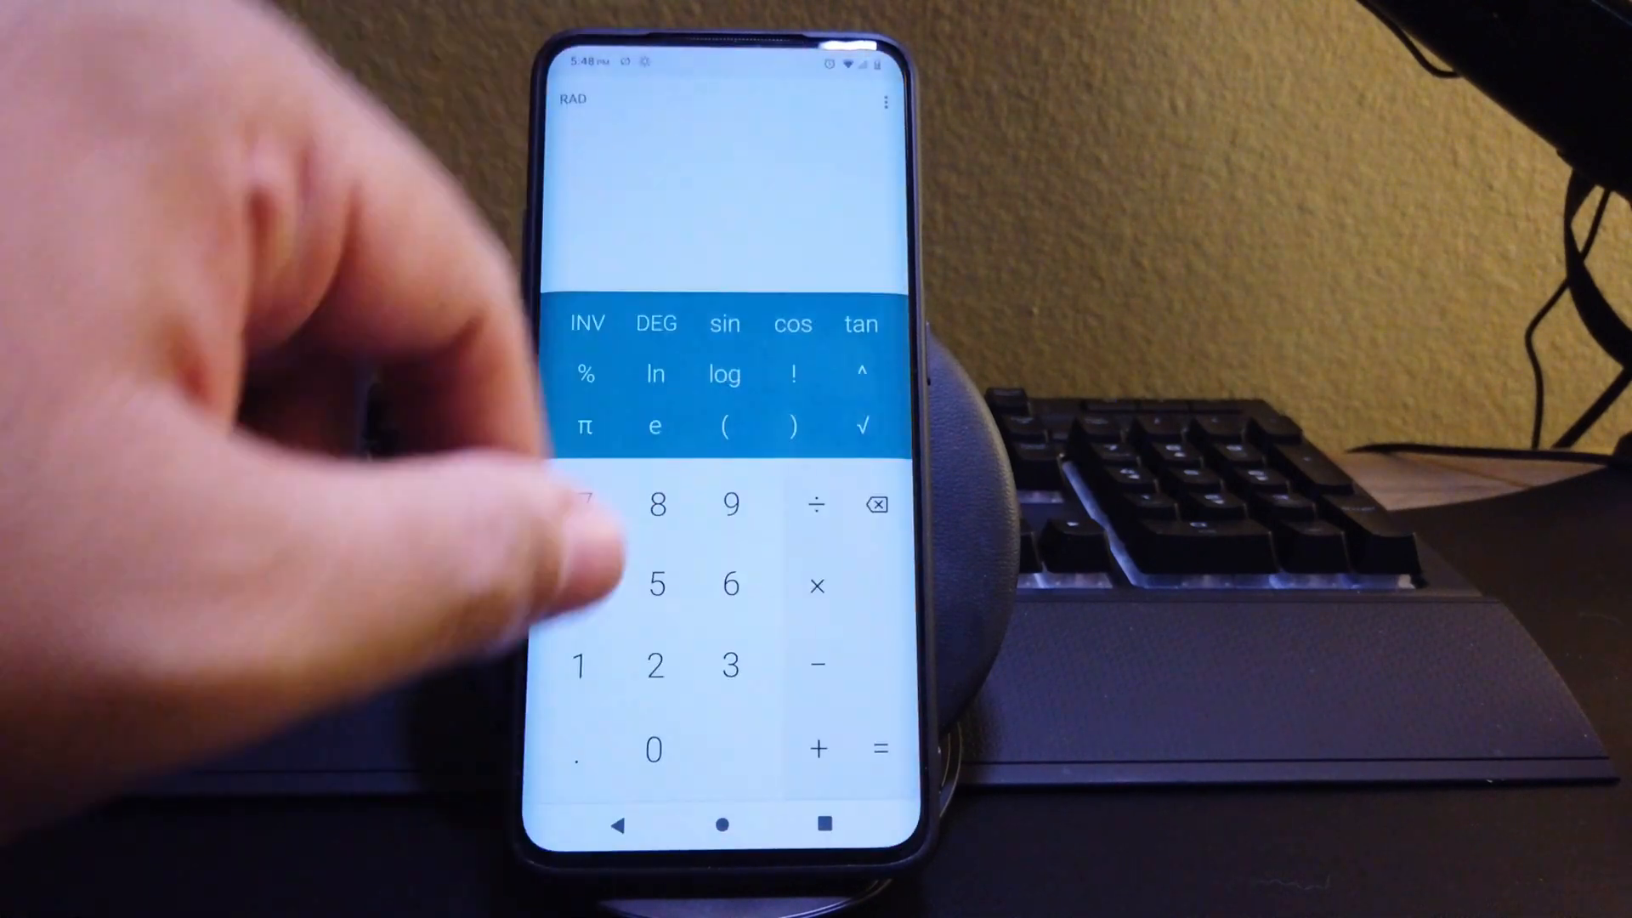
pyautogui.click(722, 824)
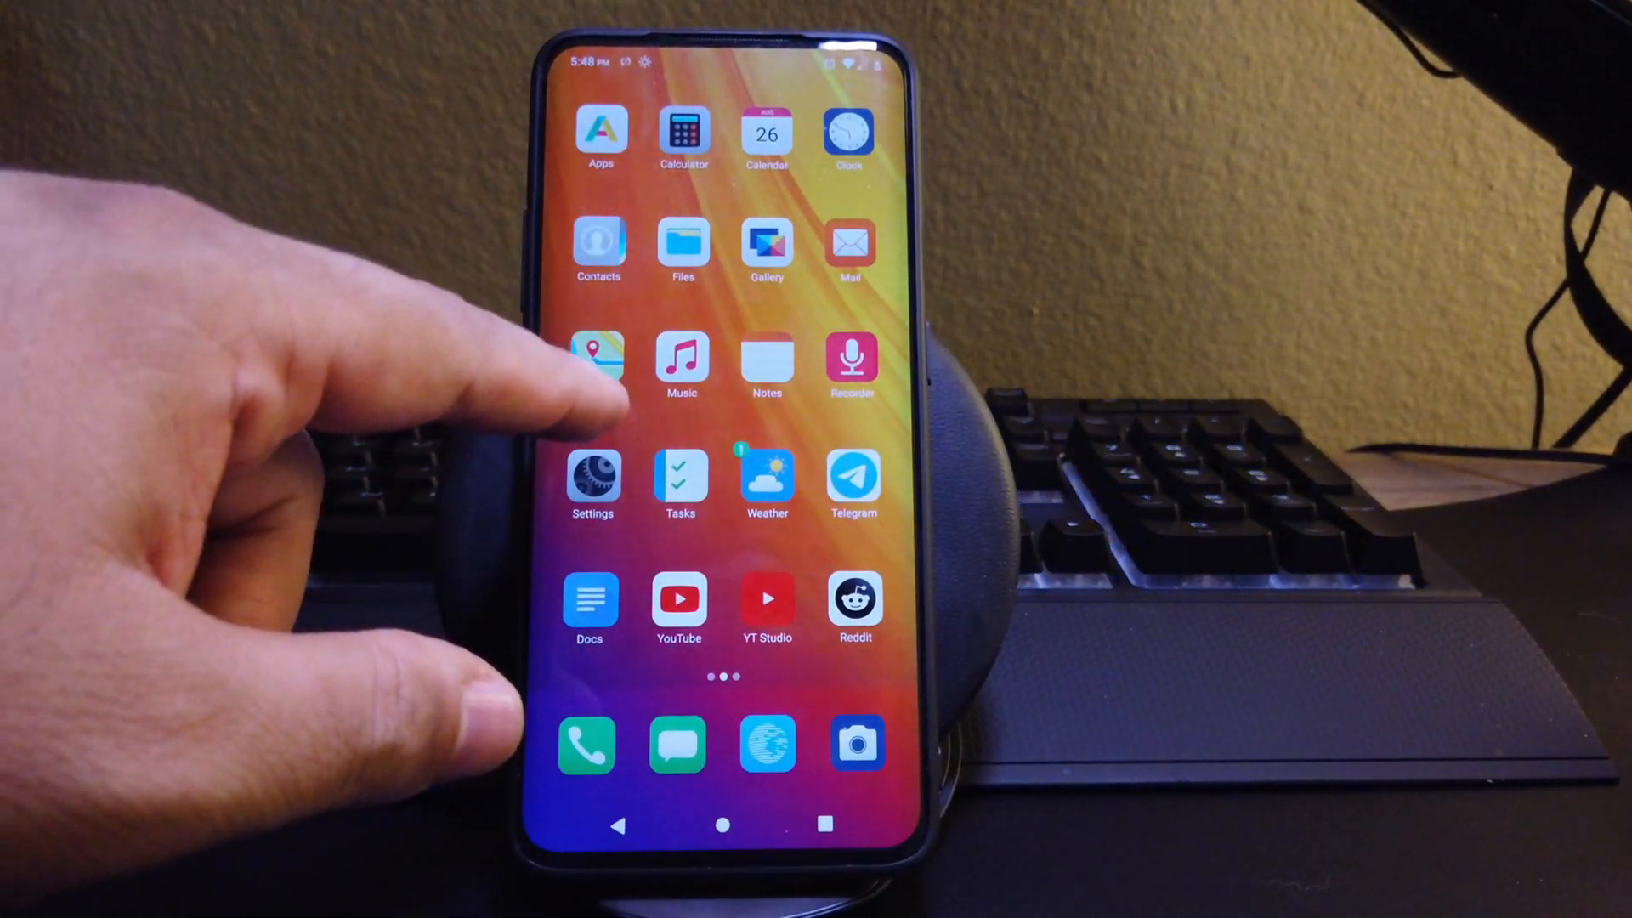
# Step: View the Notes 'Add an account' prompt, then start a screen recording with Recorder
pyautogui.click(681, 366)
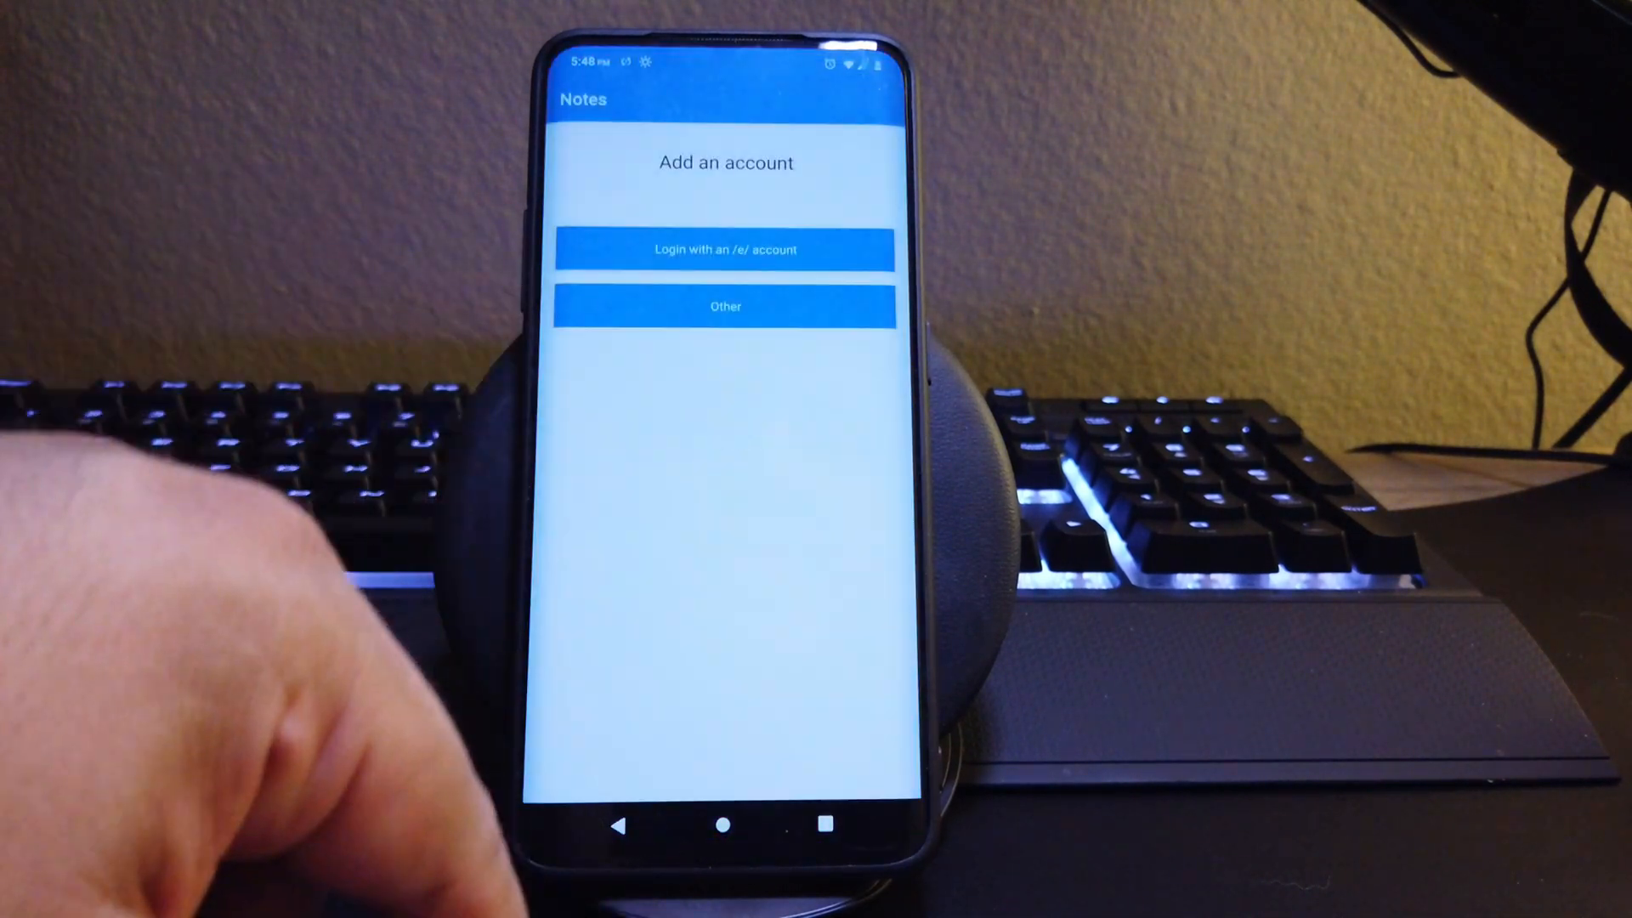
pyautogui.click(724, 249)
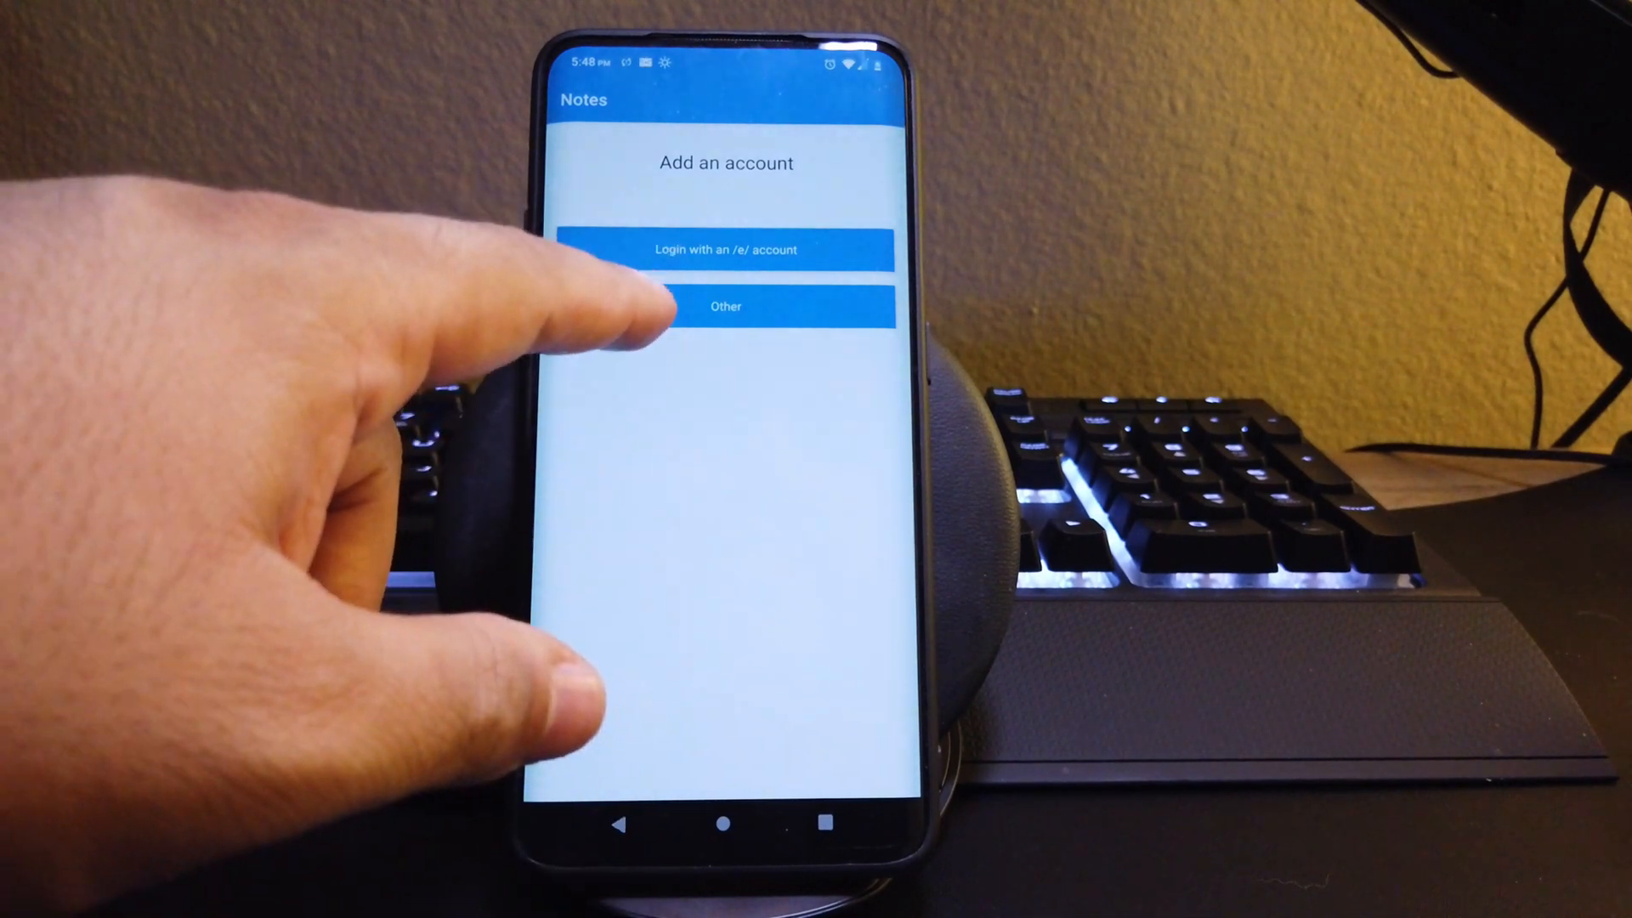
pyautogui.click(726, 305)
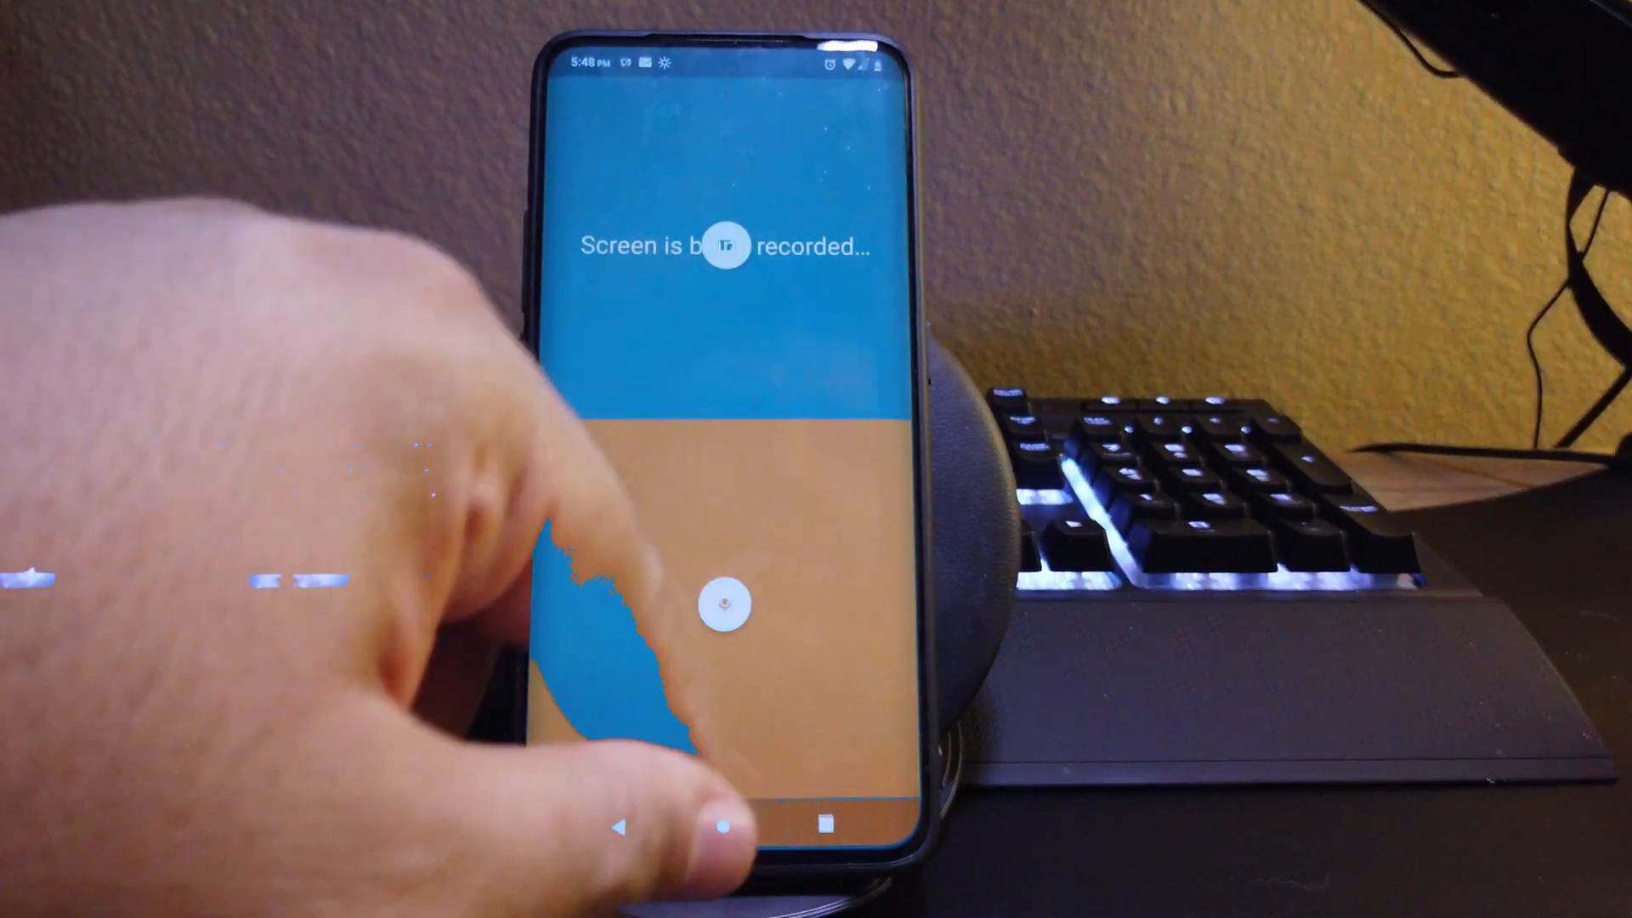
# Step: Stop the screen recording and browse Tasks grouped by due date
pyautogui.click(726, 826)
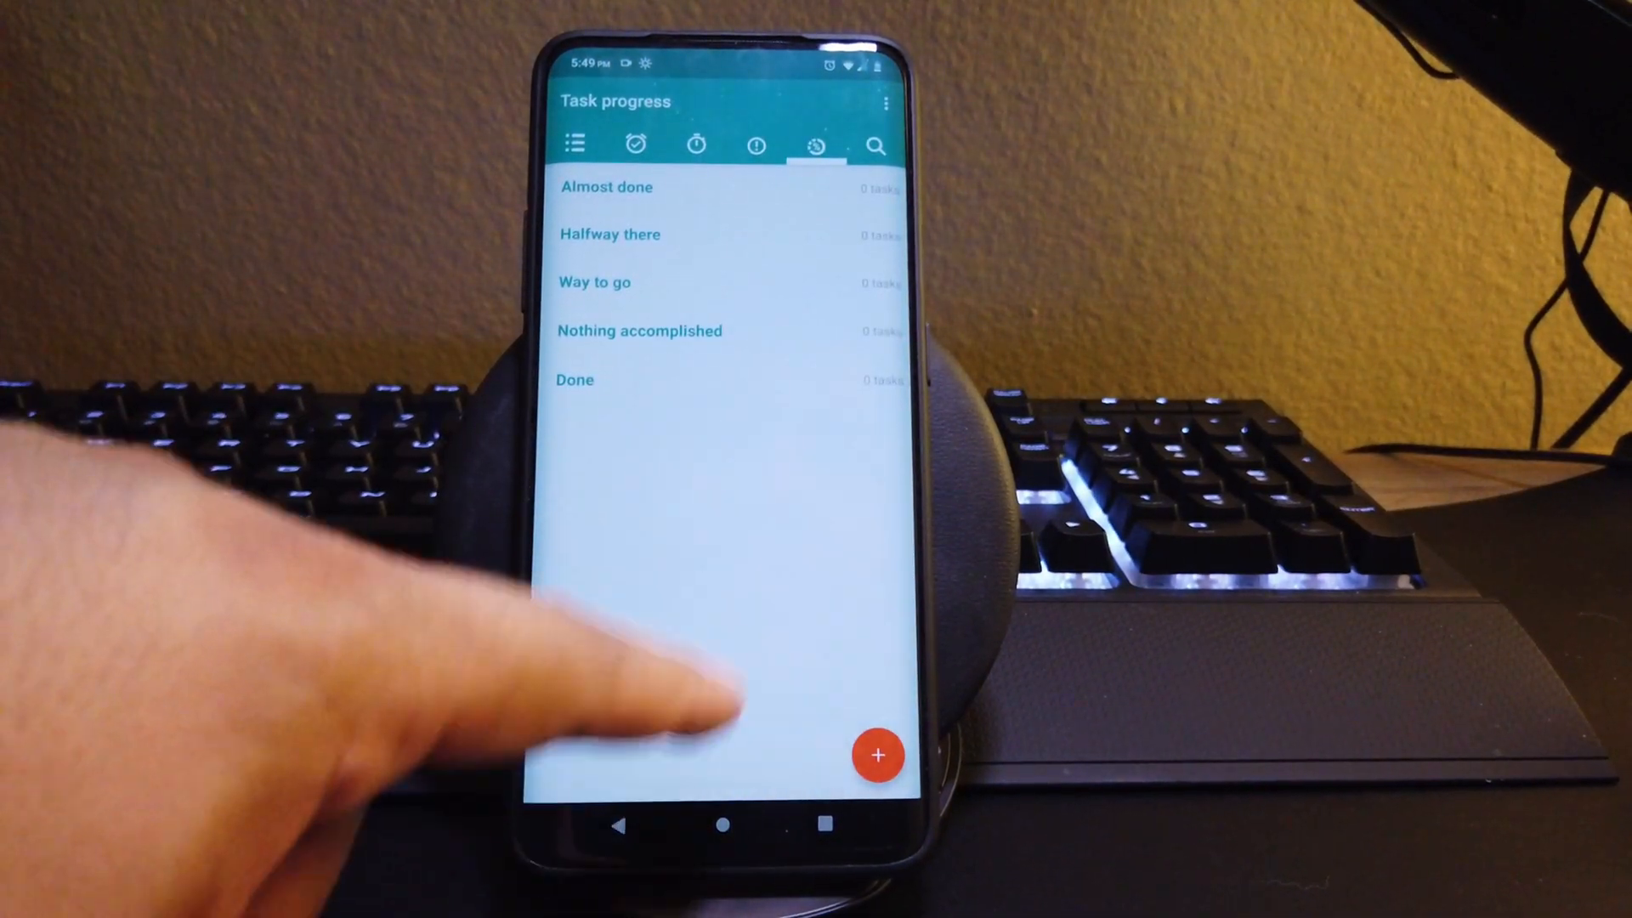
pyautogui.click(634, 145)
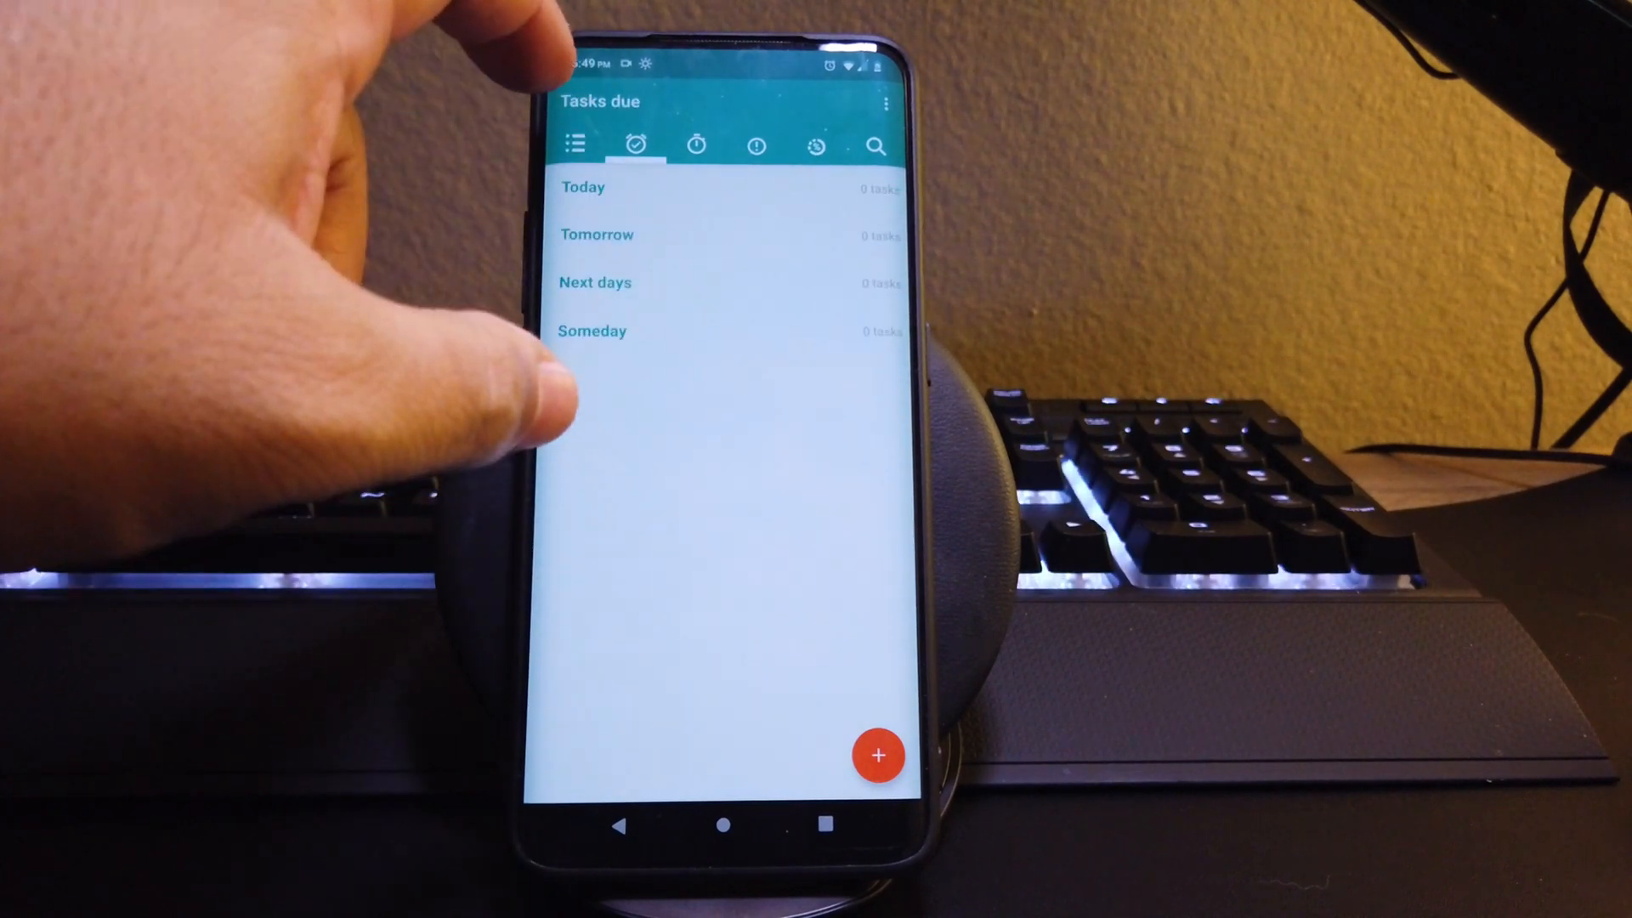
pyautogui.click(753, 143)
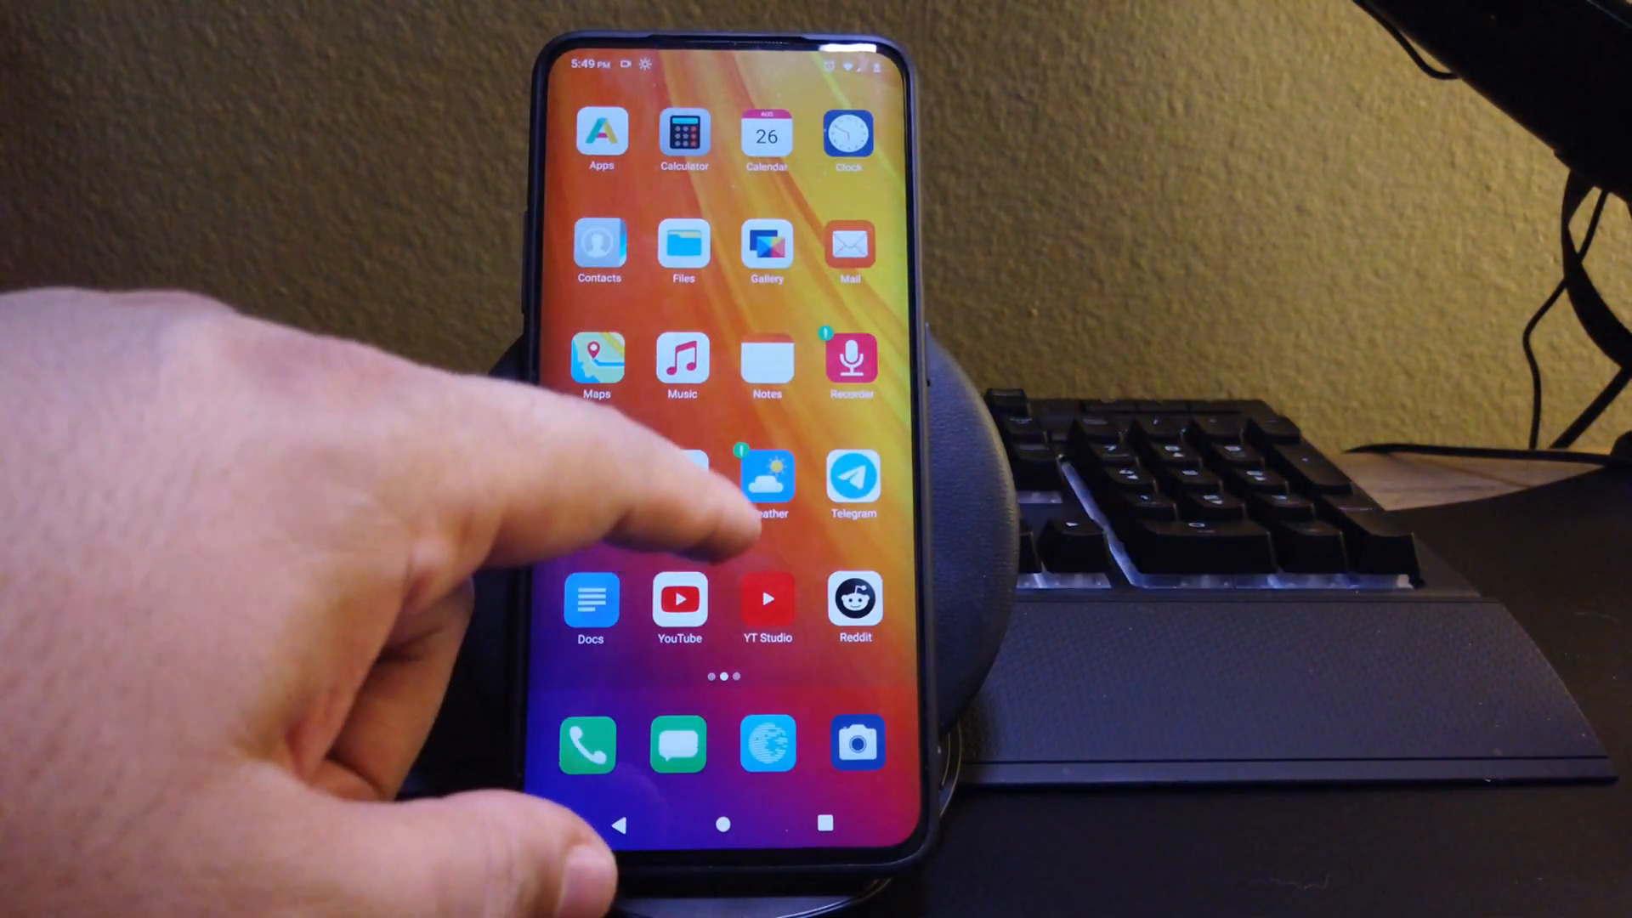
# Step: Check the London weather, then pull down notifications showing the recording ready to share
pyautogui.click(767, 480)
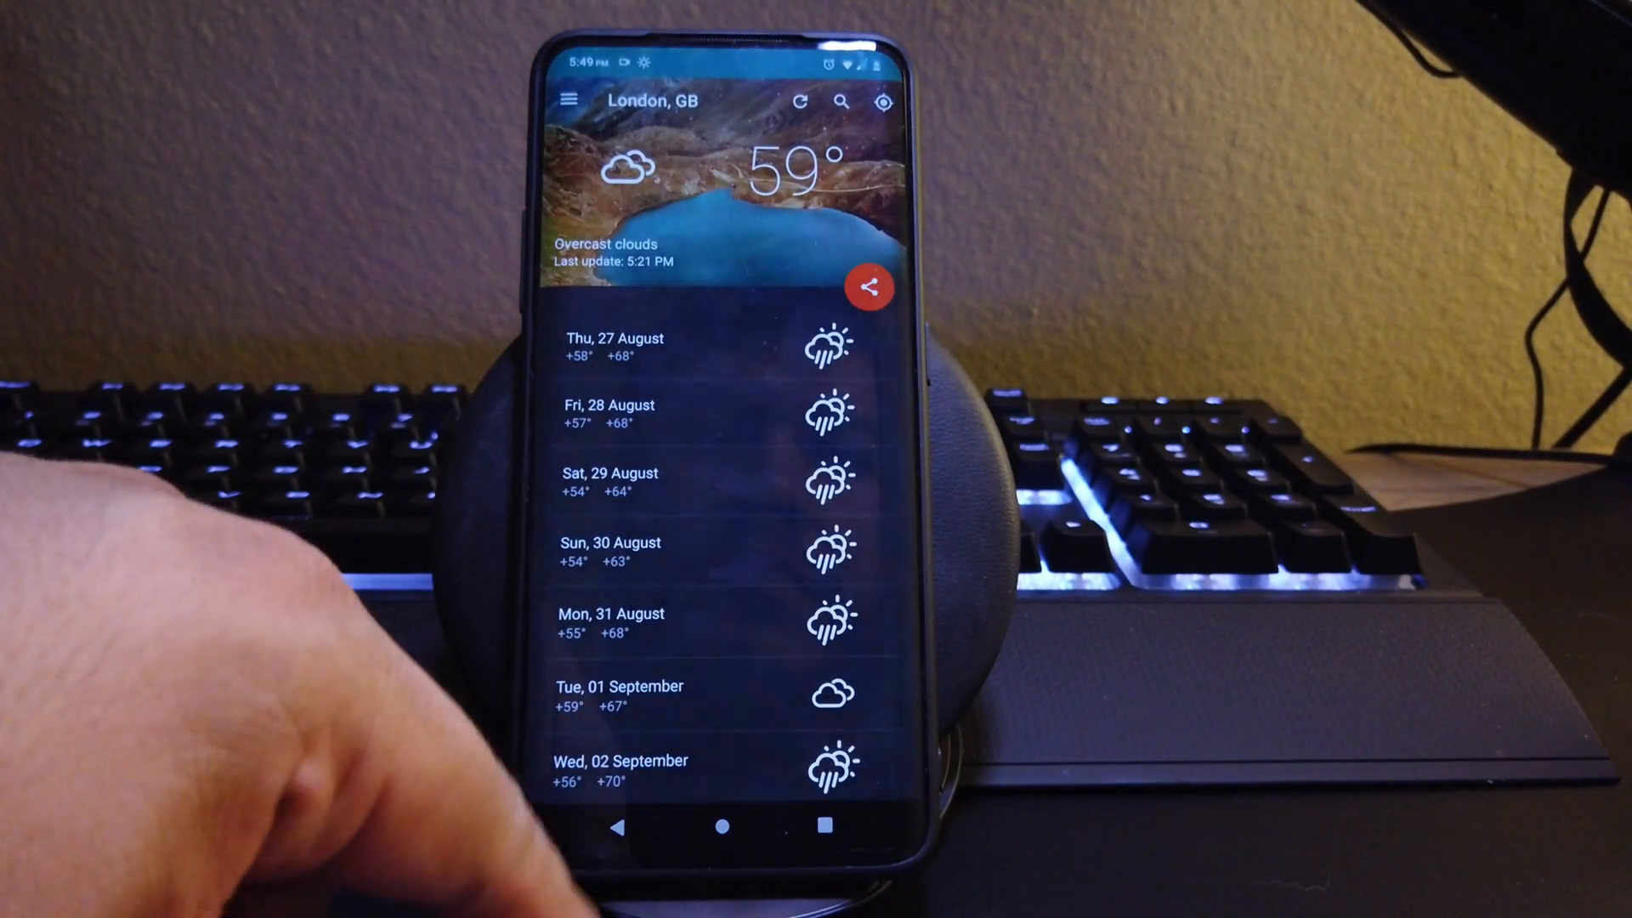
pyautogui.click(723, 826)
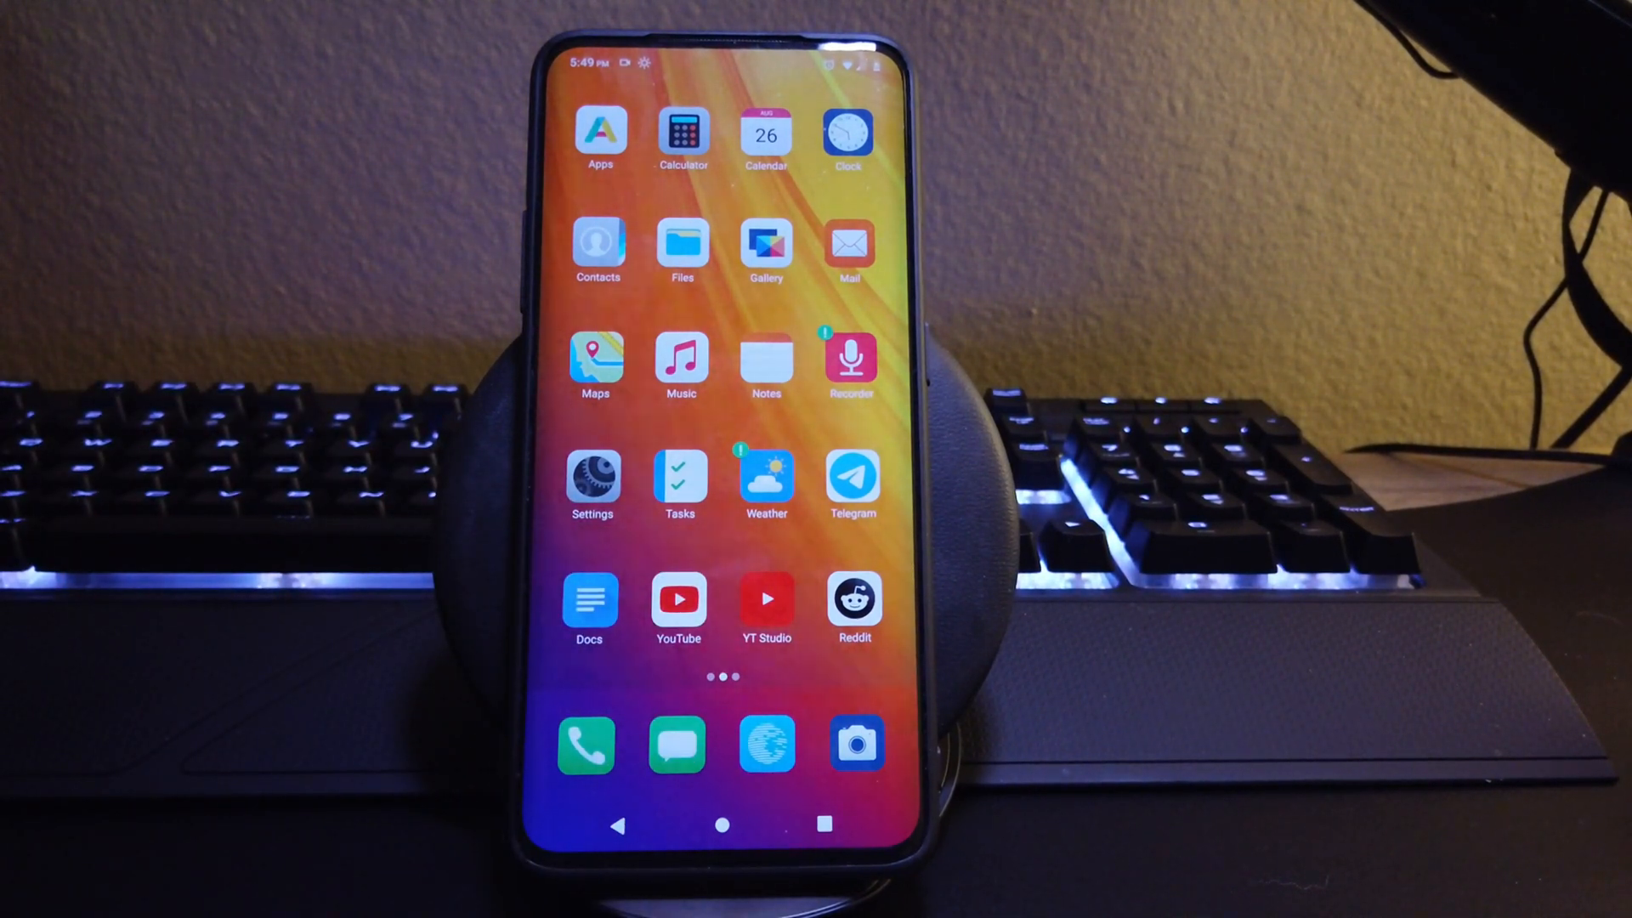
pyautogui.moveTo(729, 63); pyautogui.dragTo(729, 416)
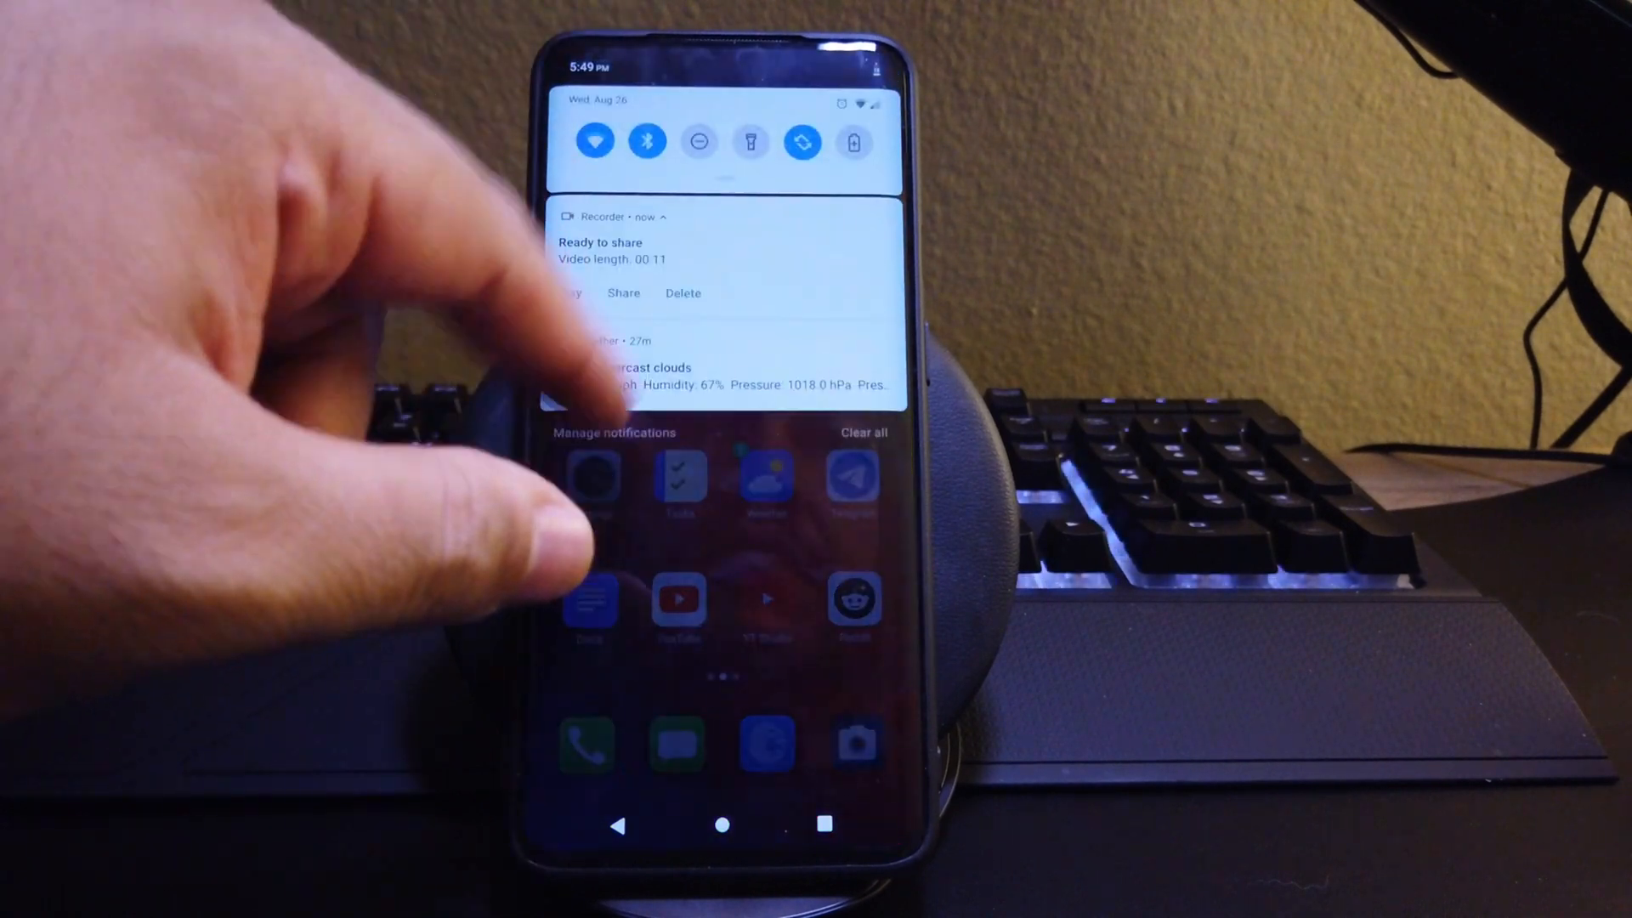